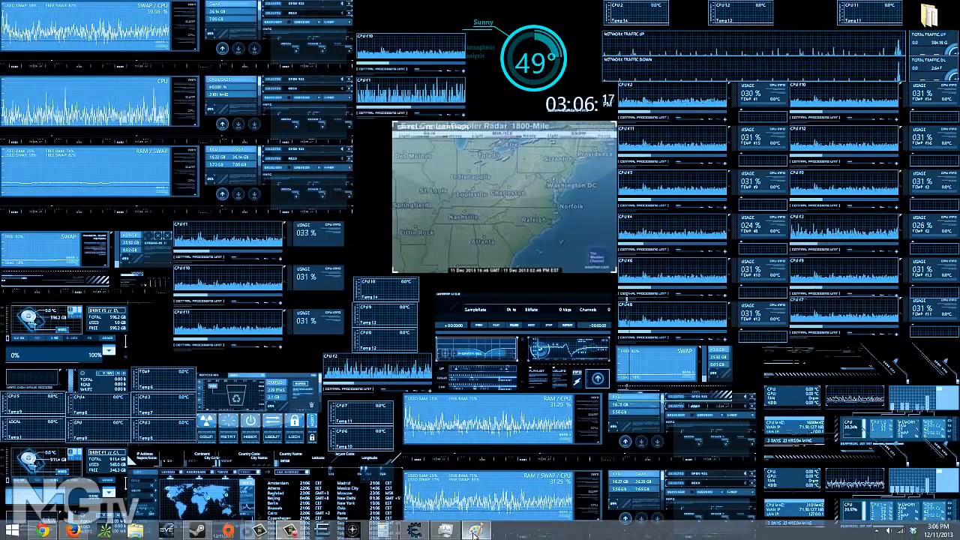
Bring the Paint window with the line-drawn face to the front.
{"action": "left_click", "coordinate": [471, 532]}
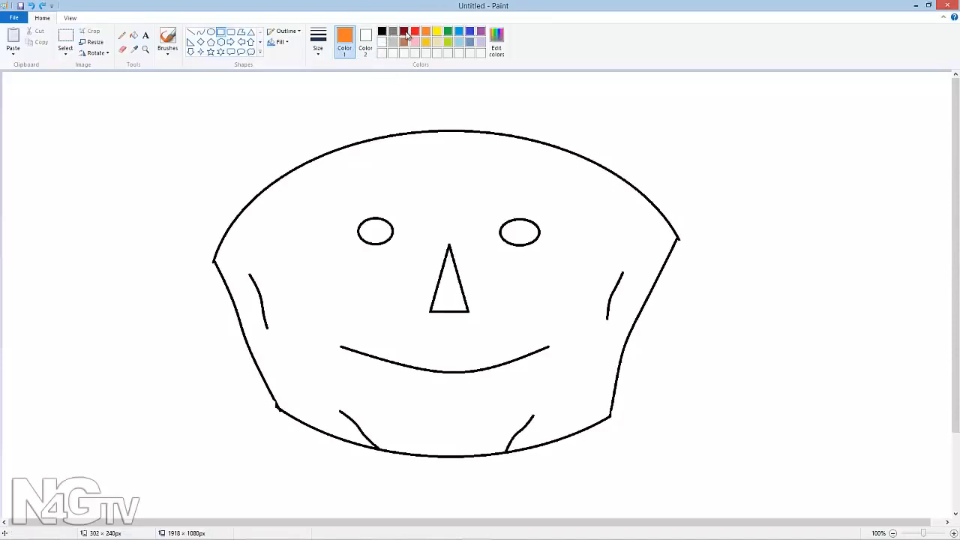
{"action": "mouse_move", "coordinate": [405, 30]}
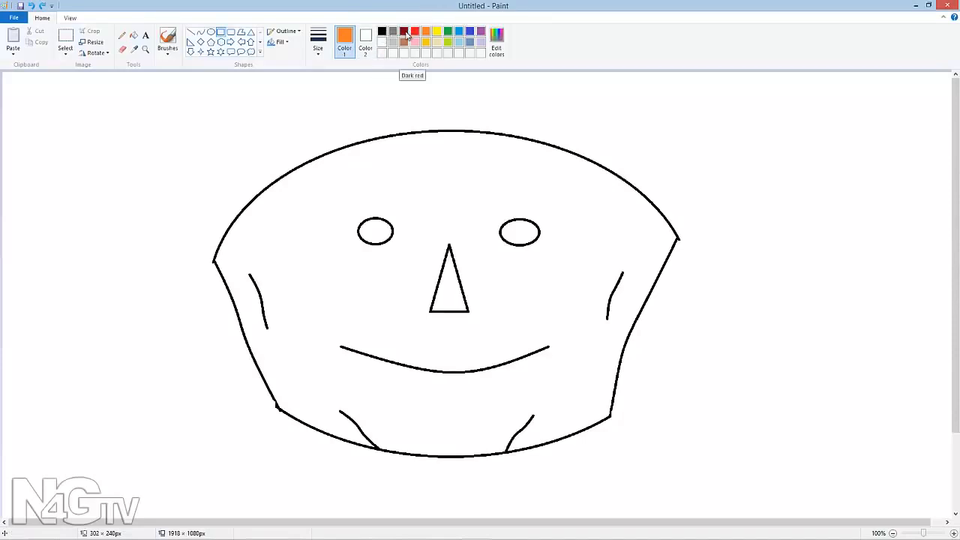
Make dark red the active drawing colour for the face-framing rectangle.
{"action": "left_click", "coordinate": [405, 32]}
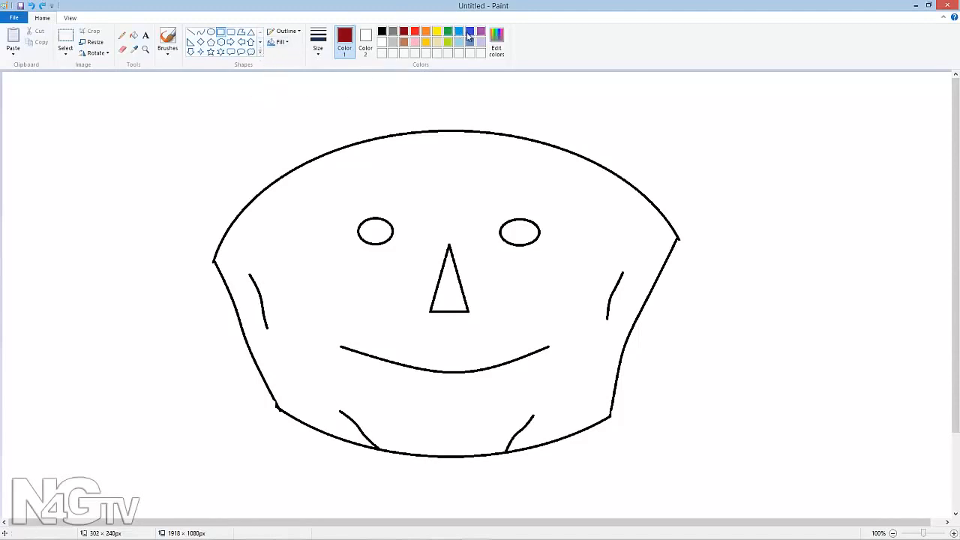
{"action": "mouse_move", "coordinate": [201, 87]}
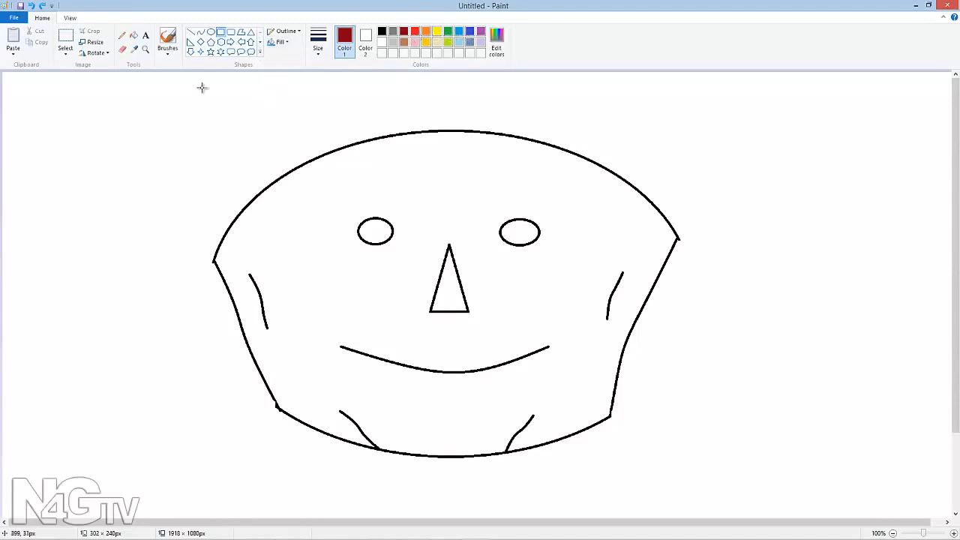
{"action": "mouse_move", "coordinate": [237, 123]}
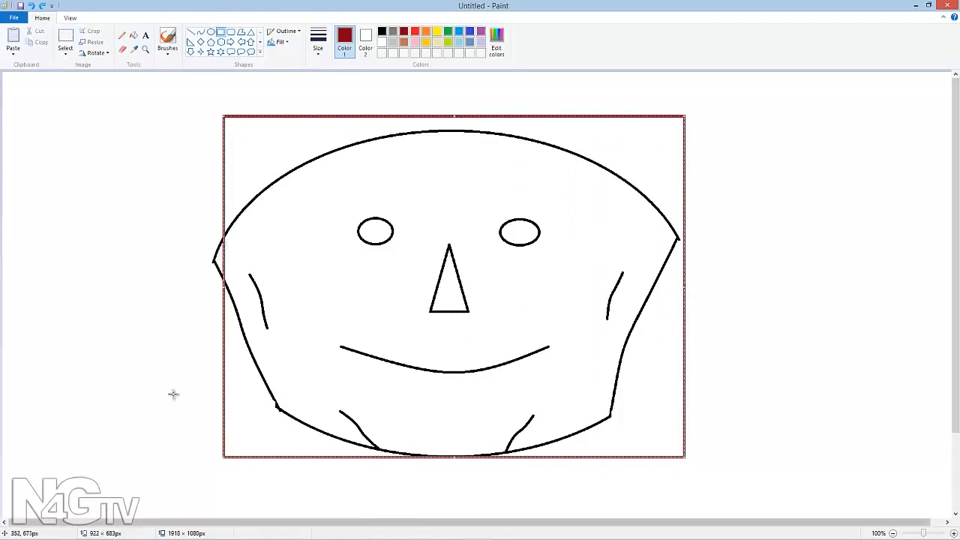
{"action": "mouse_move", "coordinate": [303, 423]}
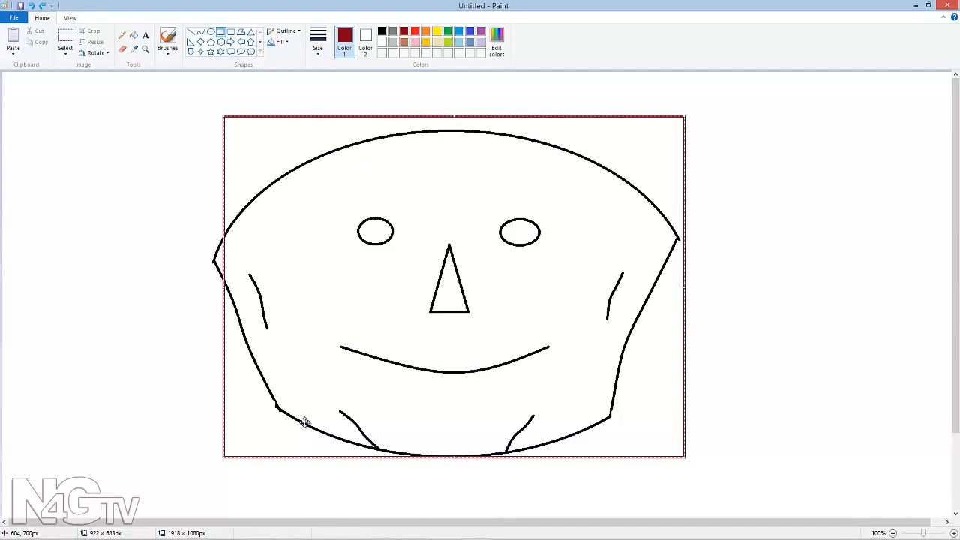
{"action": "mouse_move", "coordinate": [683, 238]}
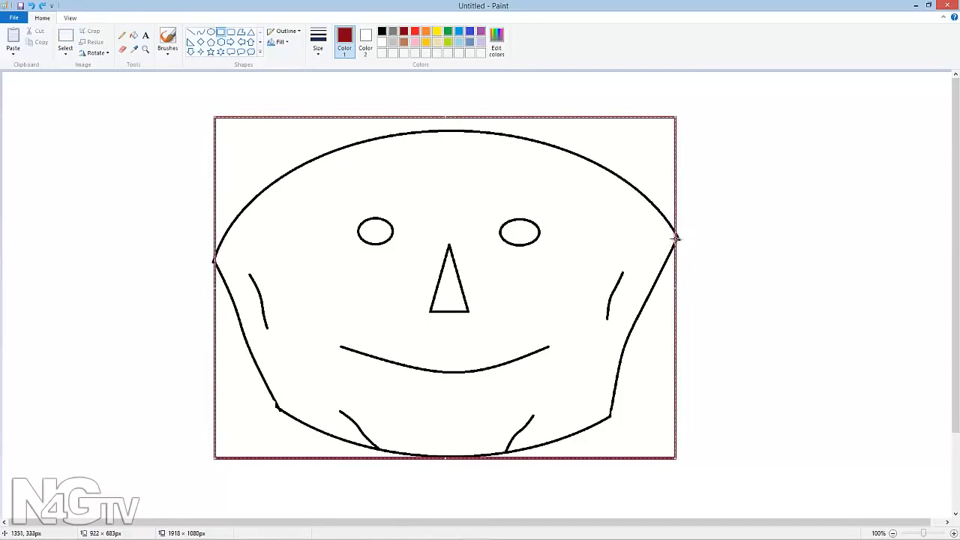
{"action": "mouse_move", "coordinate": [279, 267]}
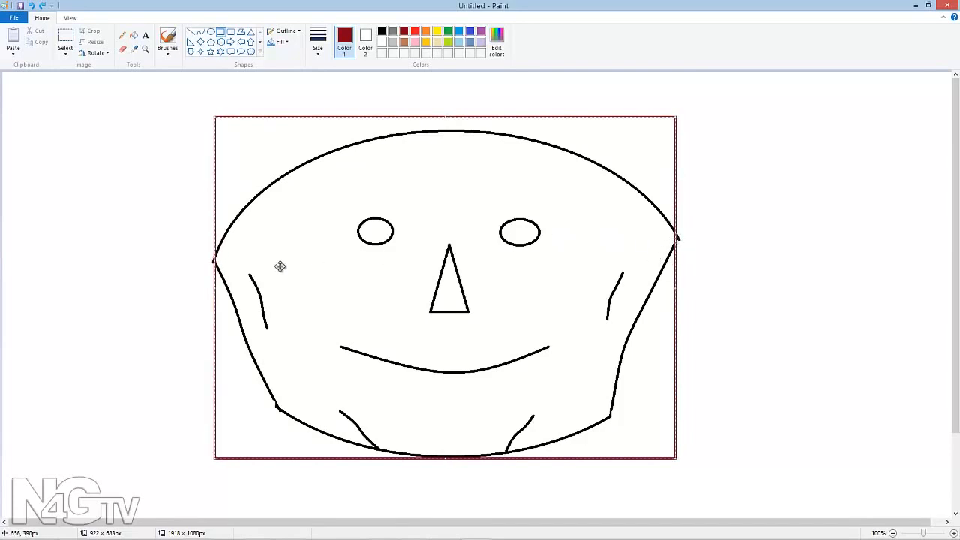
{"action": "mouse_move", "coordinate": [462, 456]}
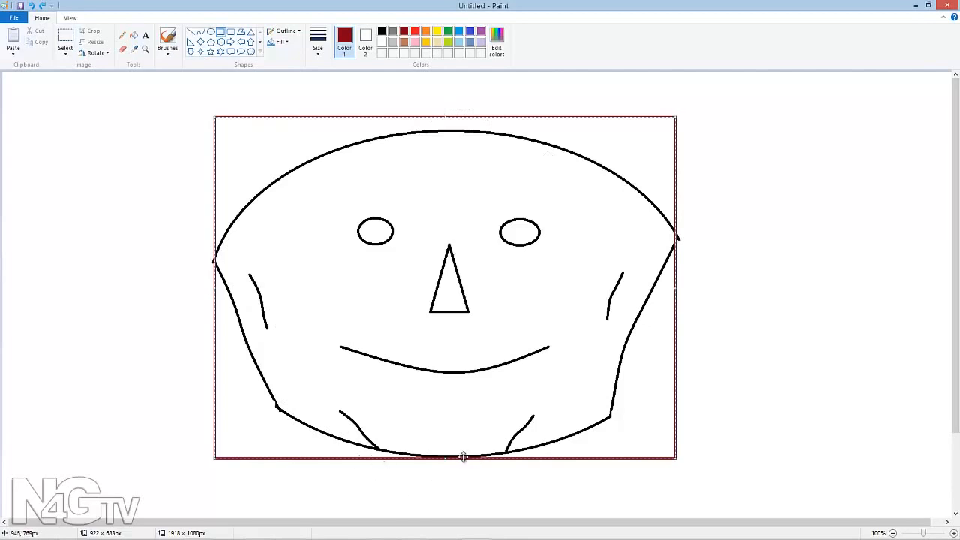
{"action": "mouse_move", "coordinate": [421, 316]}
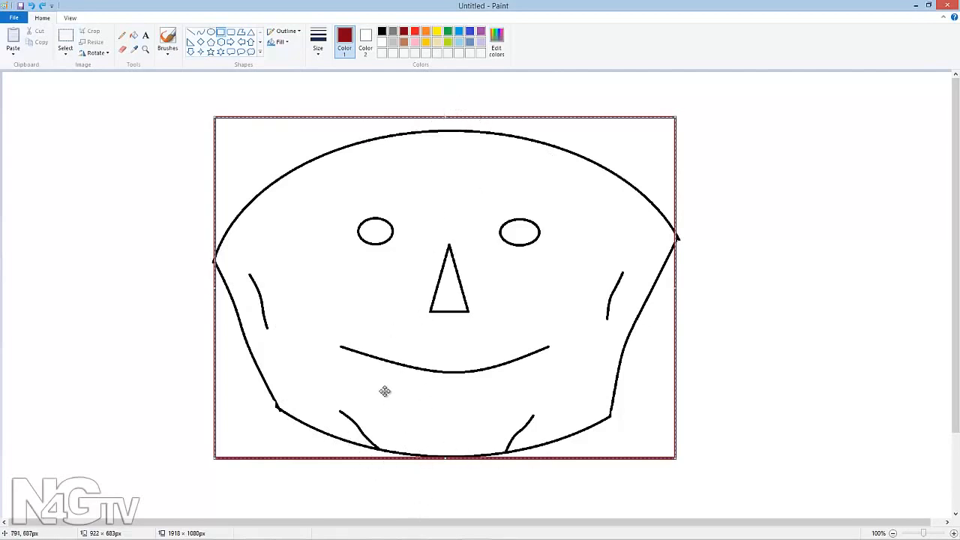
{"action": "mouse_move", "coordinate": [341, 123]}
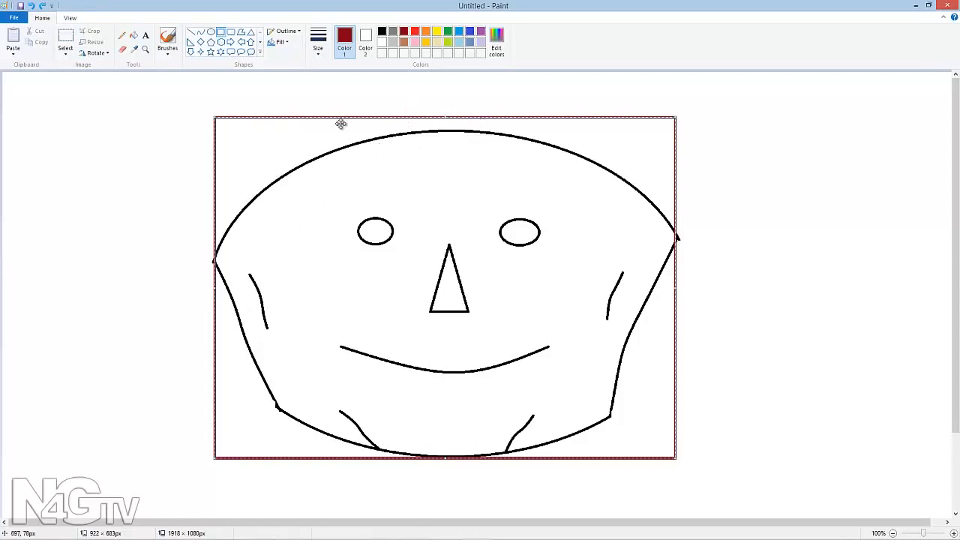
{"action": "mouse_move", "coordinate": [432, 114]}
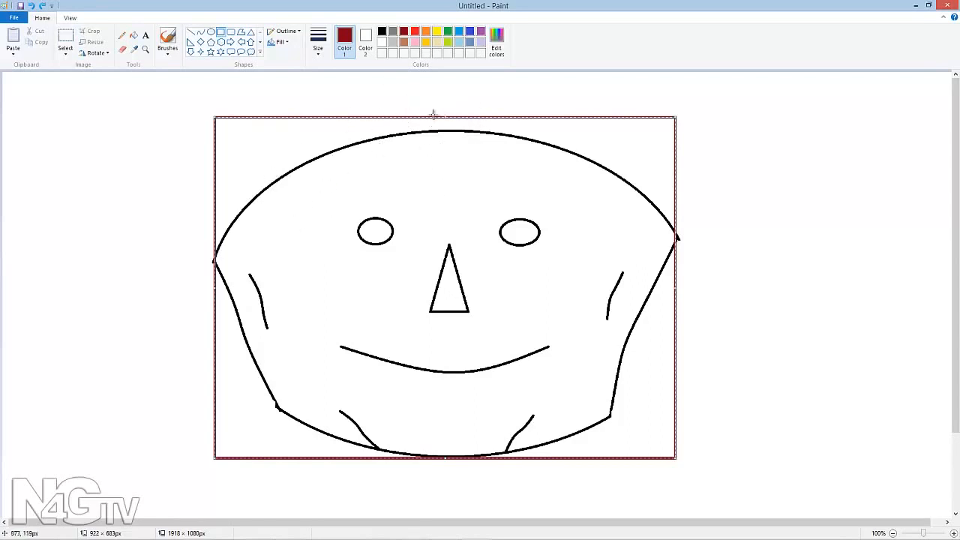
{"action": "mouse_move", "coordinate": [348, 126]}
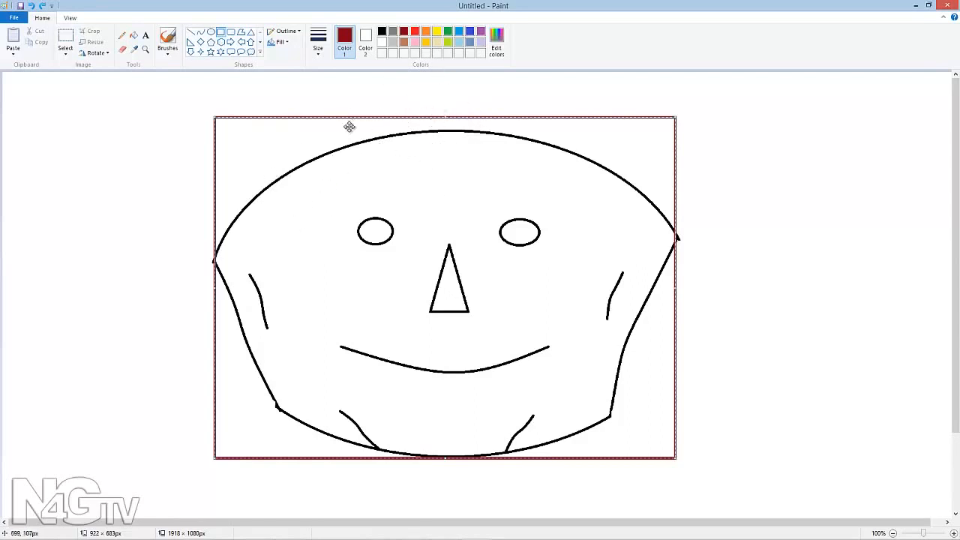
{"action": "mouse_move", "coordinate": [261, 300]}
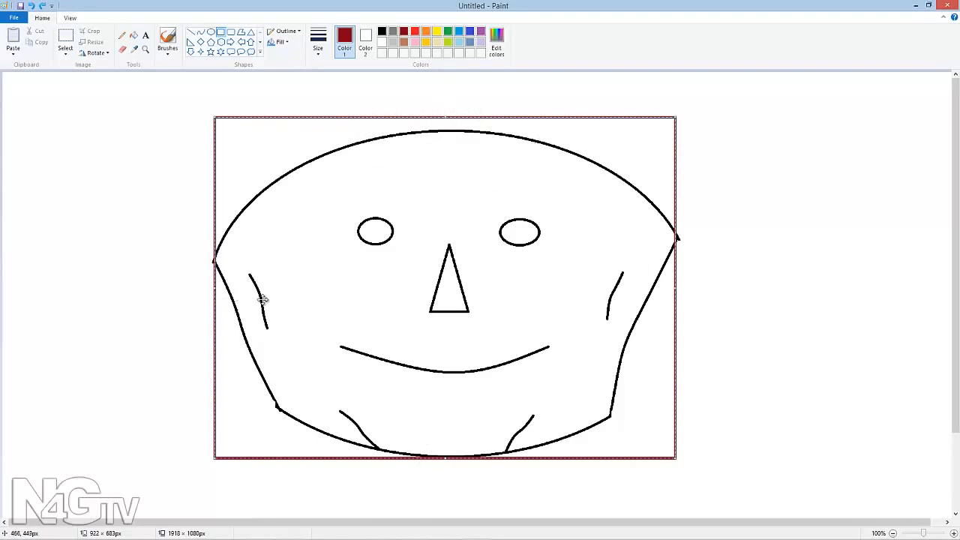
{"action": "mouse_move", "coordinate": [450, 125]}
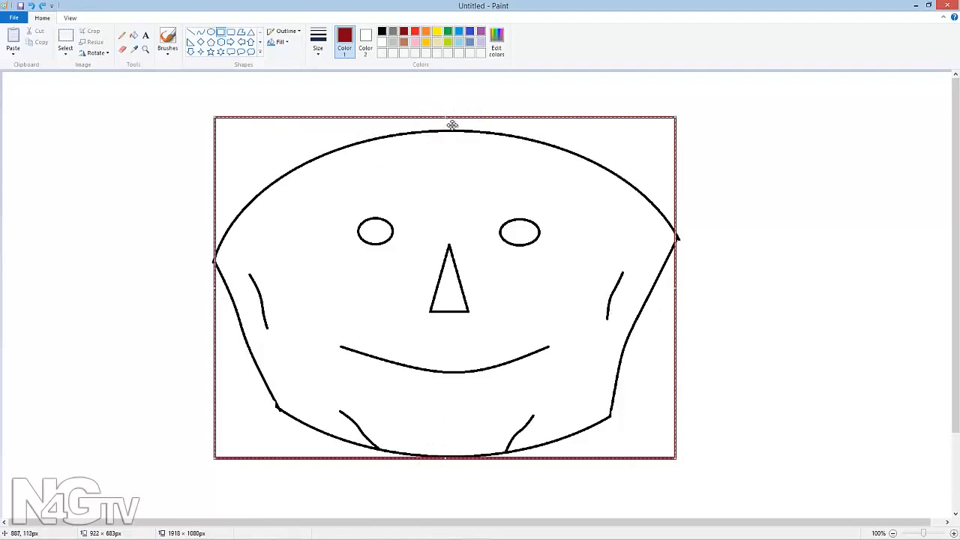
{"action": "mouse_move", "coordinate": [468, 117]}
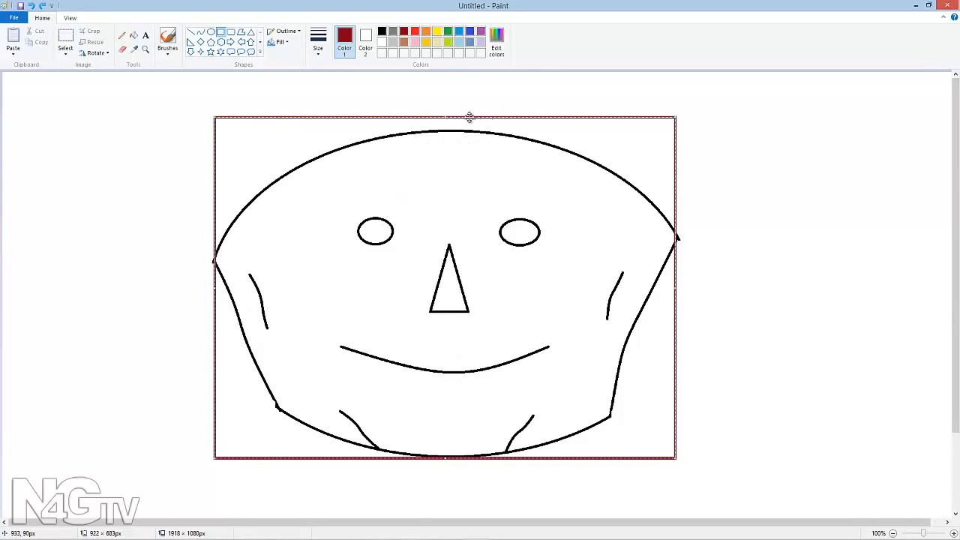
{"action": "mouse_move", "coordinate": [498, 111]}
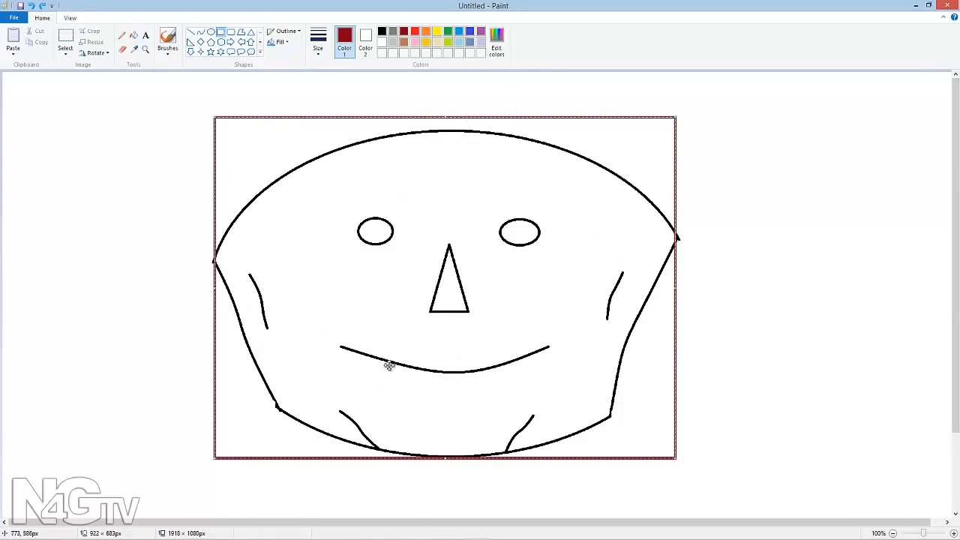
{"action": "mouse_move", "coordinate": [402, 293]}
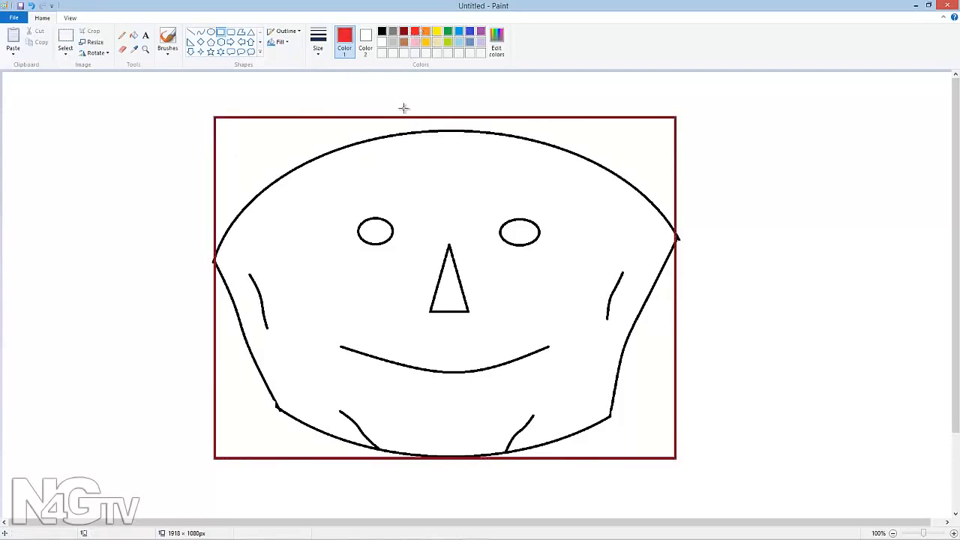
{"action": "mouse_move", "coordinate": [375, 231]}
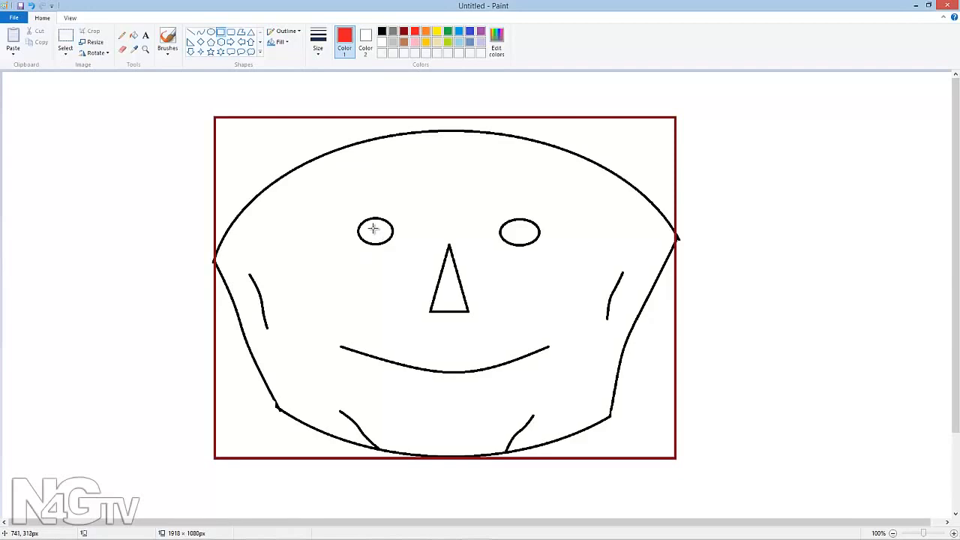
Draw a red rectangle around the nose, from the eyes down to the mouth.
{"action": "left_click_drag", "start_coordinate": [370, 226], "coordinate": [530, 354]}
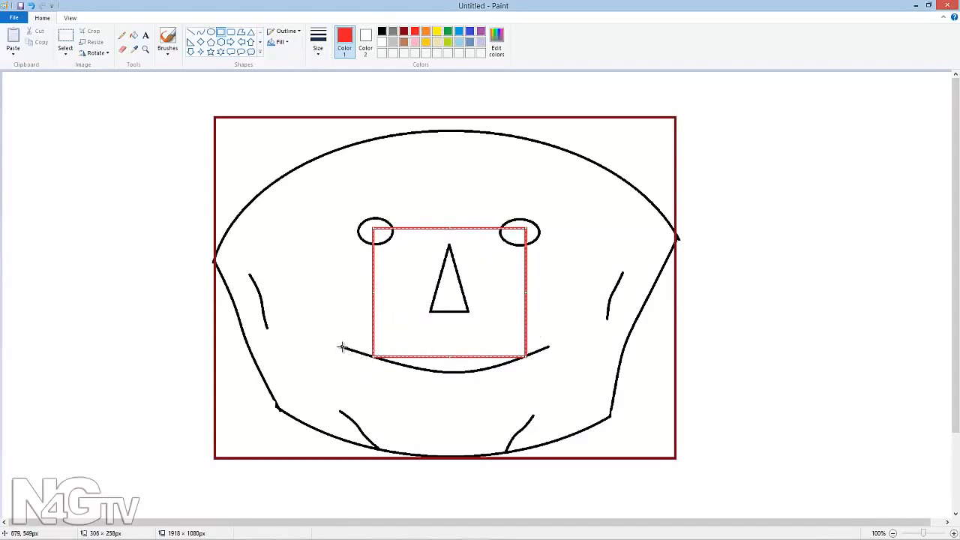
{"action": "mouse_move", "coordinate": [555, 349]}
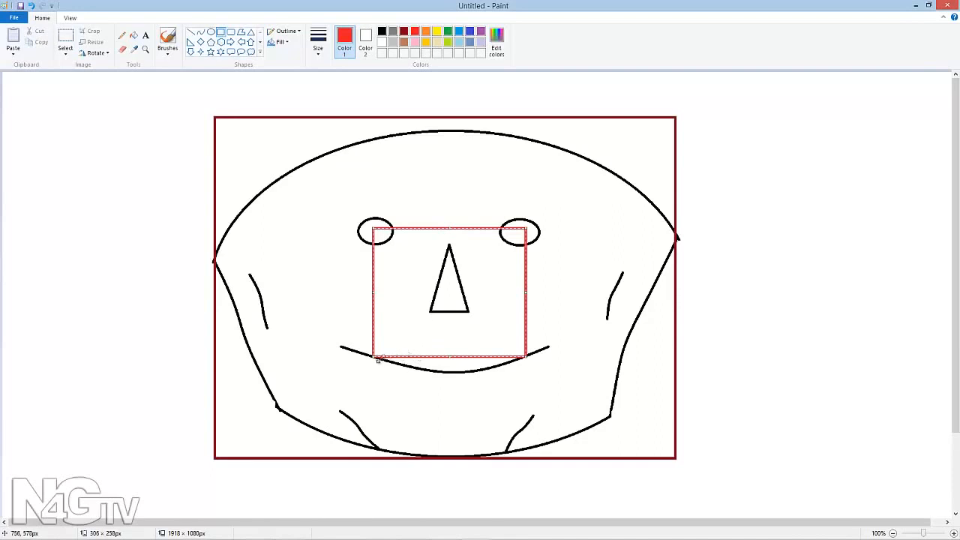
{"action": "mouse_move", "coordinate": [402, 346]}
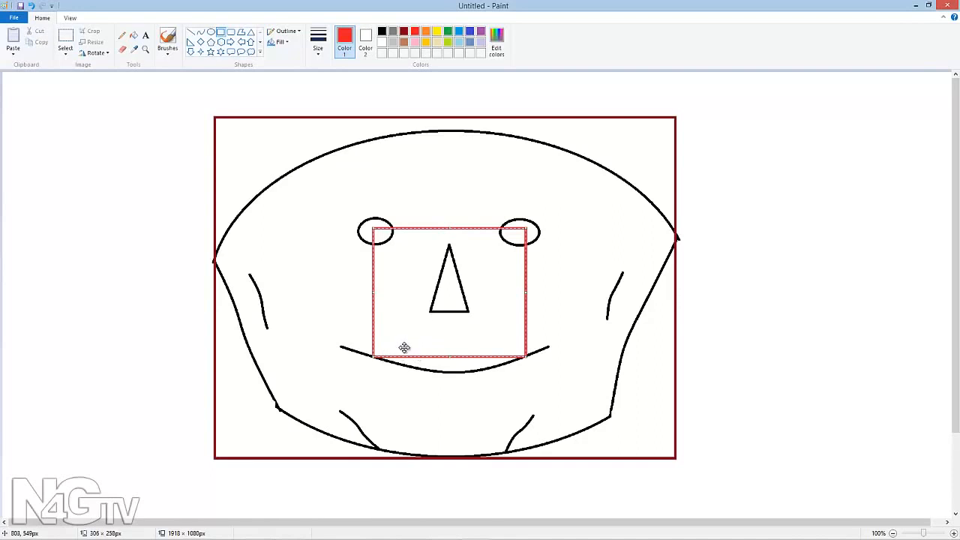
{"action": "mouse_move", "coordinate": [400, 246]}
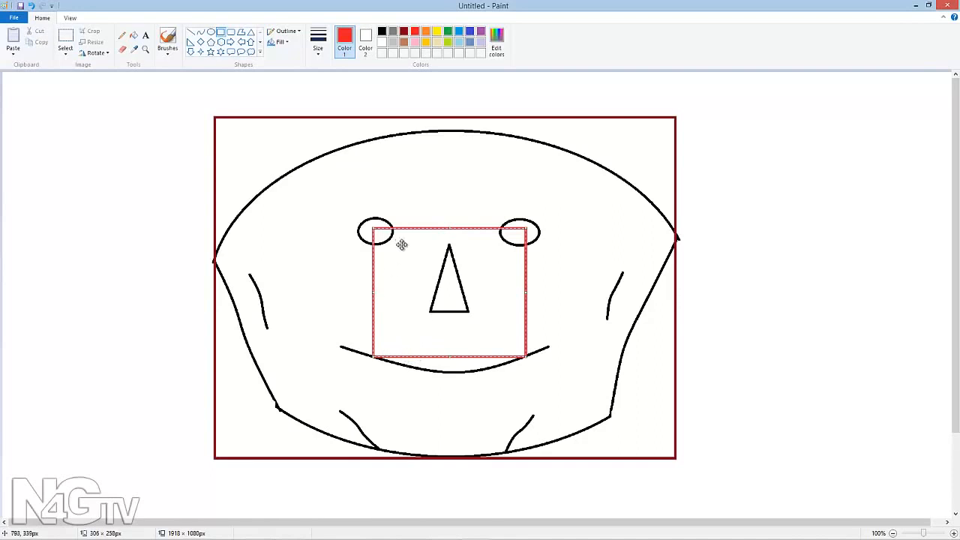
{"action": "mouse_move", "coordinate": [416, 301]}
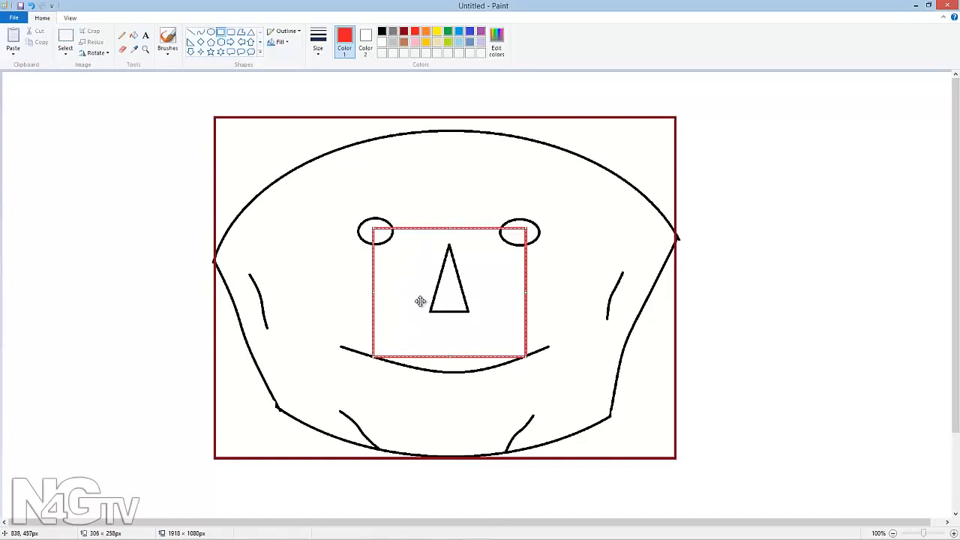
{"action": "mouse_move", "coordinate": [419, 300]}
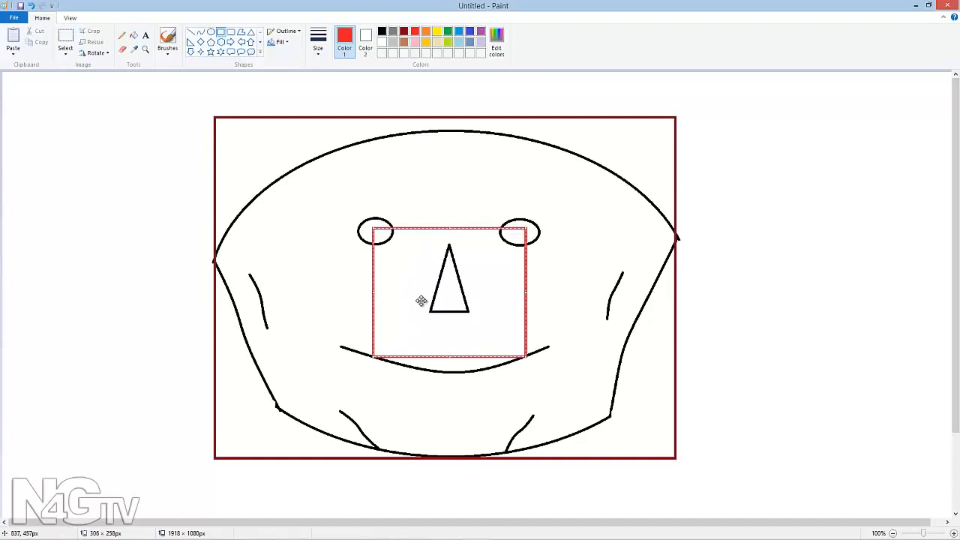
{"action": "mouse_move", "coordinate": [418, 291]}
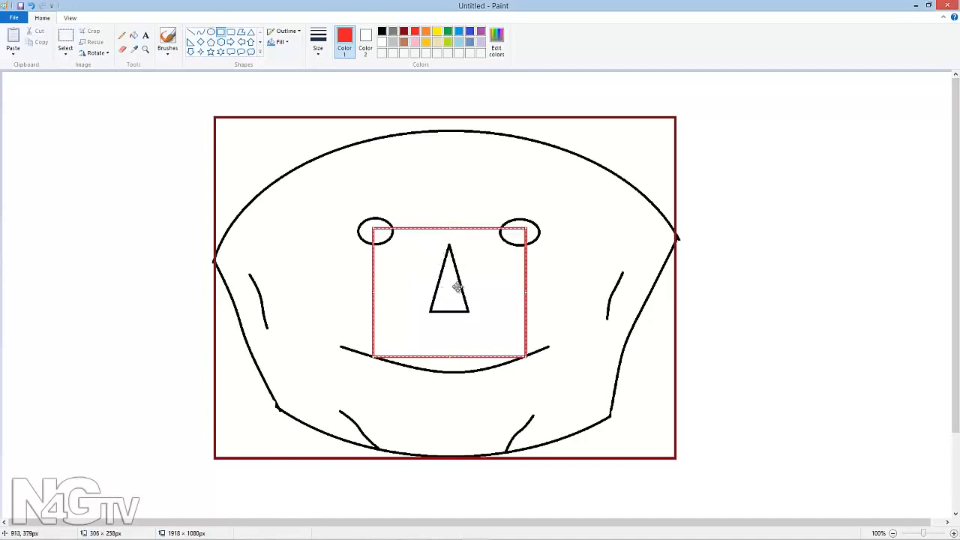
{"action": "mouse_move", "coordinate": [448, 276]}
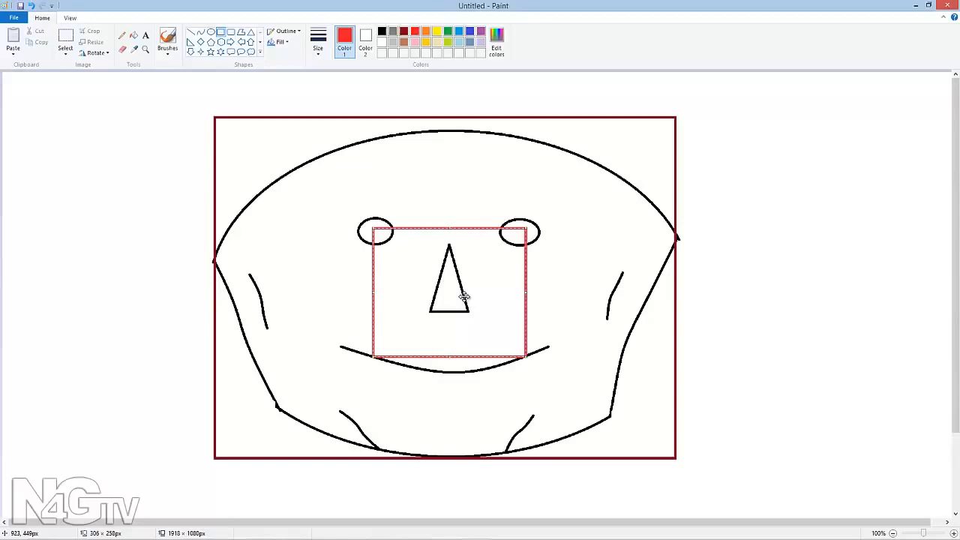
{"action": "mouse_move", "coordinate": [471, 291]}
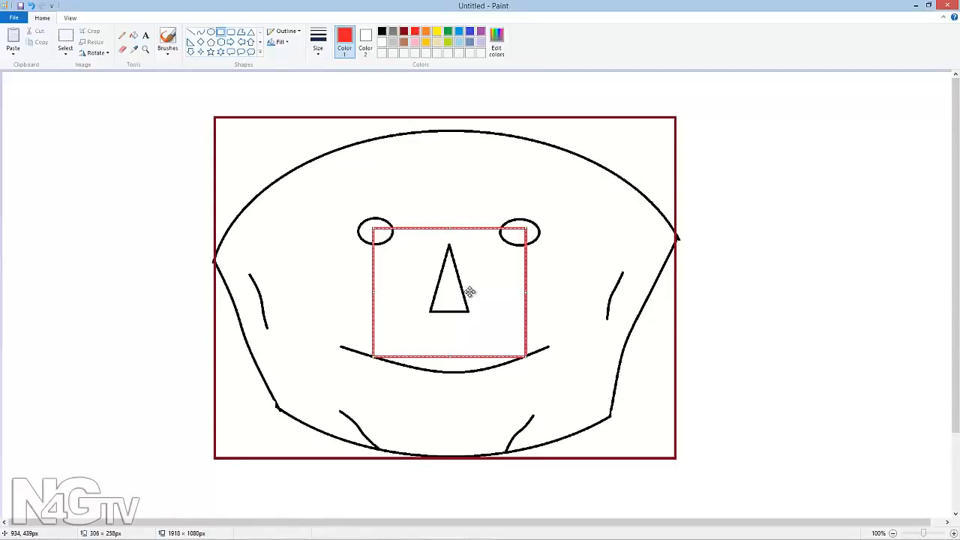
{"action": "mouse_move", "coordinate": [381, 238]}
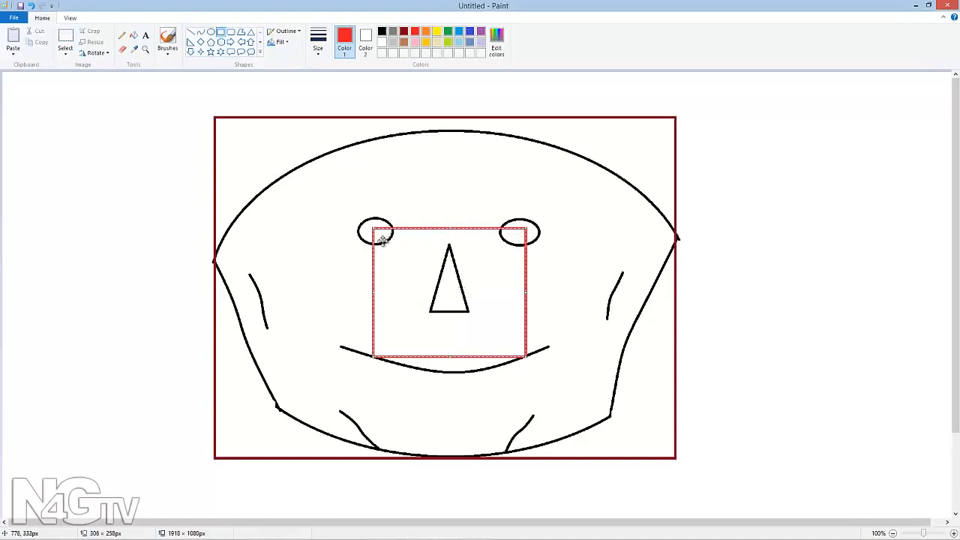
{"action": "mouse_move", "coordinate": [513, 243]}
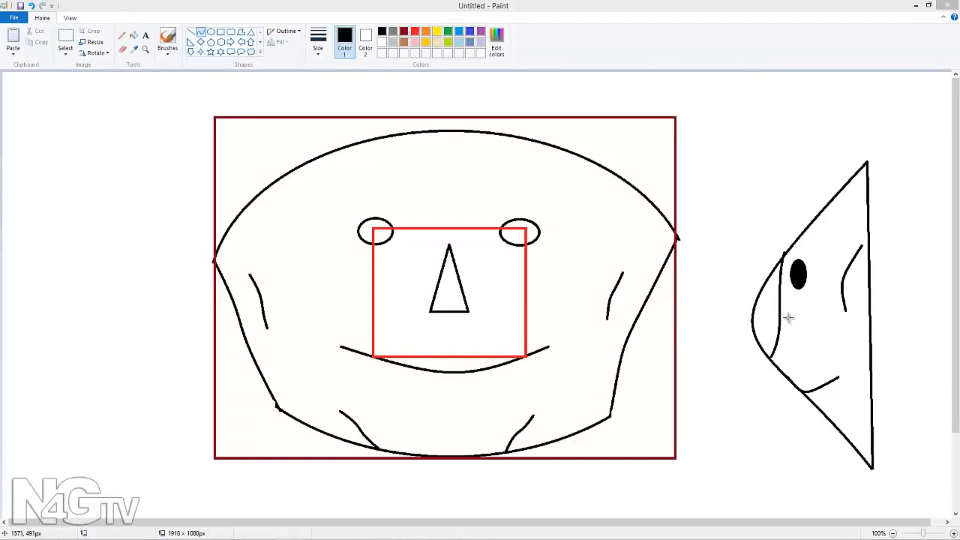
{"action": "mouse_move", "coordinate": [414, 90]}
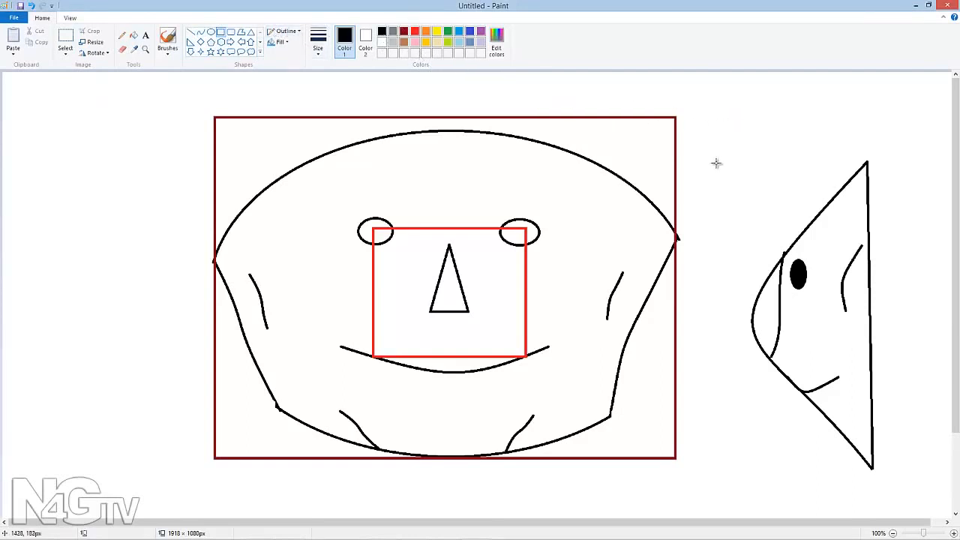
{"action": "mouse_move", "coordinate": [738, 217]}
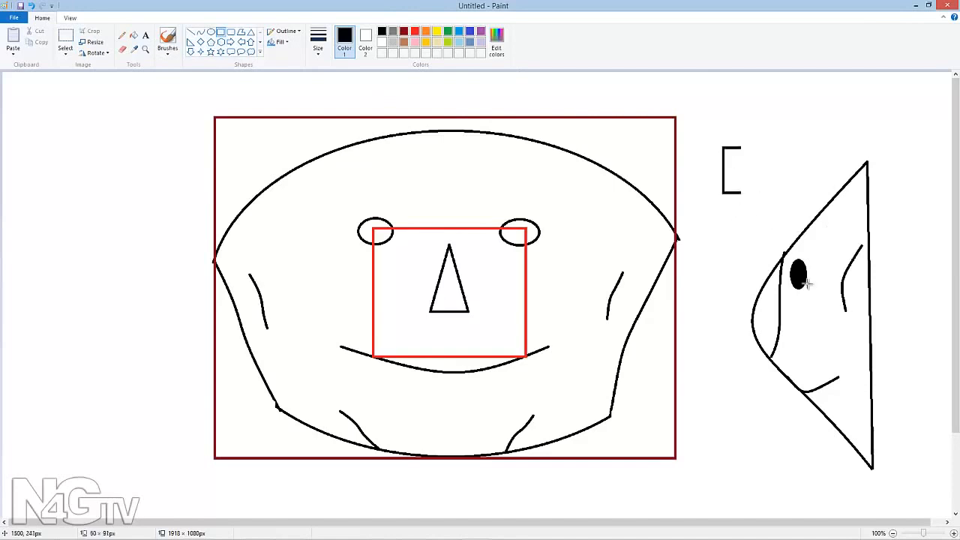
Draw a thin black rectangle framing the profile face on the right.
{"action": "left_click_drag", "start_coordinate": [721, 147], "coordinate": [912, 471]}
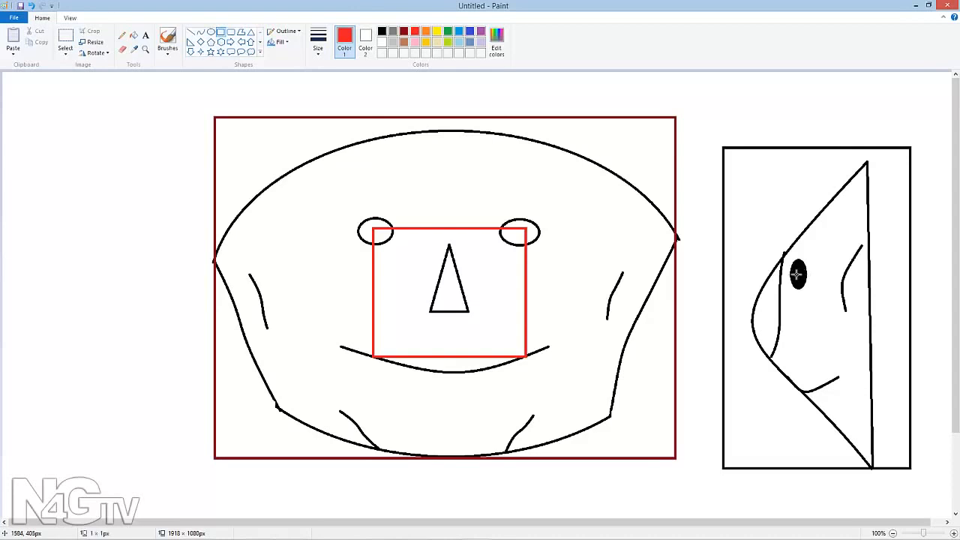
Draw a red rectangle marking the cheek region of the profile face.
{"action": "left_click_drag", "start_coordinate": [792, 279], "coordinate": [855, 377]}
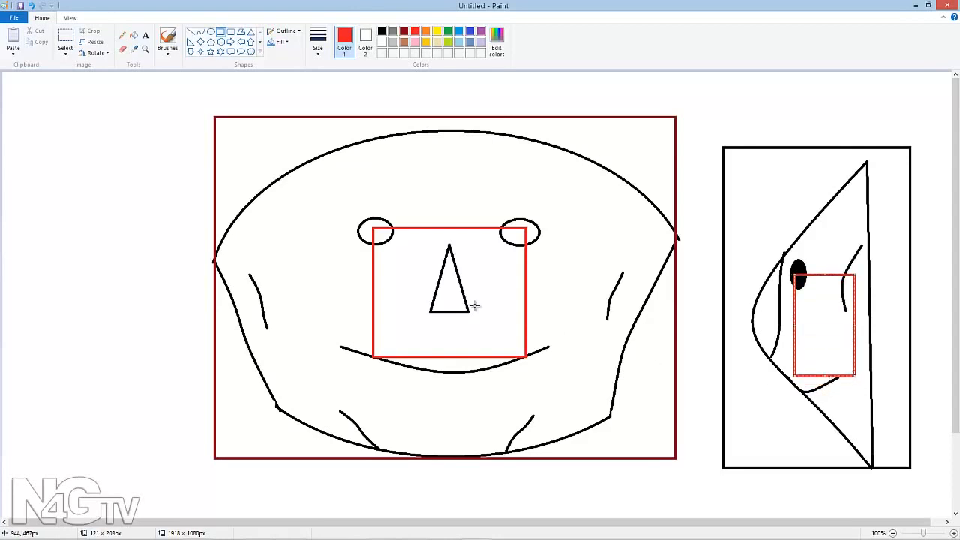
{"action": "mouse_move", "coordinate": [624, 244]}
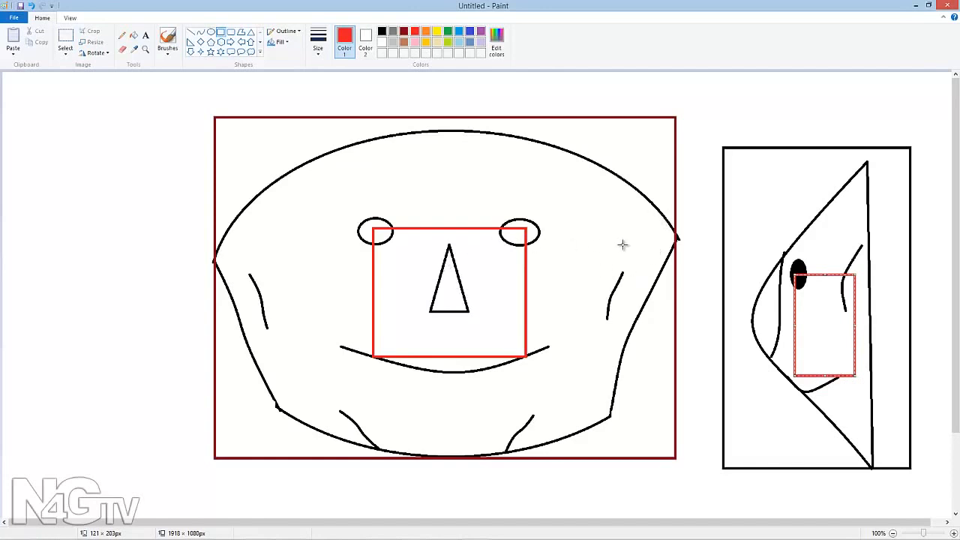
{"action": "mouse_move", "coordinate": [624, 246]}
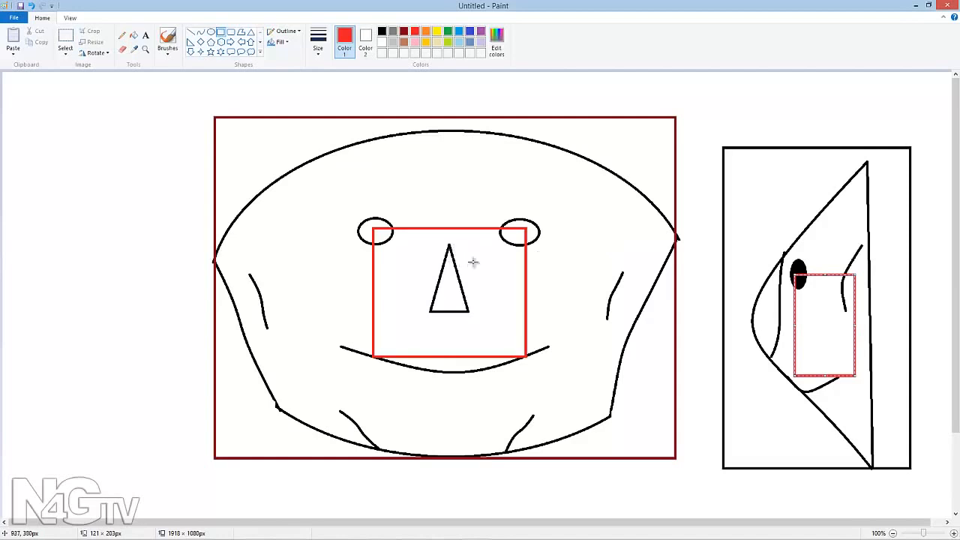
{"action": "mouse_move", "coordinate": [609, 246]}
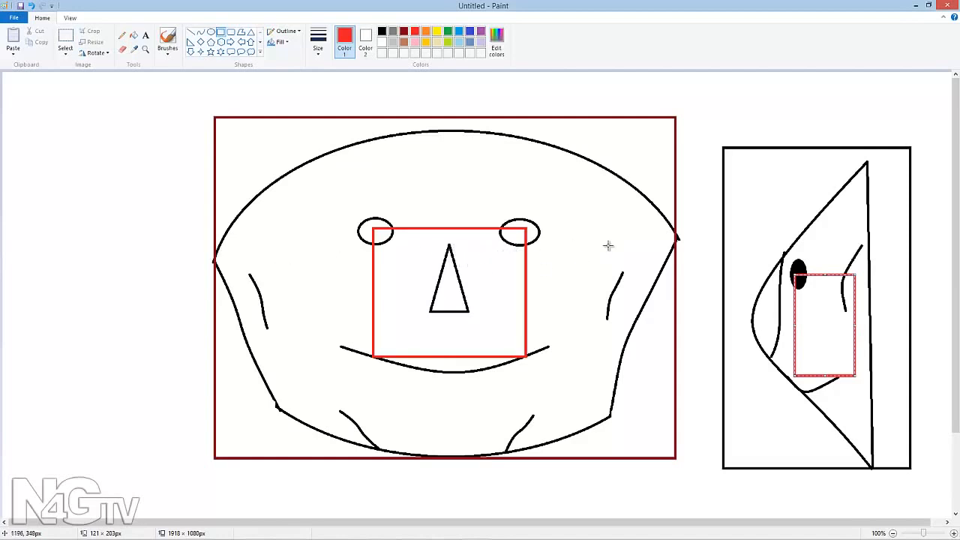
{"action": "mouse_move", "coordinate": [639, 264]}
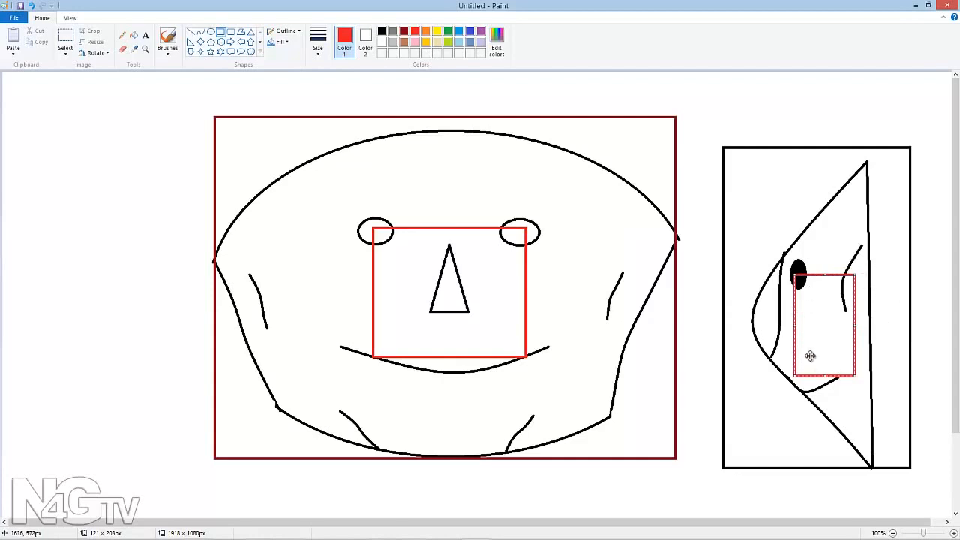
{"action": "mouse_move", "coordinate": [796, 295]}
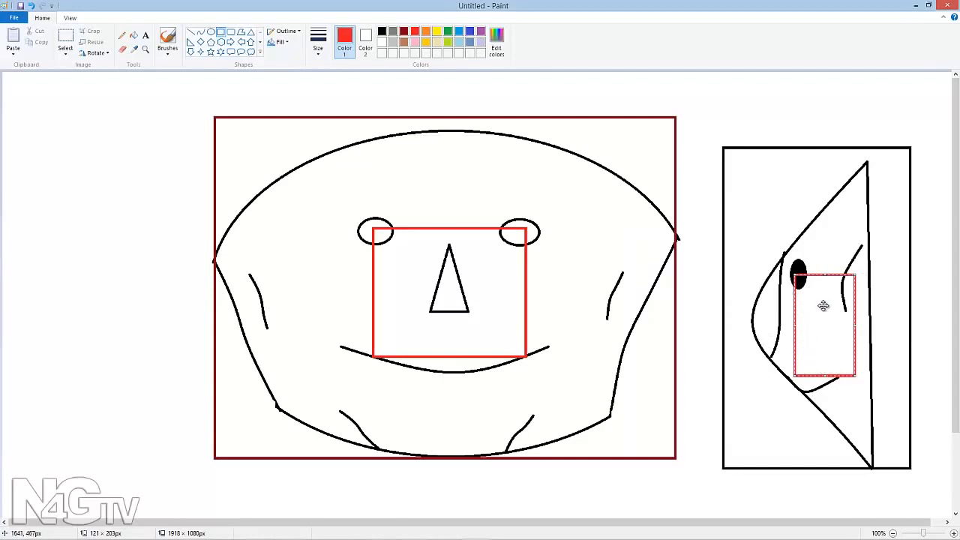
{"action": "mouse_move", "coordinate": [822, 300]}
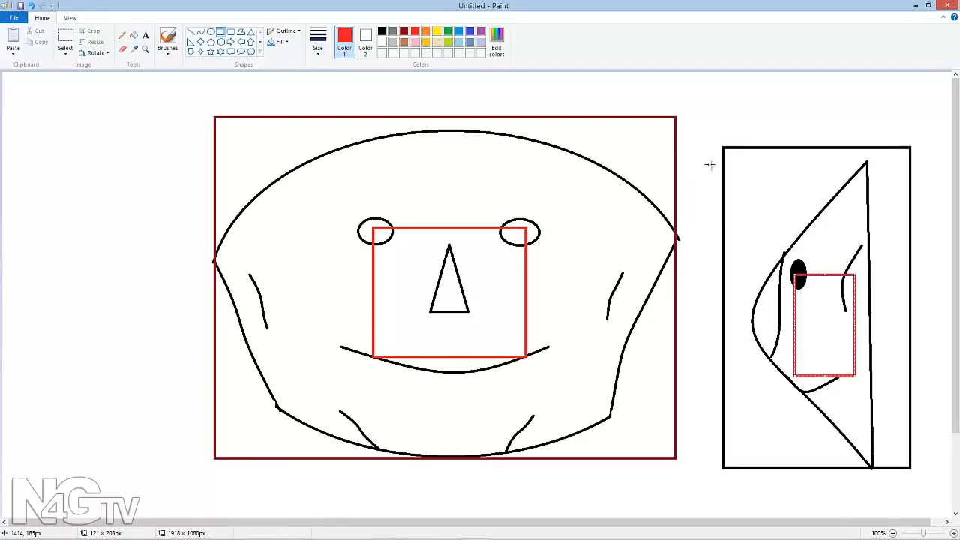
{"action": "mouse_move", "coordinate": [709, 162]}
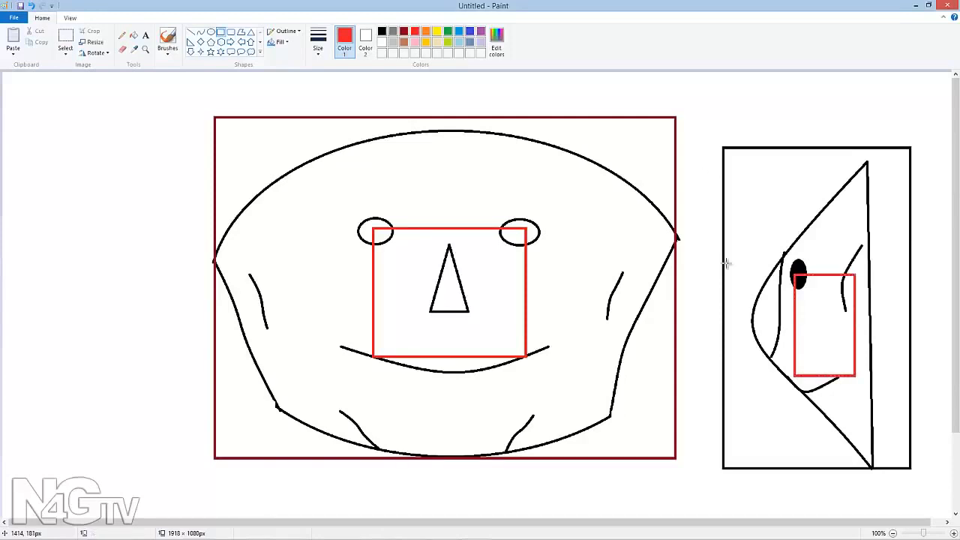
{"action": "mouse_move", "coordinate": [195, 36]}
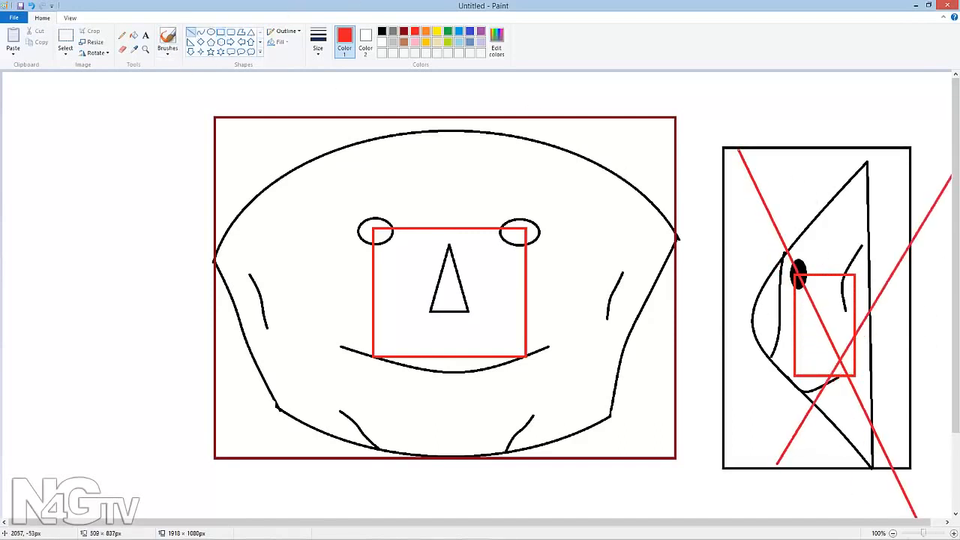
{"action": "mouse_move", "coordinate": [485, 154]}
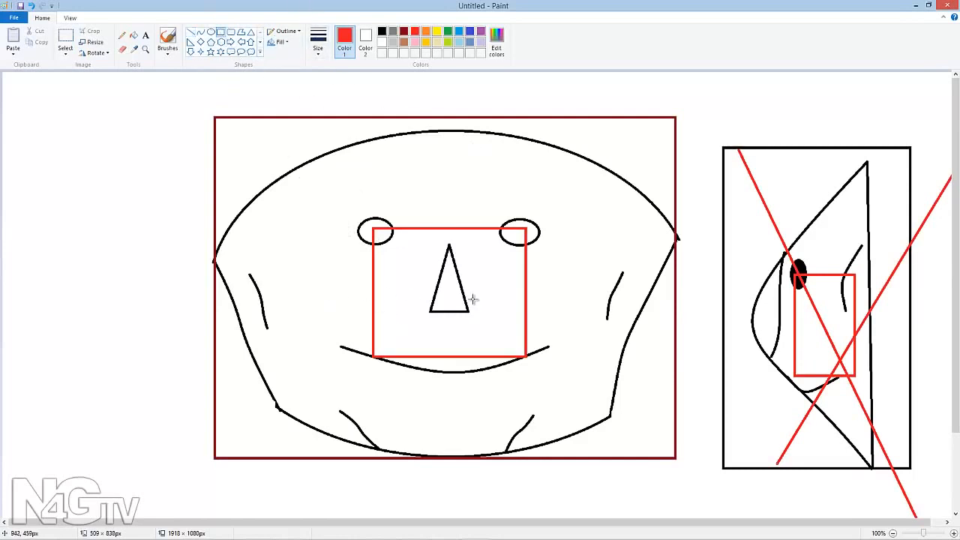
{"action": "mouse_move", "coordinate": [330, 300]}
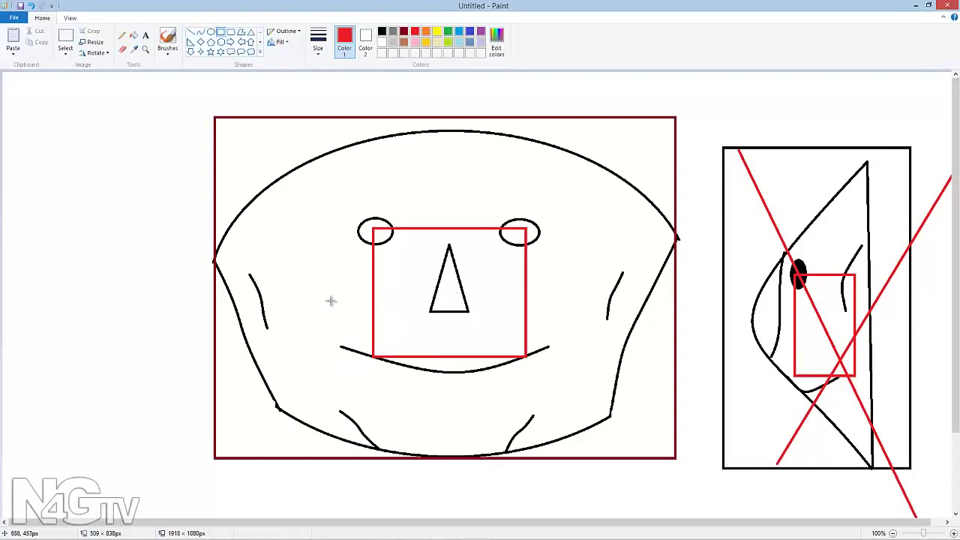
{"action": "mouse_move", "coordinate": [252, 240]}
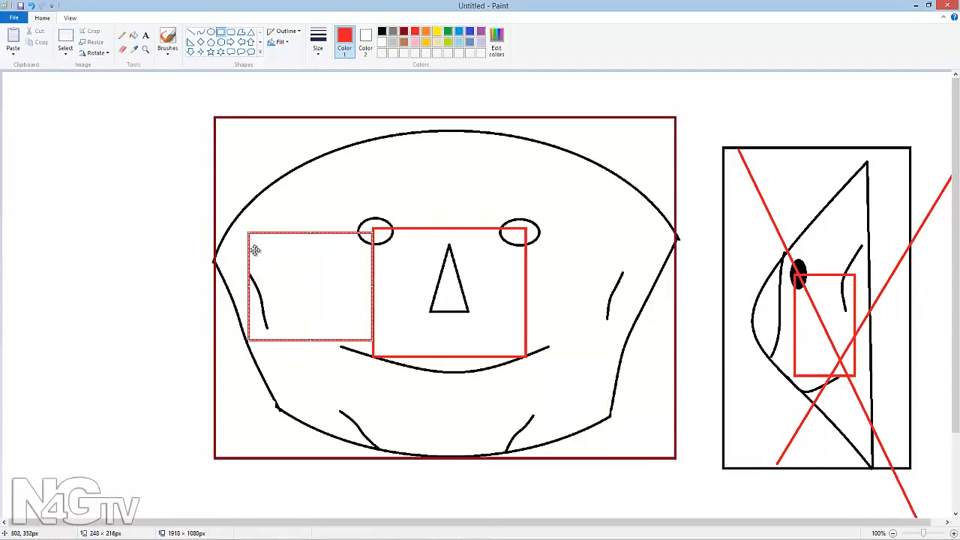
{"action": "mouse_move", "coordinate": [534, 243]}
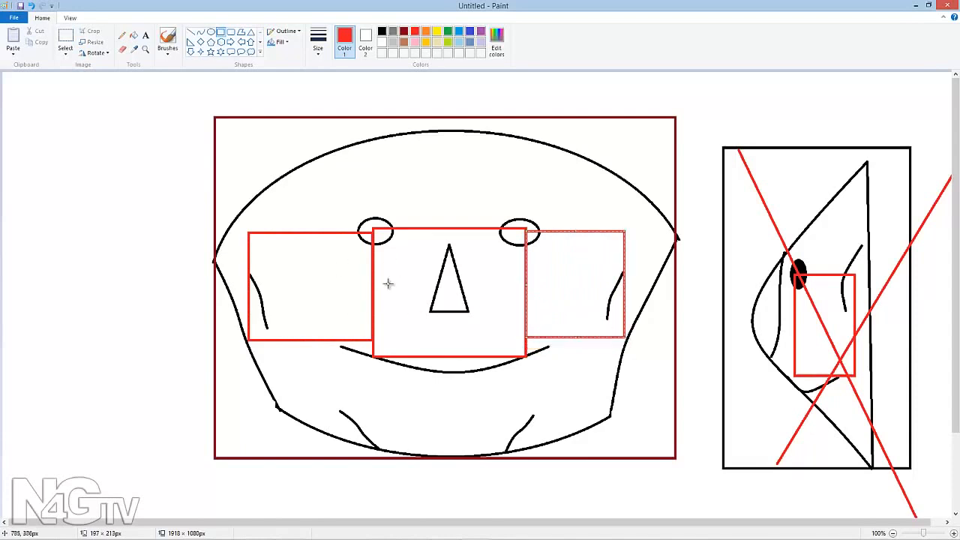
{"action": "mouse_move", "coordinate": [318, 288]}
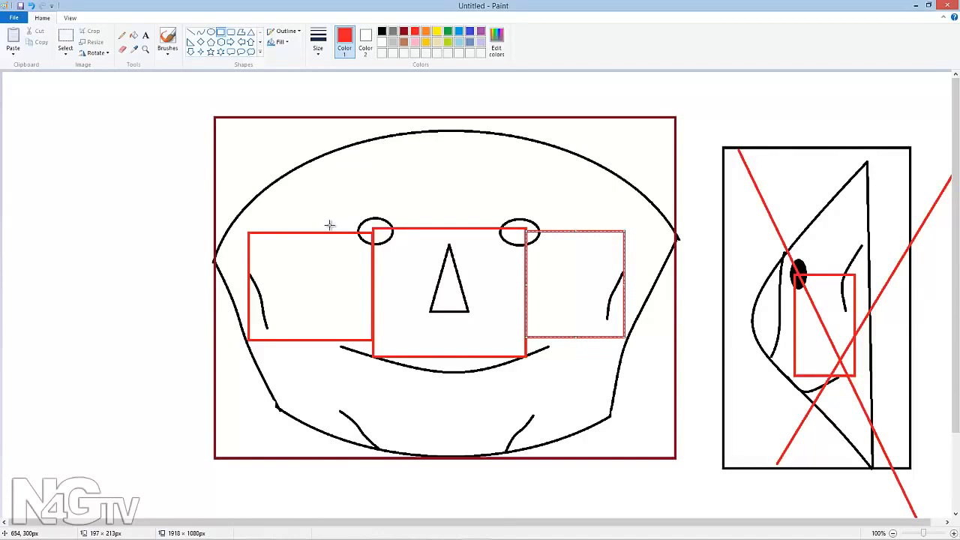
{"action": "mouse_move", "coordinate": [319, 227]}
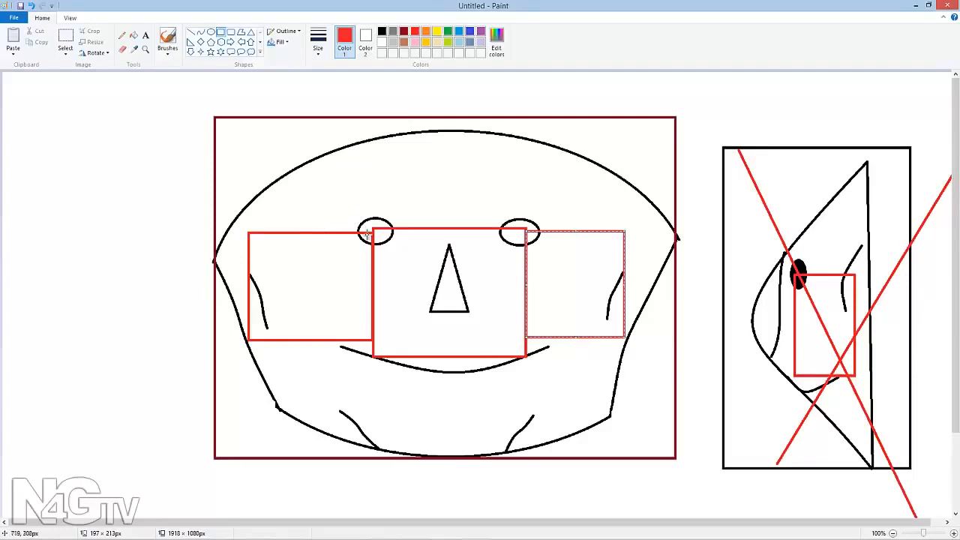
{"action": "mouse_move", "coordinate": [269, 241]}
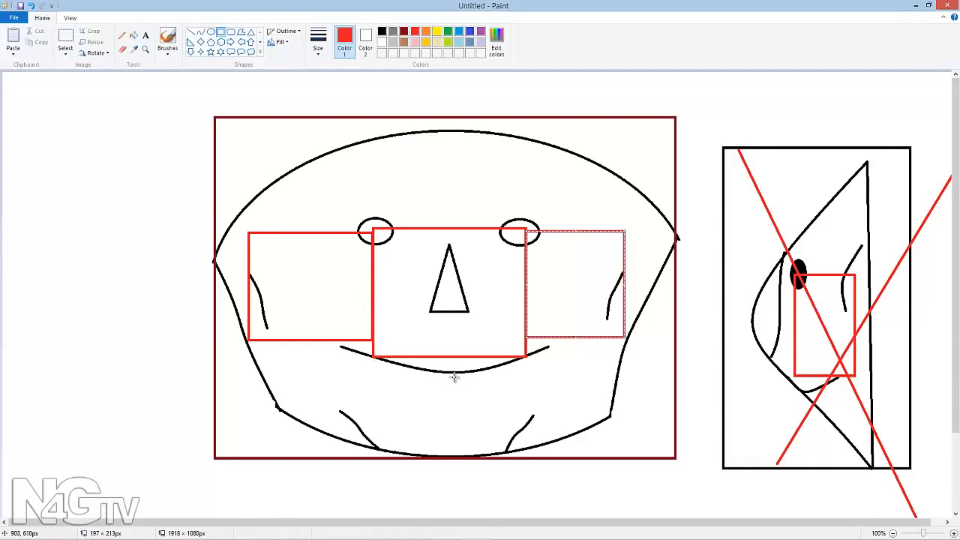
{"action": "mouse_move", "coordinate": [438, 372]}
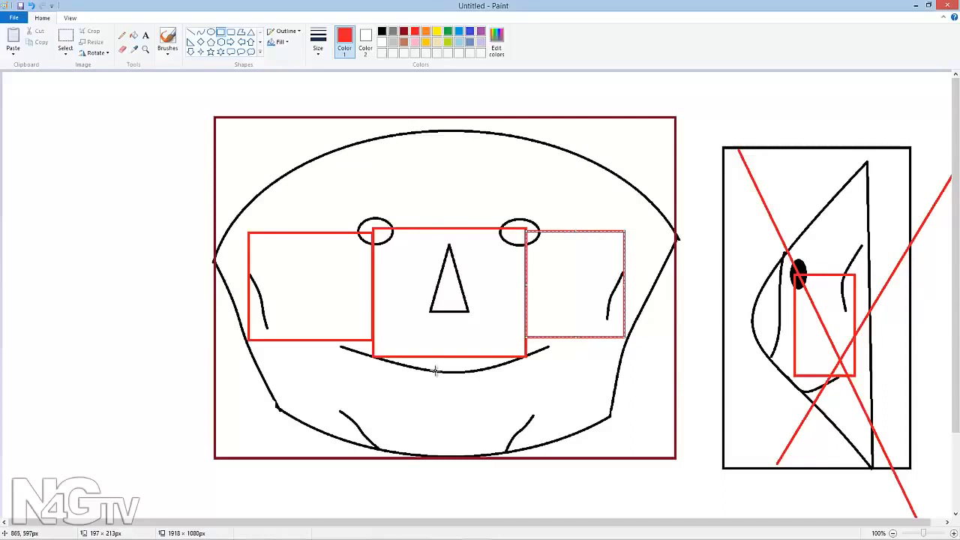
{"action": "mouse_move", "coordinate": [456, 258]}
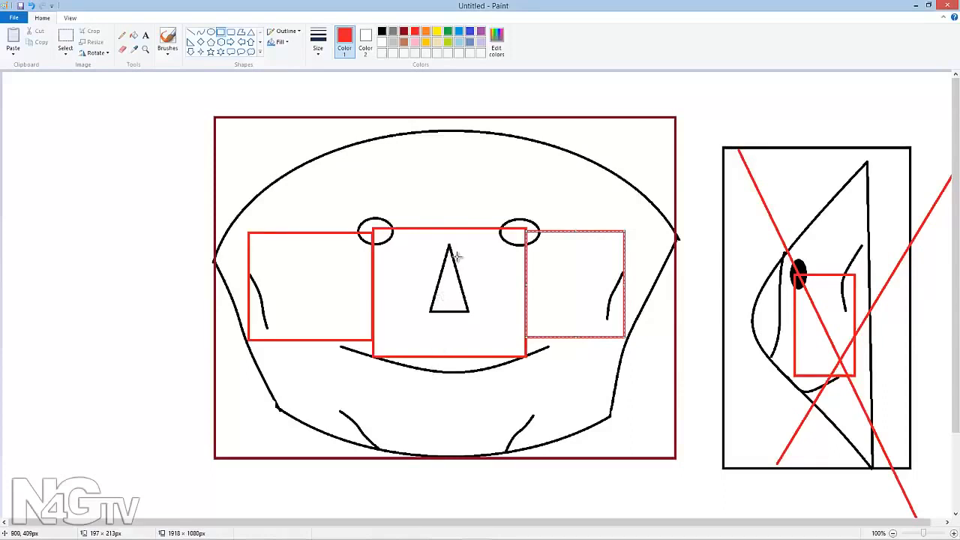
{"action": "mouse_move", "coordinate": [518, 261]}
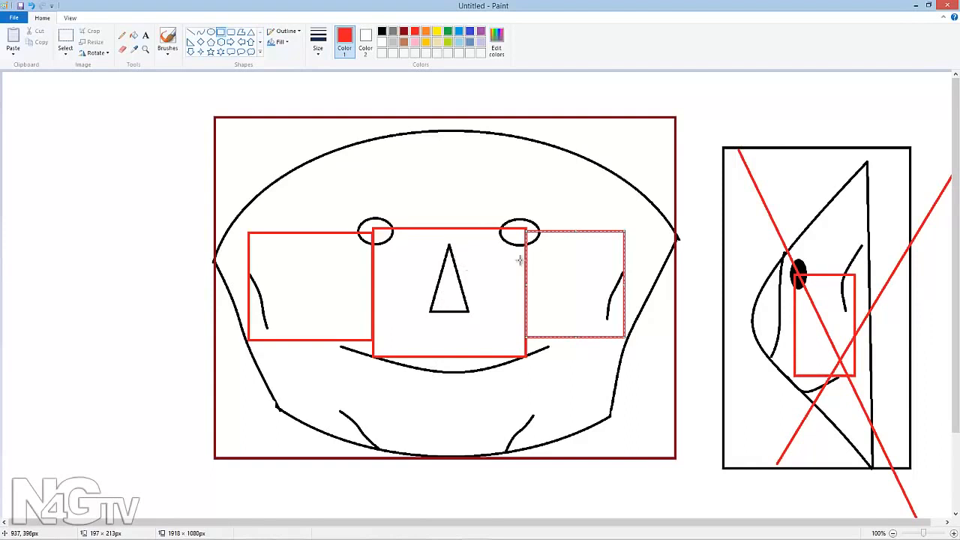
{"action": "mouse_move", "coordinate": [399, 362]}
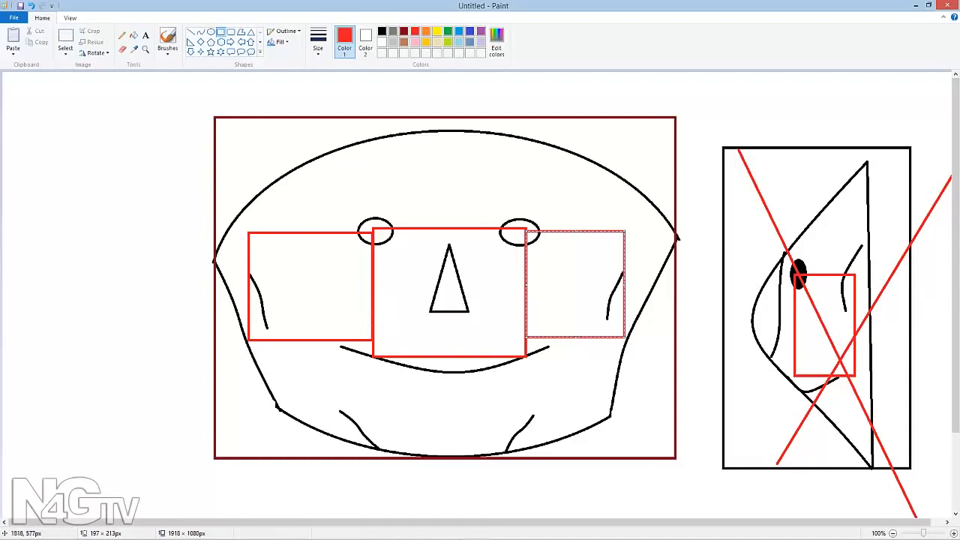
{"action": "mouse_move", "coordinate": [293, 248]}
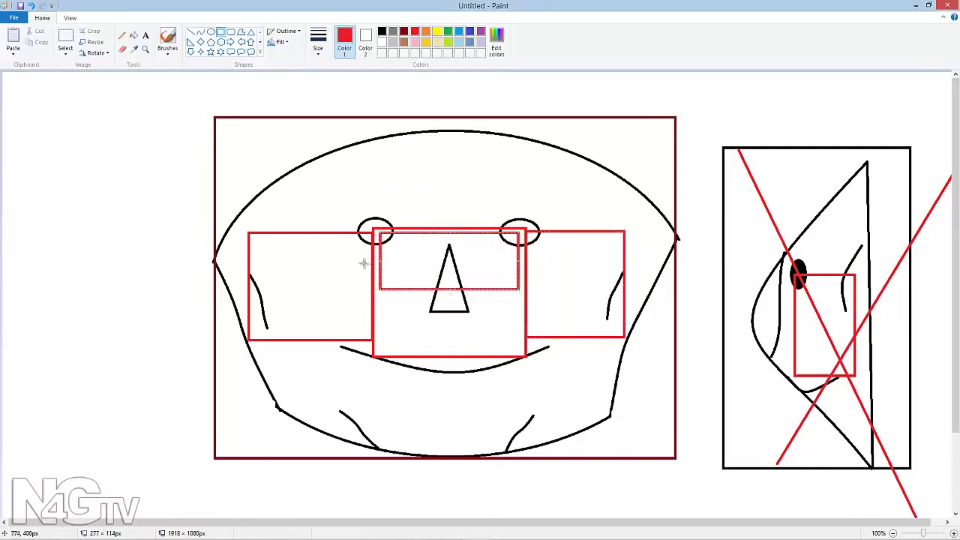
{"action": "mouse_move", "coordinate": [303, 255]}
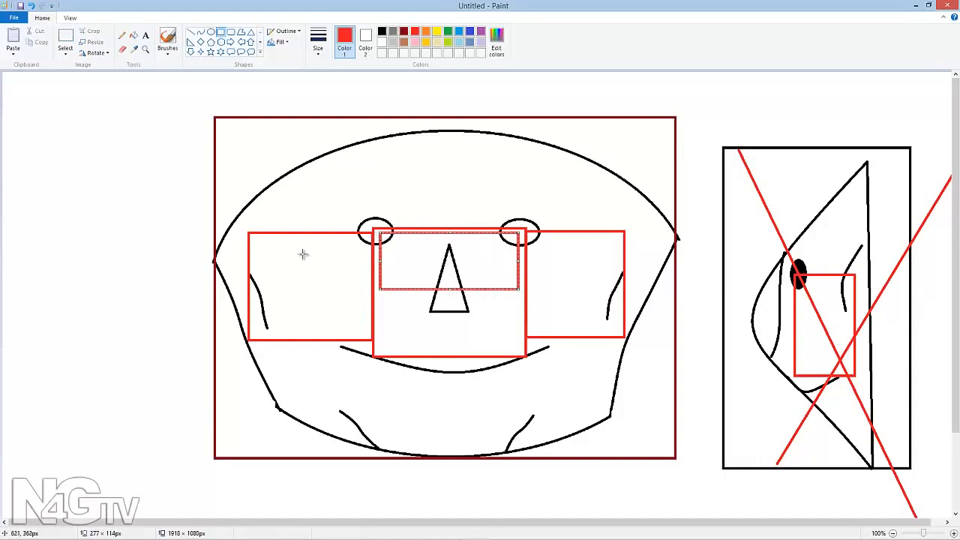
{"action": "mouse_move", "coordinate": [440, 213]}
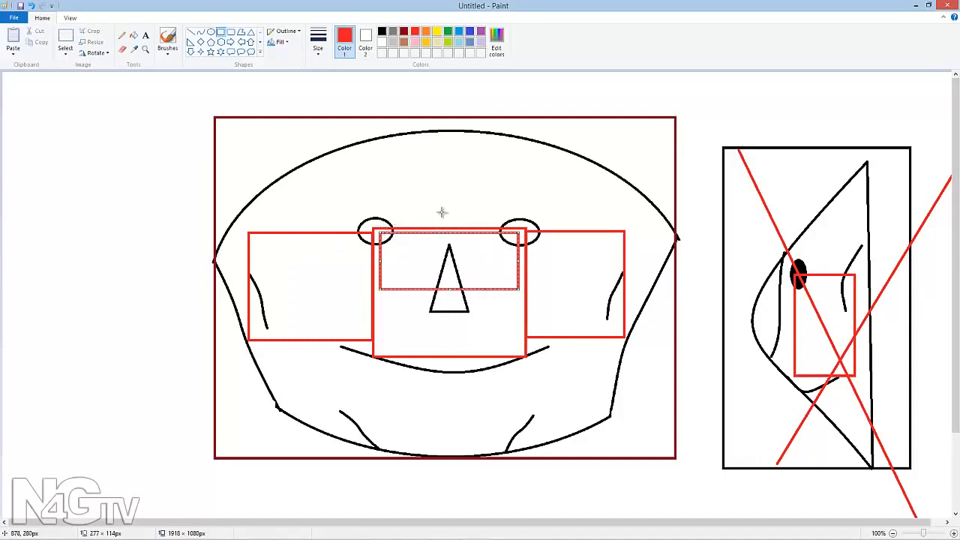
{"action": "mouse_move", "coordinate": [449, 208]}
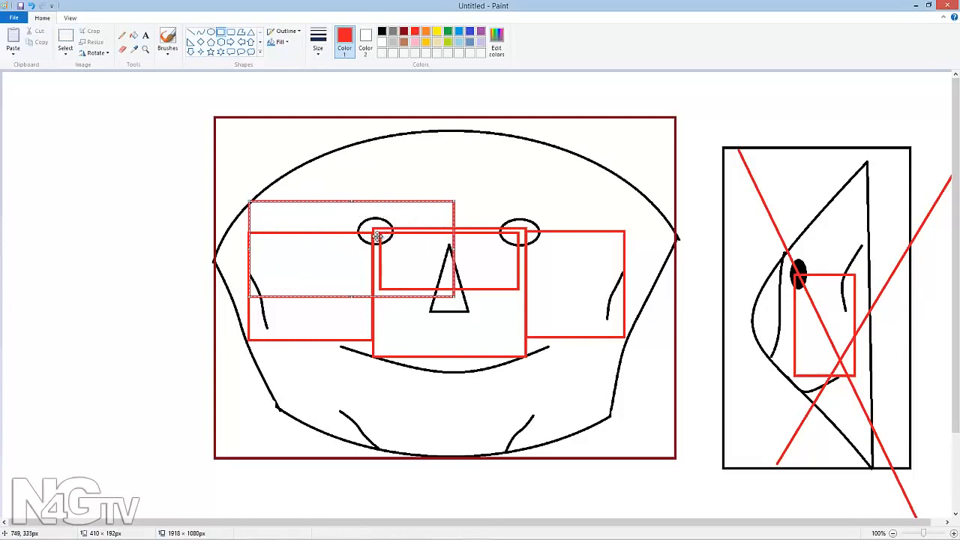
{"action": "mouse_move", "coordinate": [409, 230]}
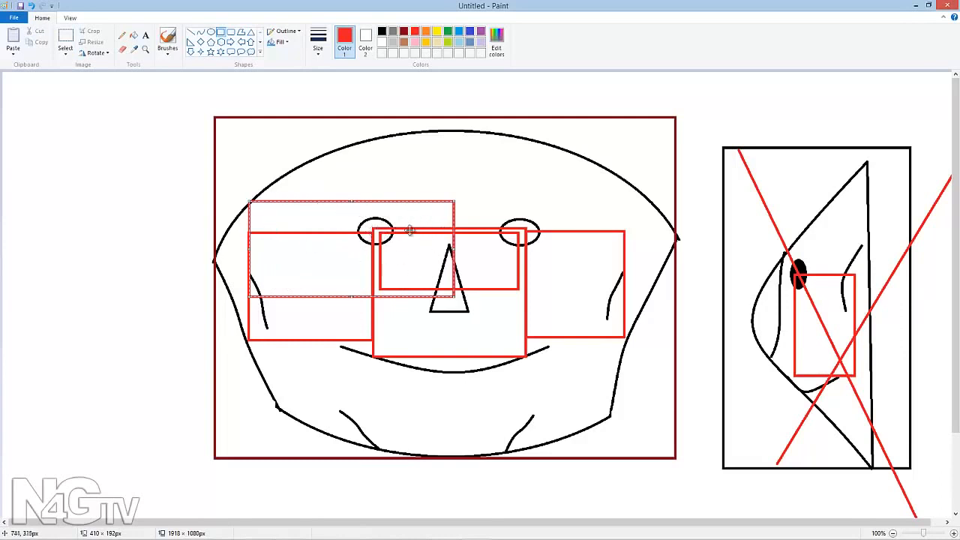
{"action": "mouse_move", "coordinate": [459, 201]}
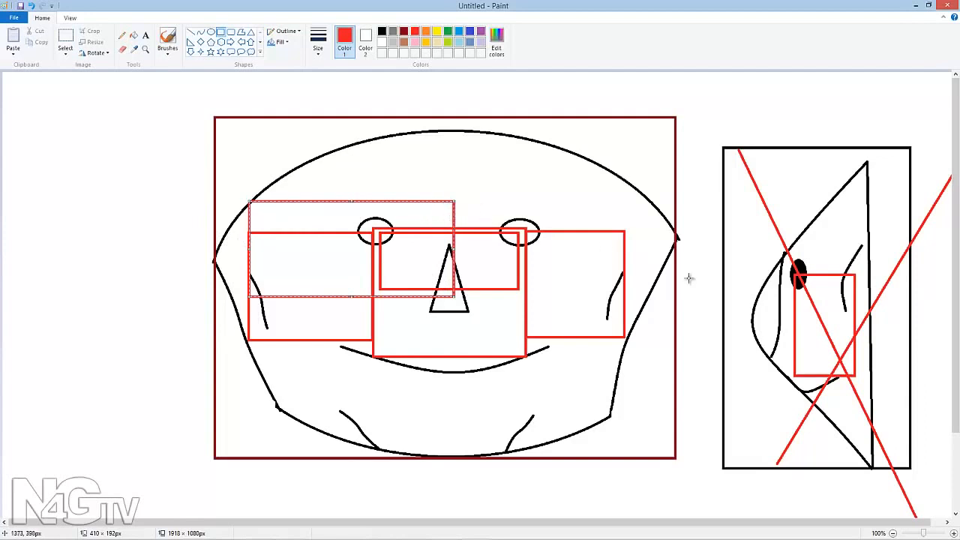
{"action": "mouse_move", "coordinate": [663, 279]}
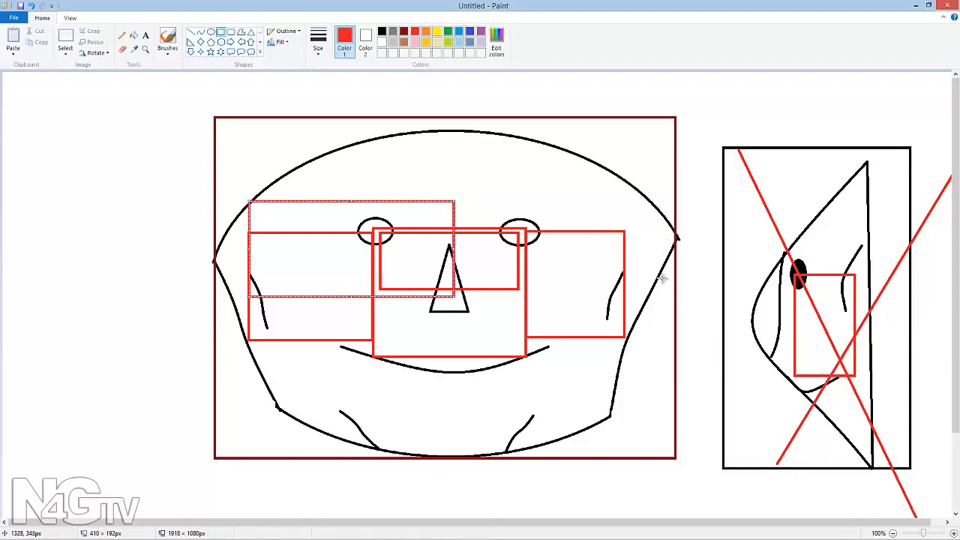
{"action": "mouse_move", "coordinate": [538, 396]}
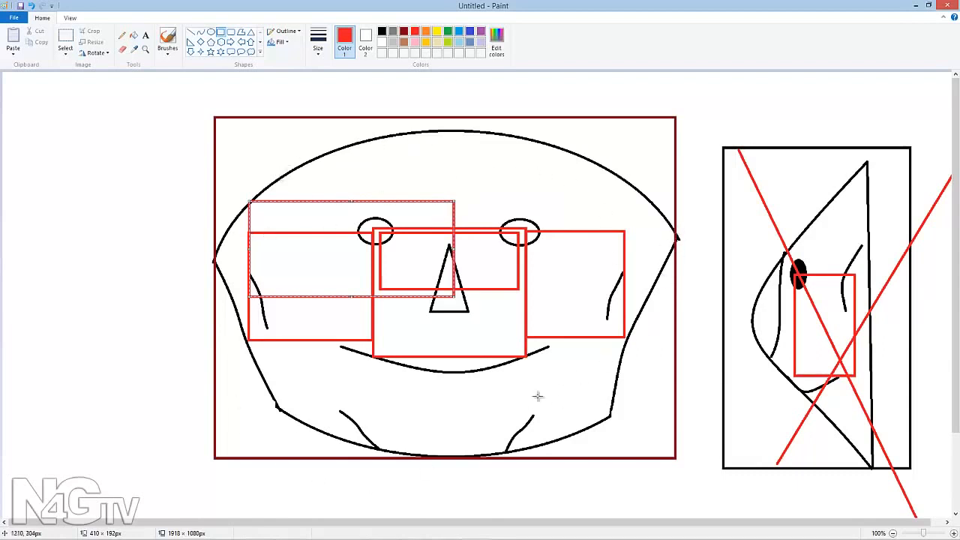
{"action": "mouse_move", "coordinate": [312, 390]}
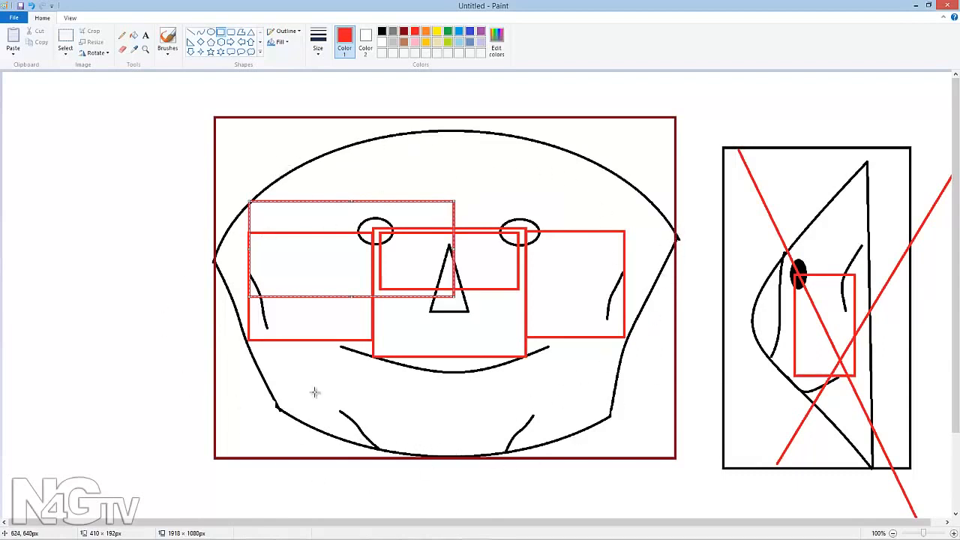
{"action": "mouse_move", "coordinate": [236, 171]}
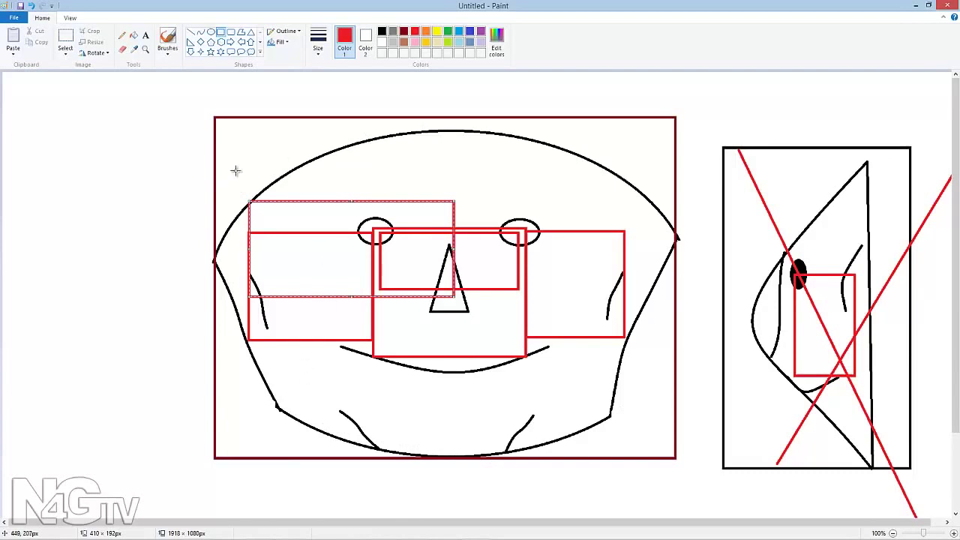
{"action": "mouse_move", "coordinate": [615, 213]}
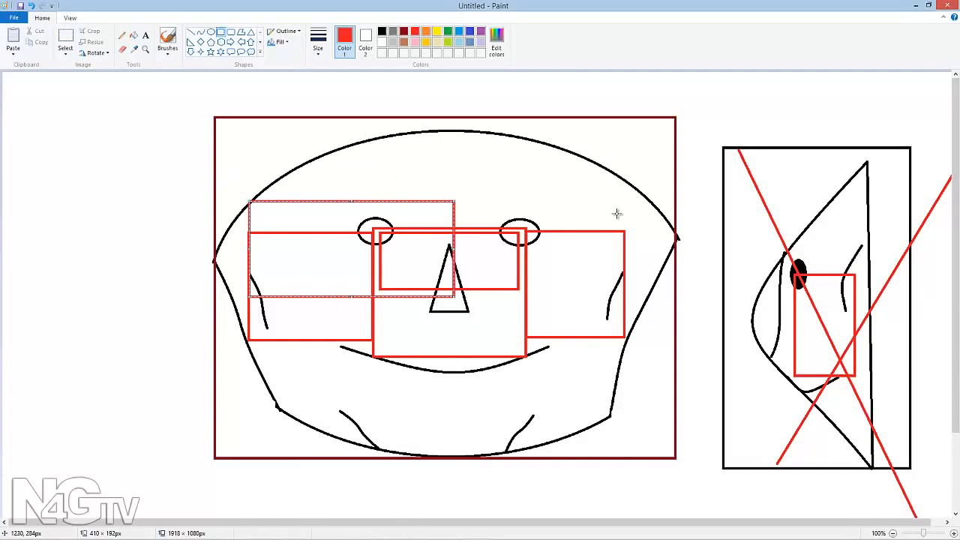
{"action": "mouse_move", "coordinate": [609, 207]}
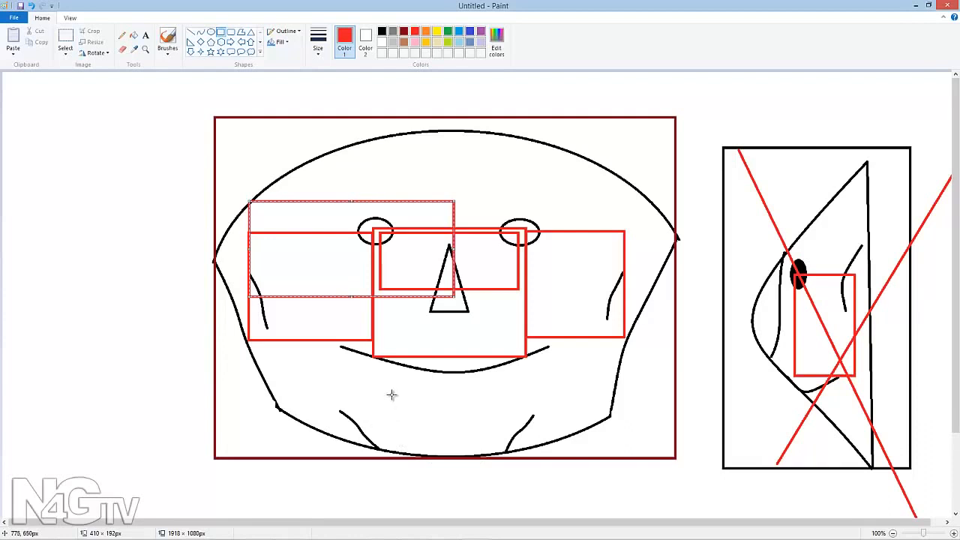
{"action": "mouse_move", "coordinate": [493, 201]}
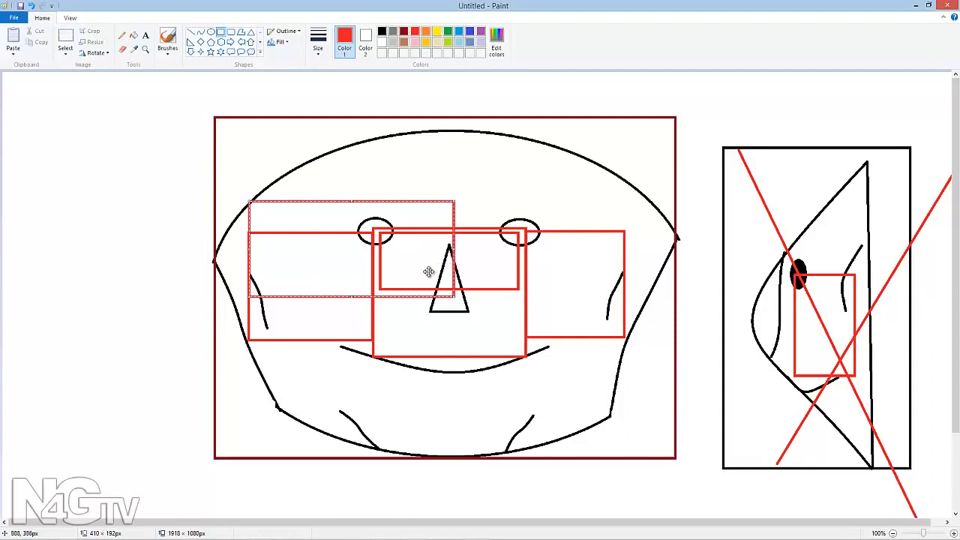
{"action": "mouse_move", "coordinate": [324, 273]}
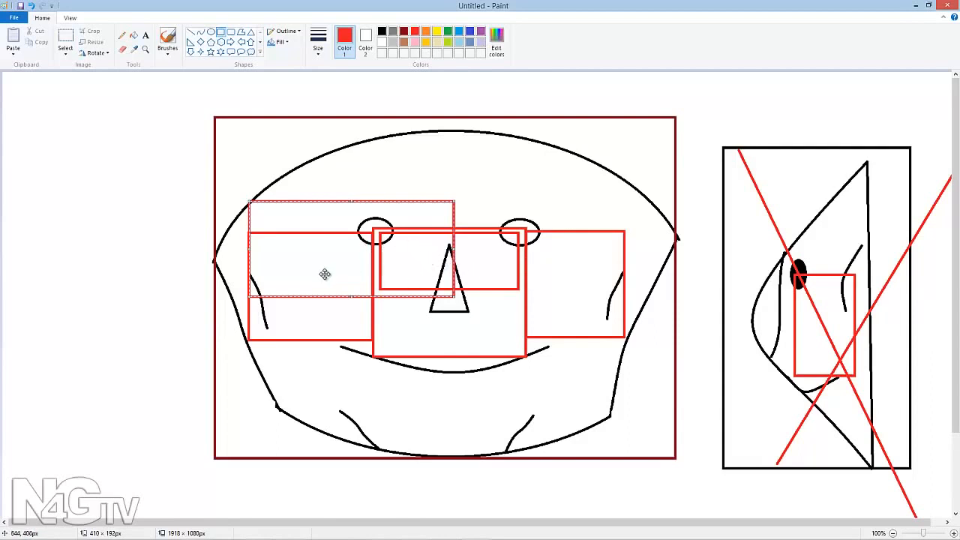
{"action": "mouse_move", "coordinate": [450, 207]}
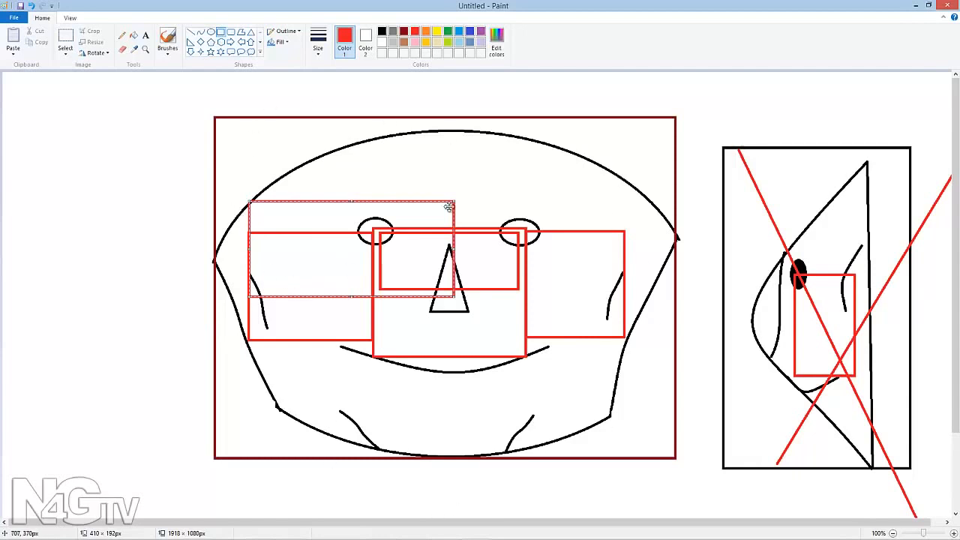
{"action": "mouse_move", "coordinate": [410, 289]}
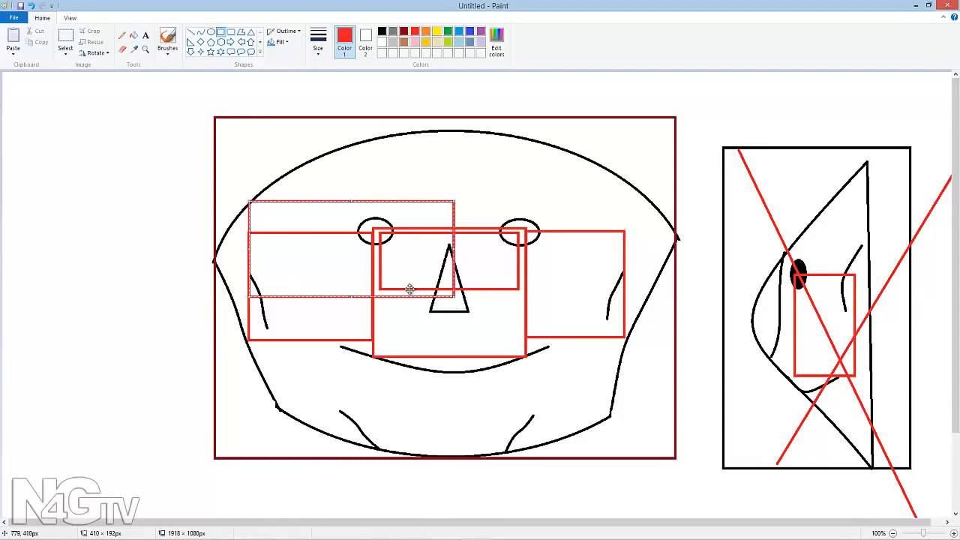
{"action": "mouse_move", "coordinate": [438, 383]}
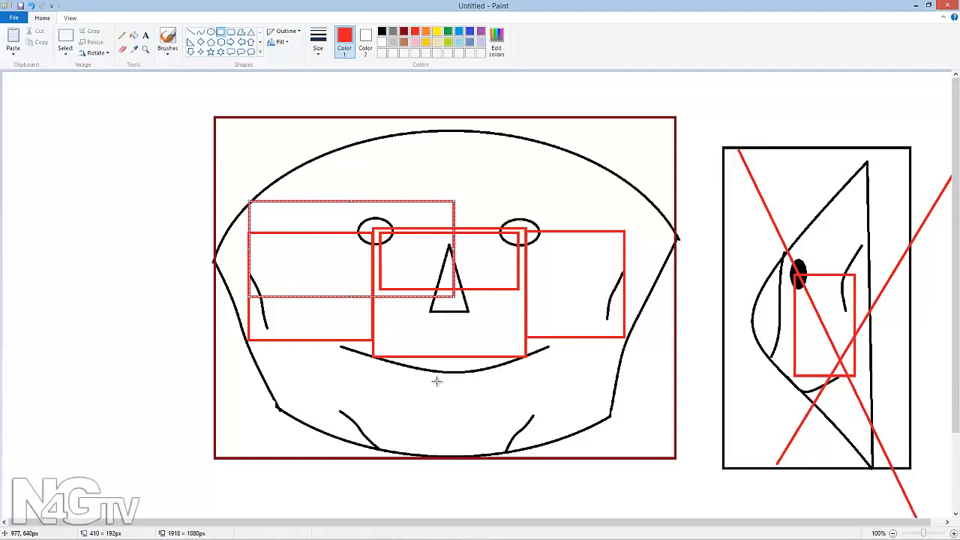
{"action": "mouse_move", "coordinate": [417, 273]}
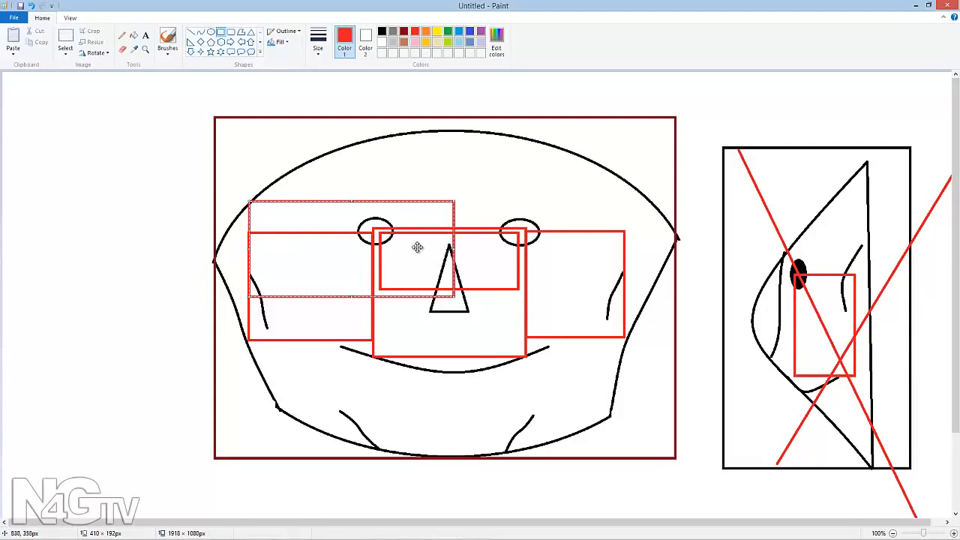
{"action": "mouse_move", "coordinate": [533, 258]}
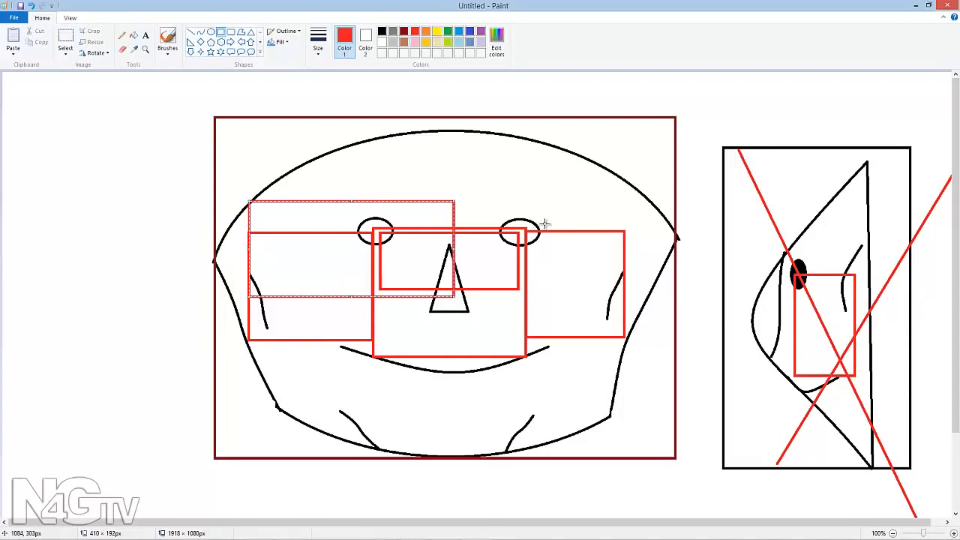
{"action": "mouse_move", "coordinate": [423, 219]}
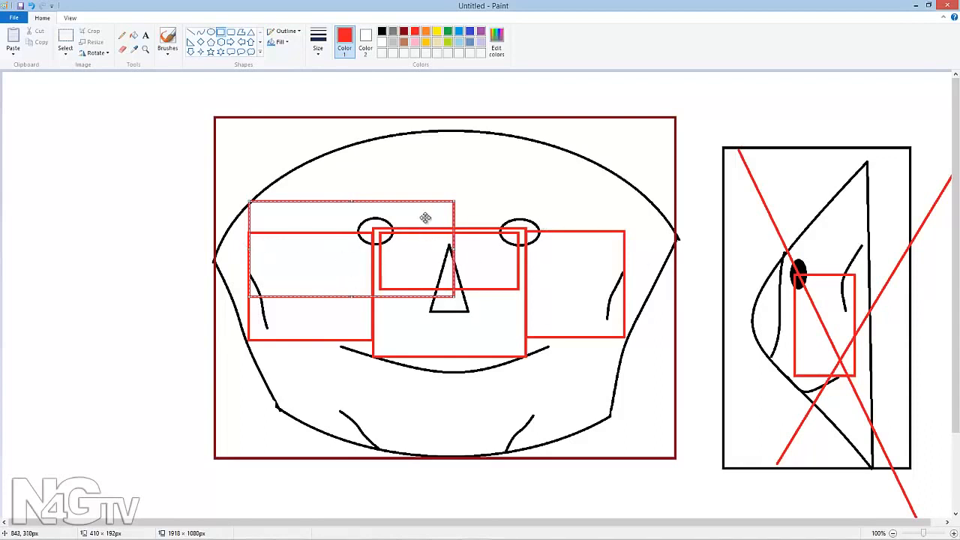
{"action": "mouse_move", "coordinate": [678, 201]}
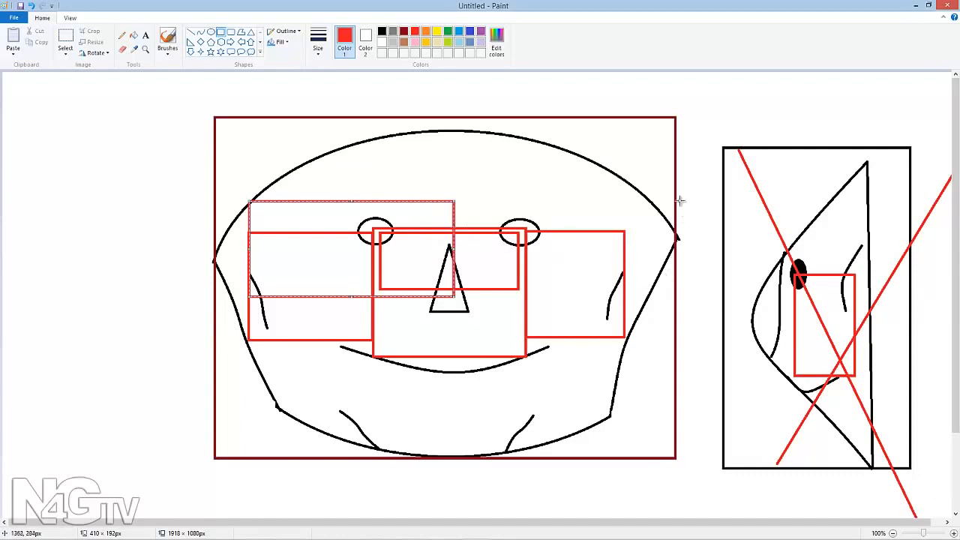
{"action": "mouse_move", "coordinate": [690, 143]}
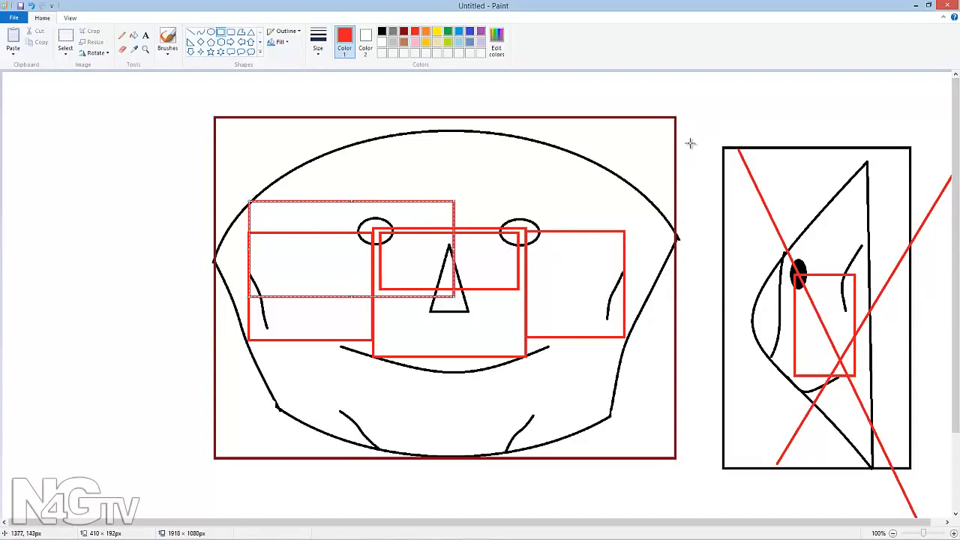
{"action": "mouse_move", "coordinate": [542, 243]}
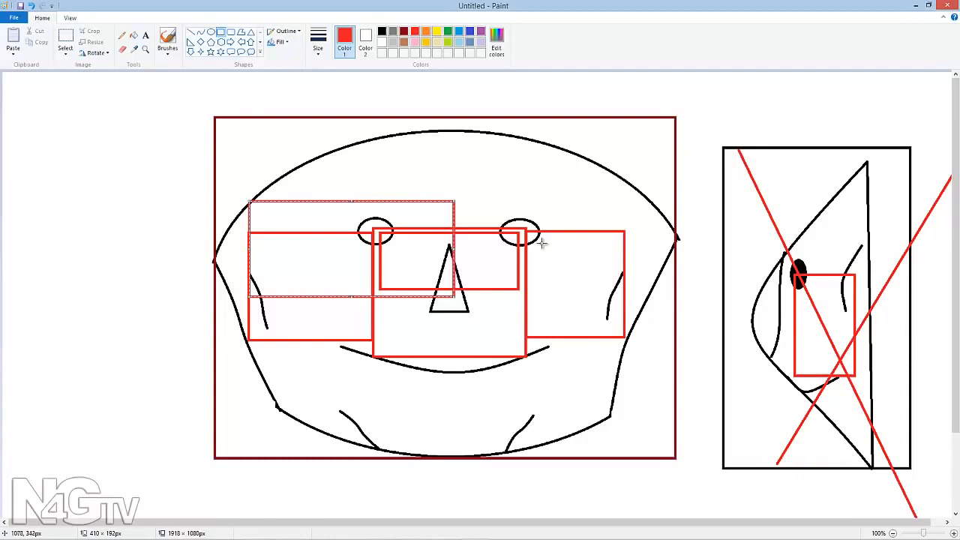
{"action": "mouse_move", "coordinate": [622, 227]}
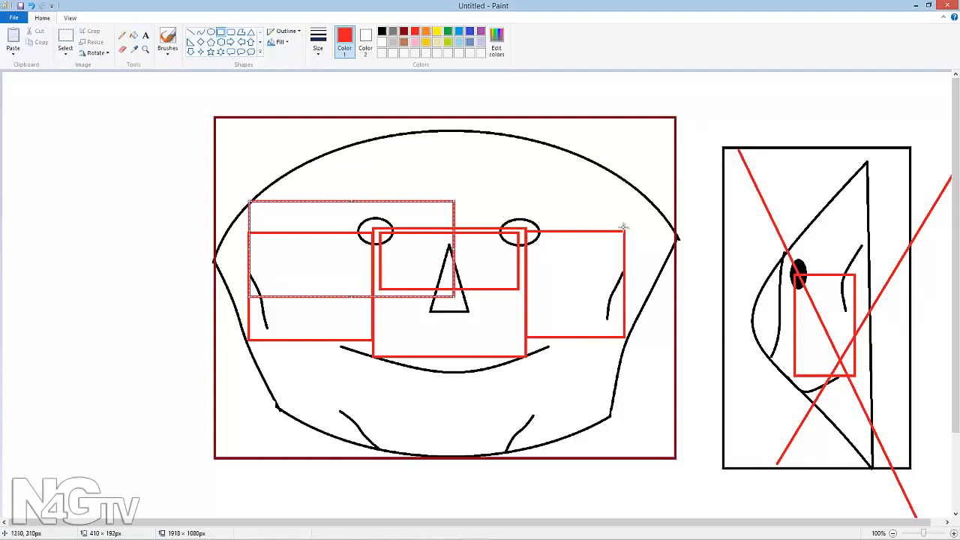
{"action": "mouse_move", "coordinate": [672, 269]}
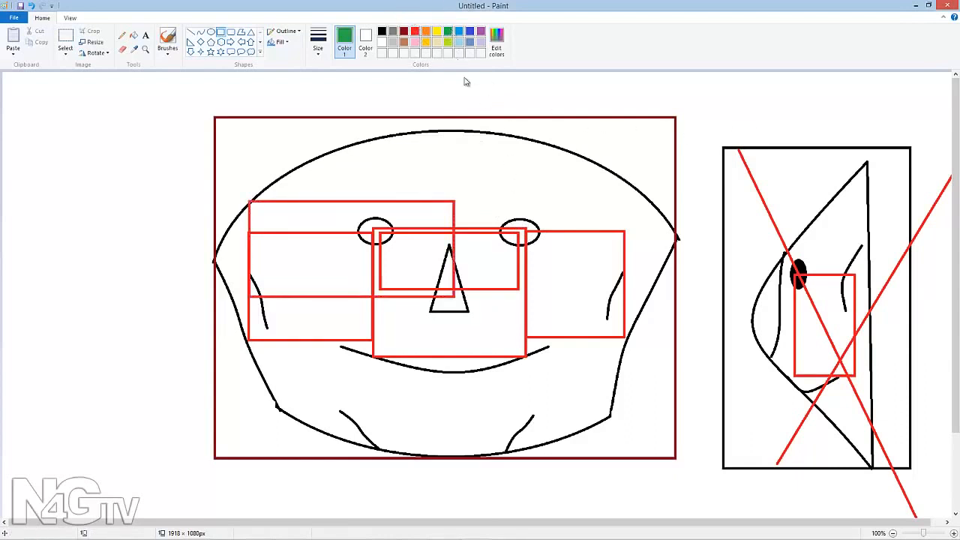
{"action": "mouse_move", "coordinate": [471, 246]}
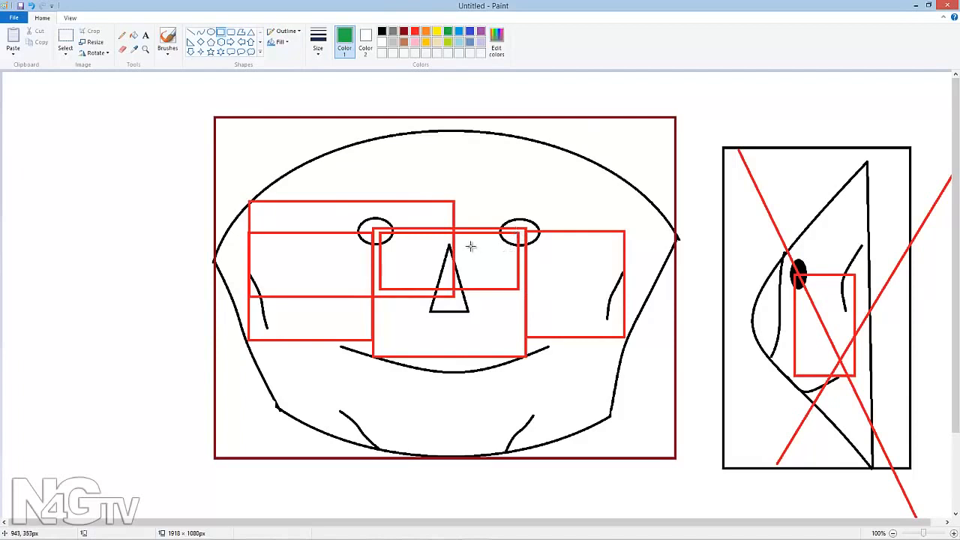
Draw a green rectangle from the nose tip across the right eye to the cheek.
{"action": "left_click_drag", "start_coordinate": [459, 228], "coordinate": [495, 252]}
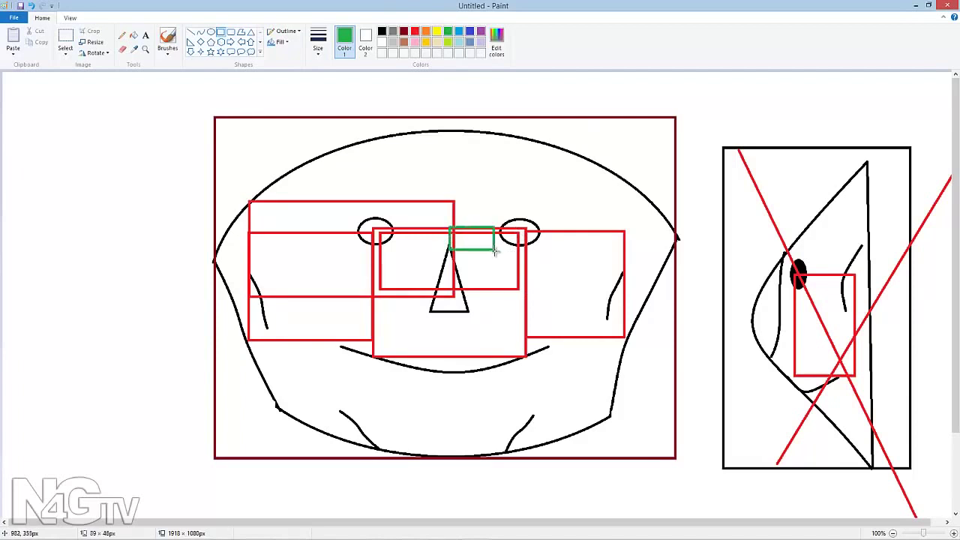
{"action": "left_click_drag", "start_coordinate": [493, 248], "coordinate": [477, 294]}
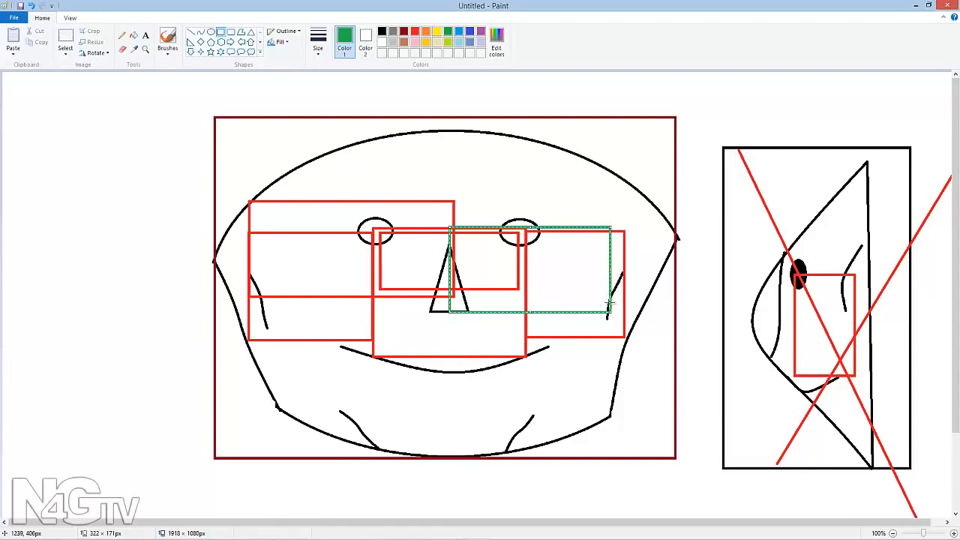
{"action": "mouse_move", "coordinate": [600, 298]}
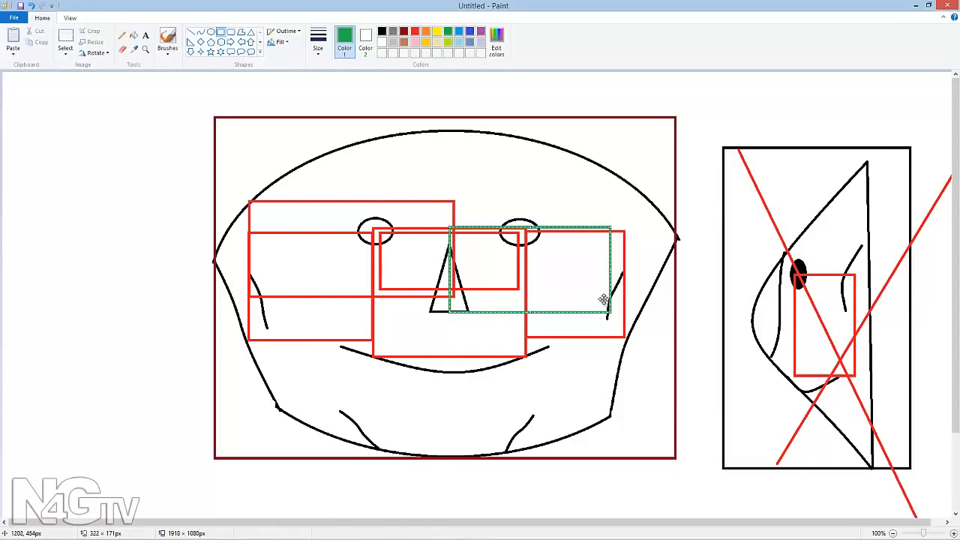
{"action": "mouse_move", "coordinate": [600, 300]}
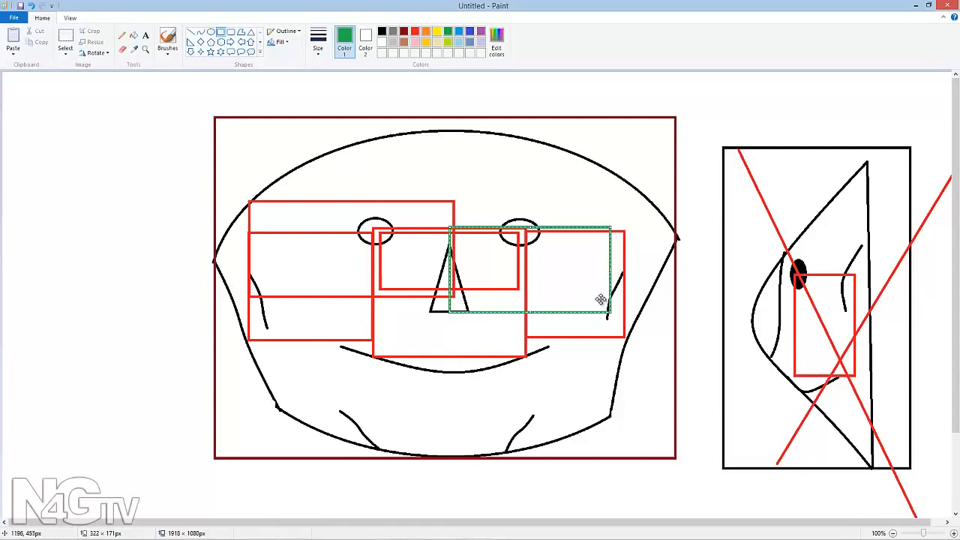
{"action": "mouse_move", "coordinate": [590, 289]}
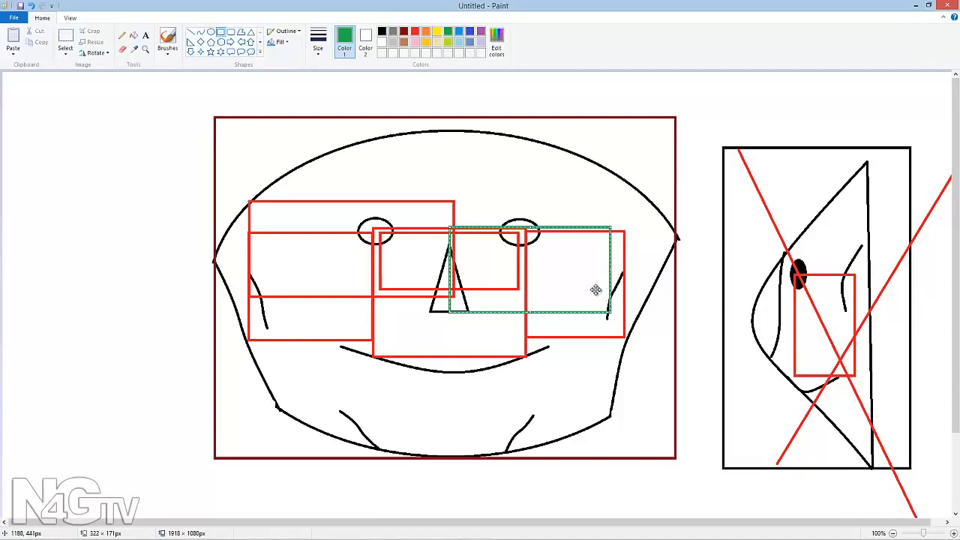
{"action": "mouse_move", "coordinate": [591, 291]}
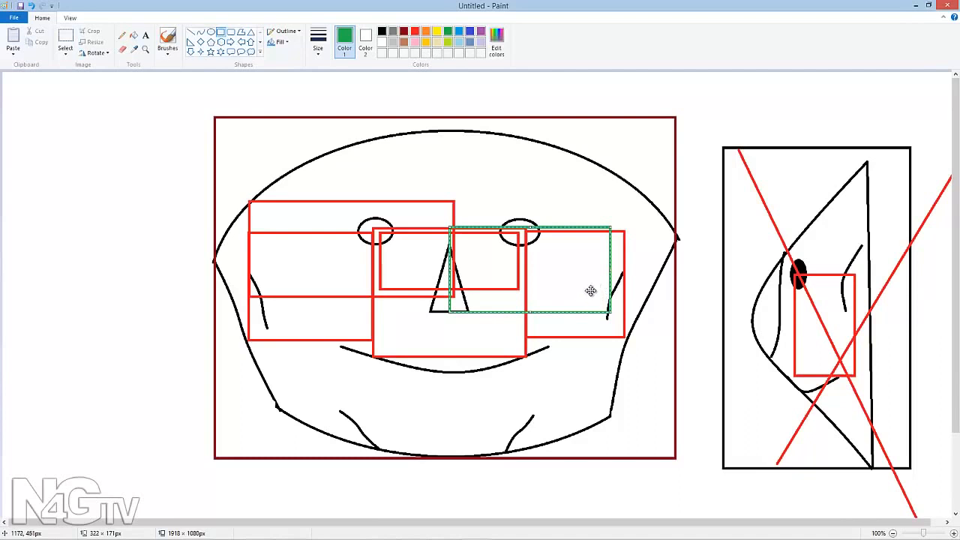
{"action": "mouse_move", "coordinate": [589, 293]}
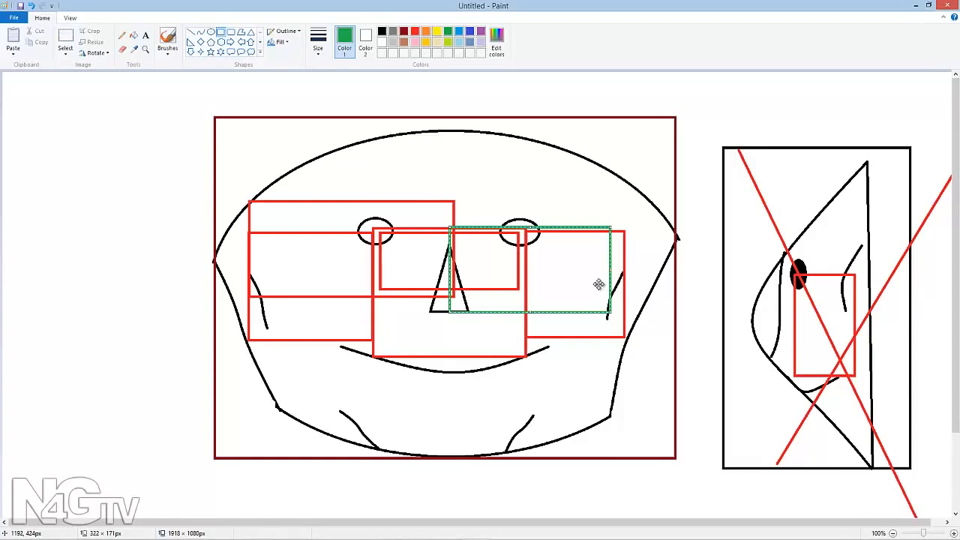
{"action": "mouse_move", "coordinate": [591, 278]}
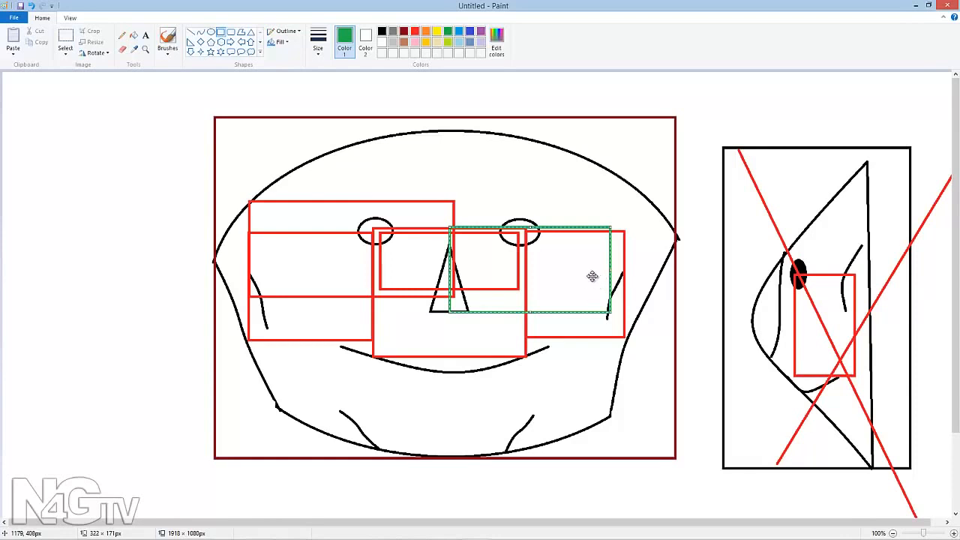
{"action": "mouse_move", "coordinate": [589, 276]}
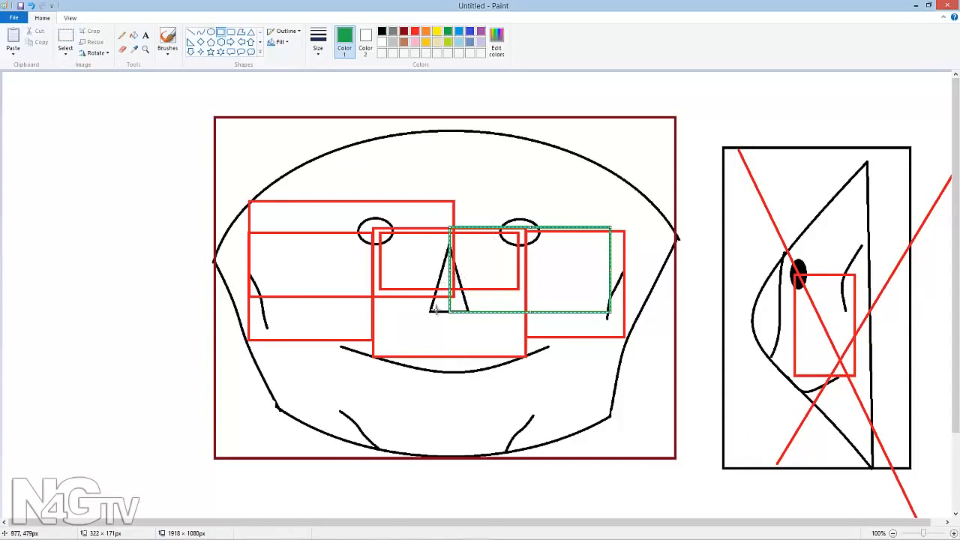
{"action": "mouse_move", "coordinate": [489, 222]}
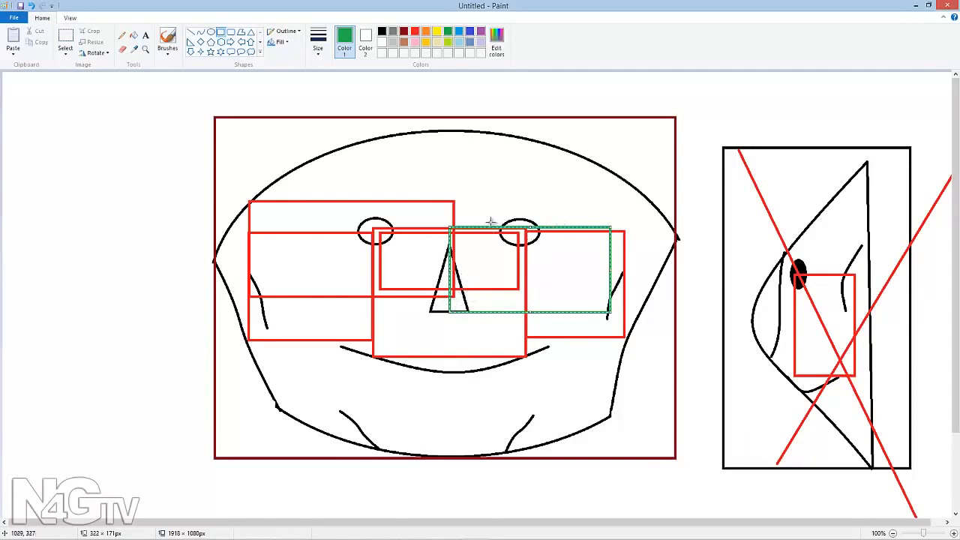
{"action": "mouse_move", "coordinate": [577, 195]}
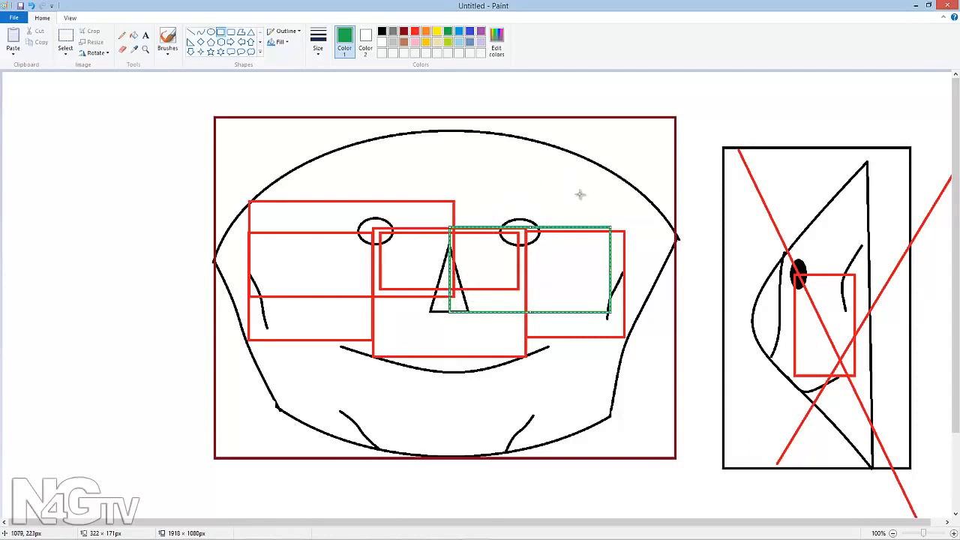
{"action": "mouse_move", "coordinate": [507, 348]}
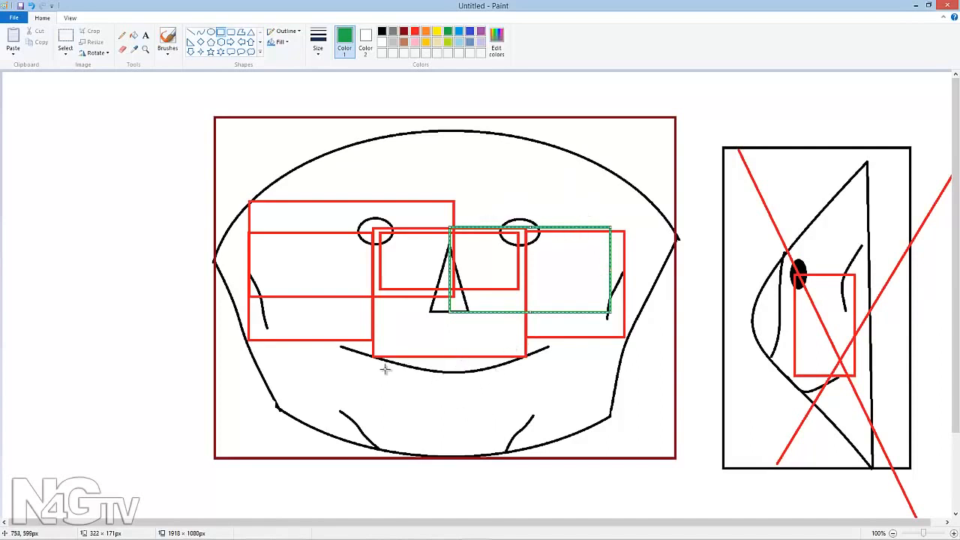
{"action": "mouse_move", "coordinate": [342, 417]}
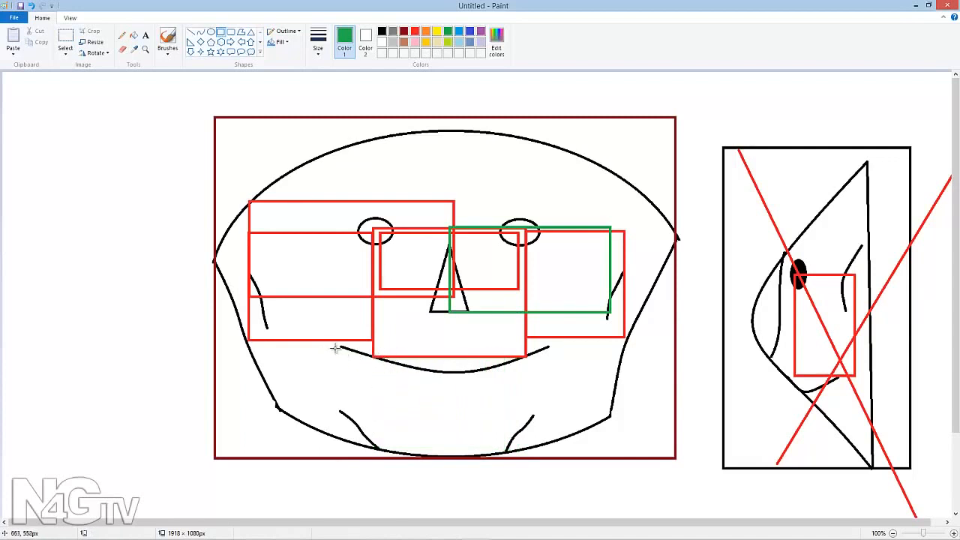
{"action": "left_click_drag", "start_coordinate": [339, 347], "coordinate": [555, 357]}
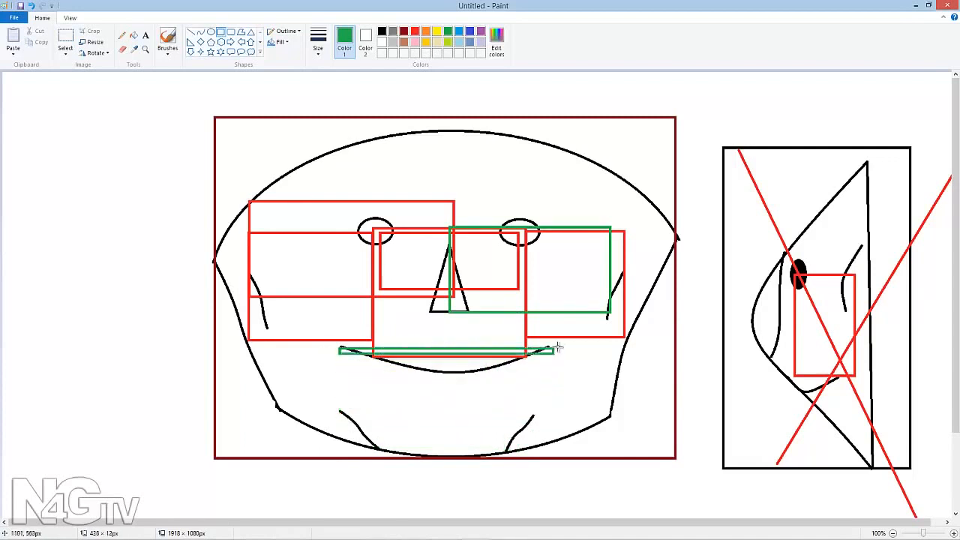
{"action": "left_click_drag", "start_coordinate": [339, 348], "coordinate": [532, 450]}
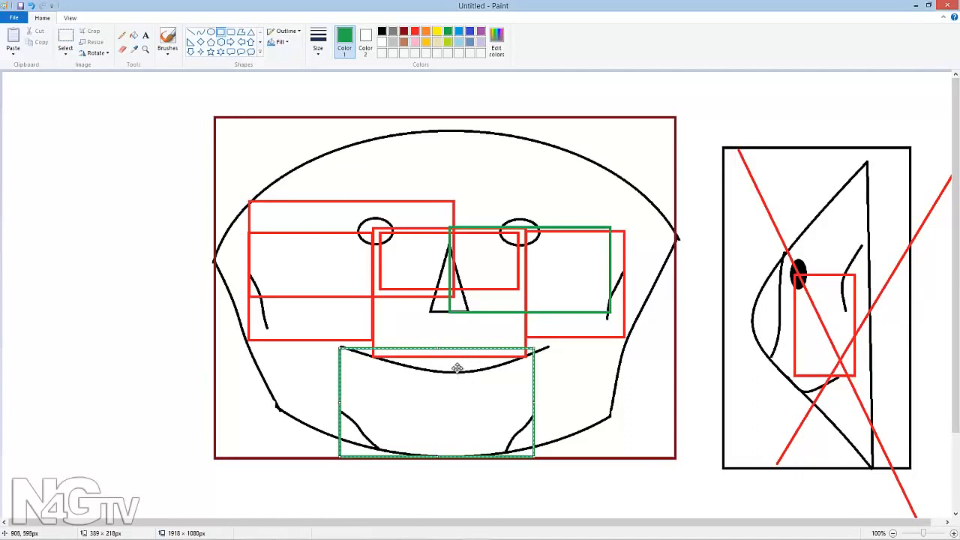
{"action": "mouse_move", "coordinate": [525, 375]}
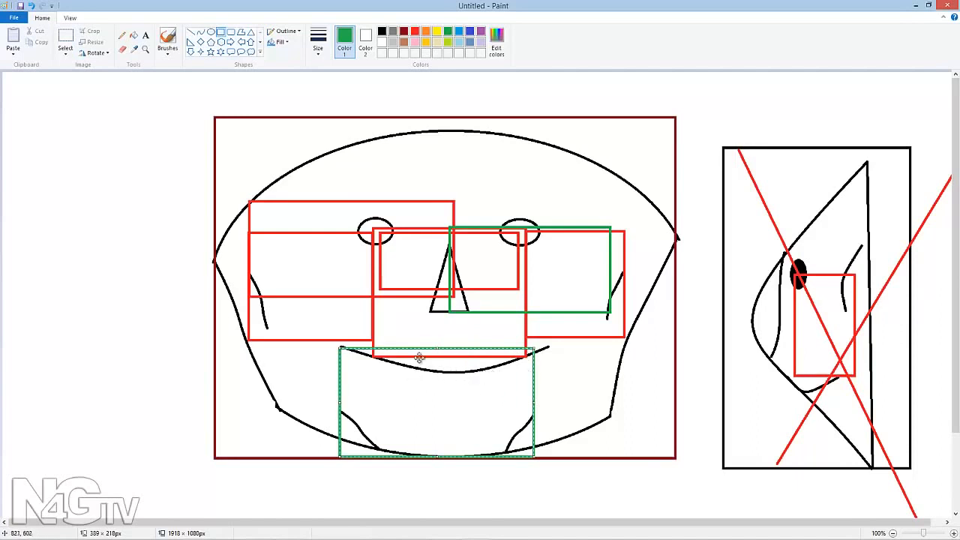
{"action": "mouse_move", "coordinate": [444, 396]}
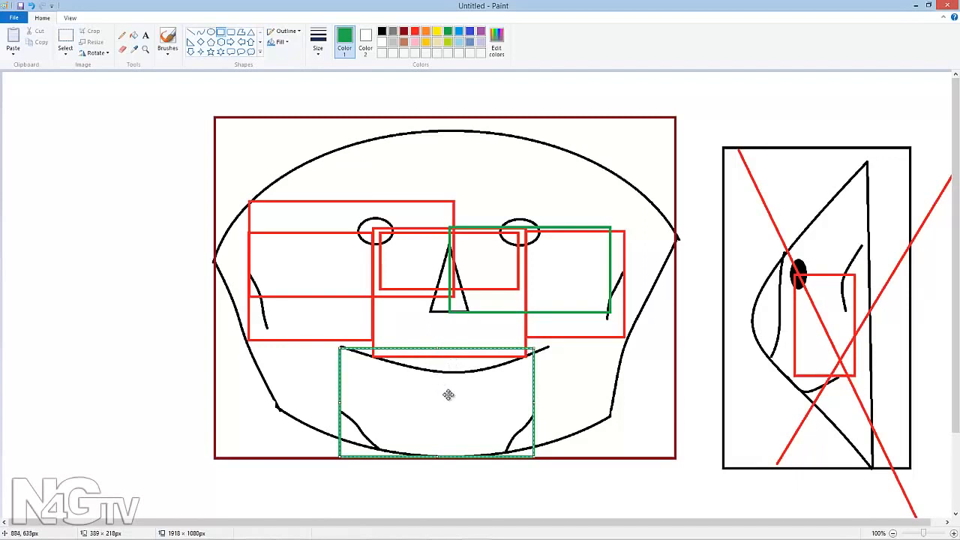
{"action": "mouse_move", "coordinate": [446, 405]}
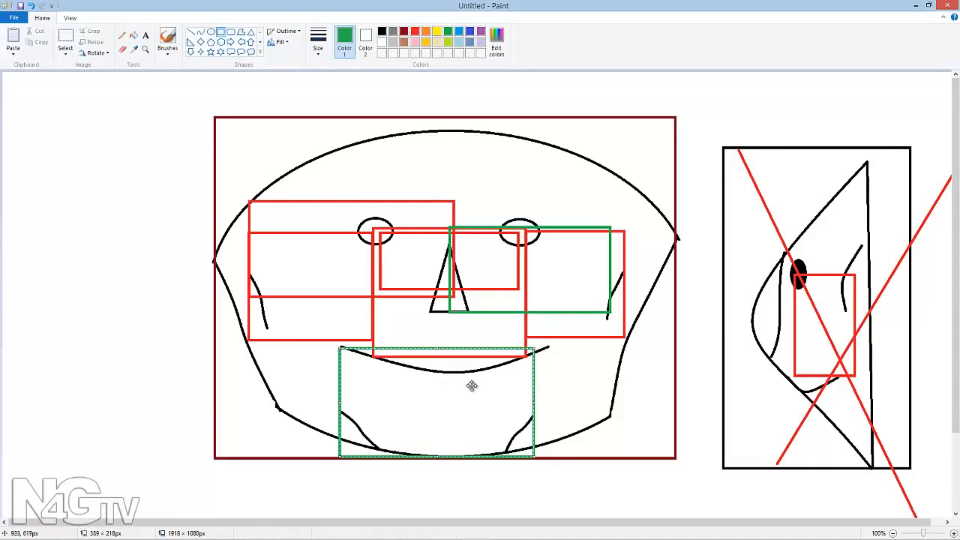
{"action": "mouse_move", "coordinate": [344, 354]}
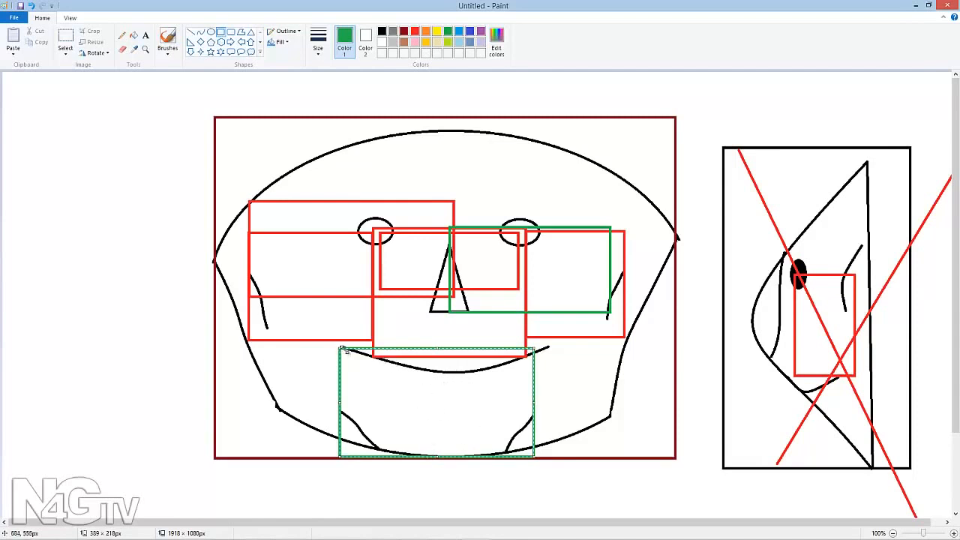
{"action": "mouse_move", "coordinate": [429, 420]}
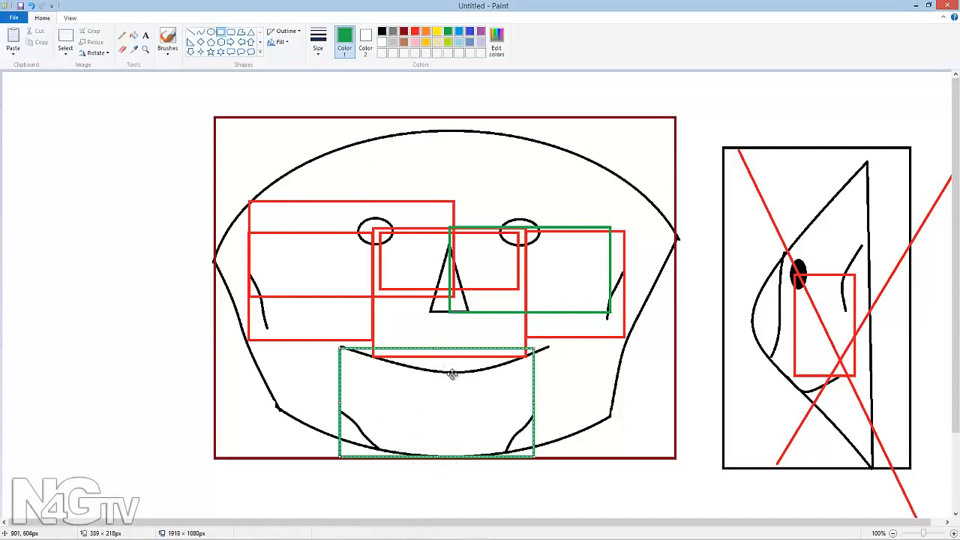
{"action": "mouse_move", "coordinate": [452, 373]}
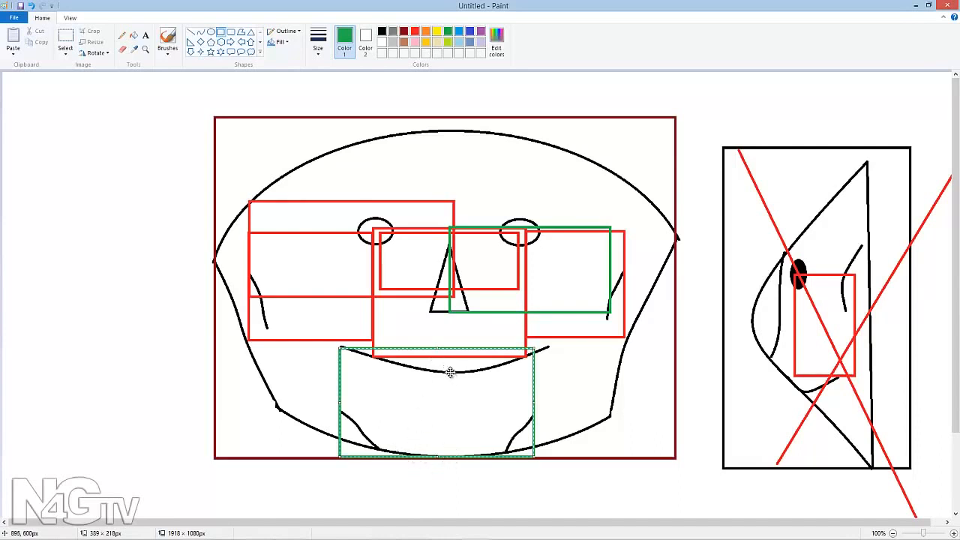
{"action": "mouse_move", "coordinate": [459, 411]}
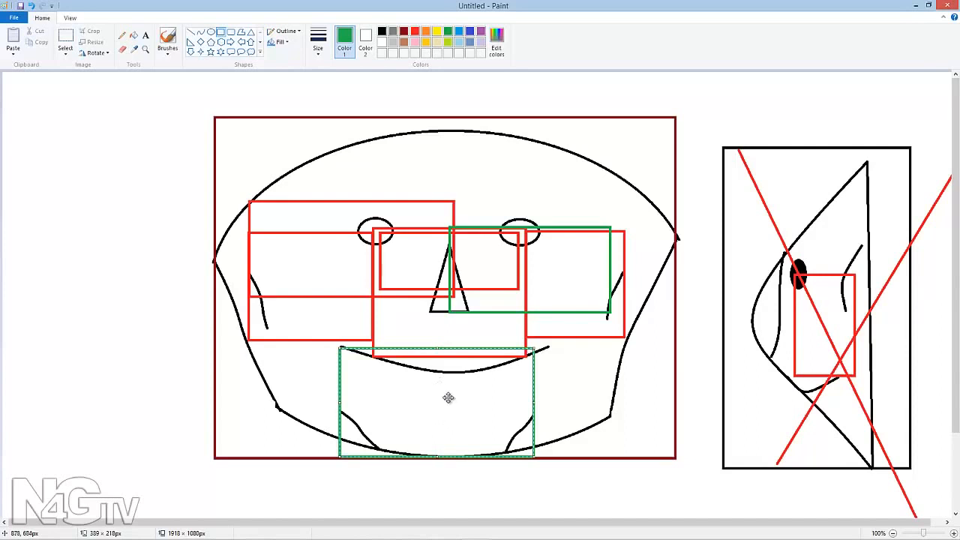
{"action": "mouse_move", "coordinate": [440, 411]}
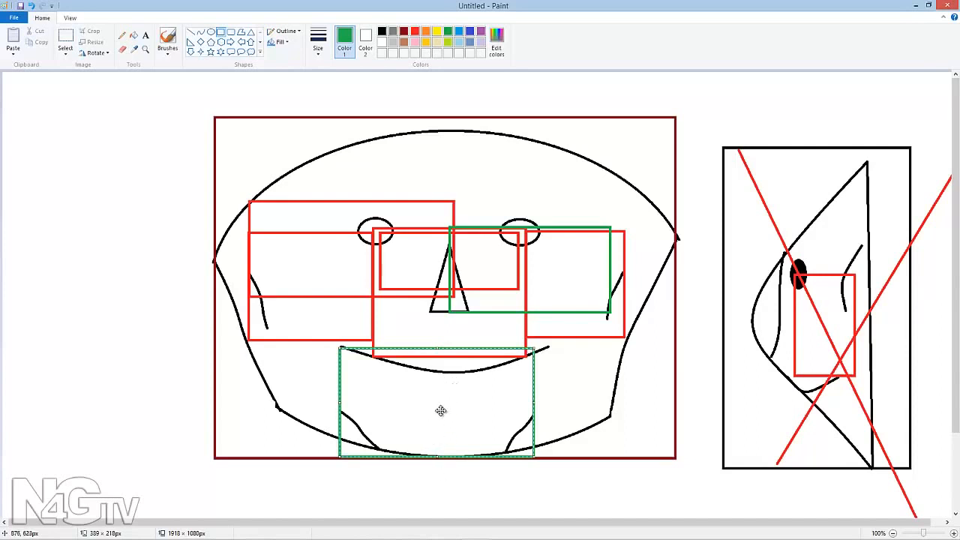
{"action": "mouse_move", "coordinate": [453, 405]}
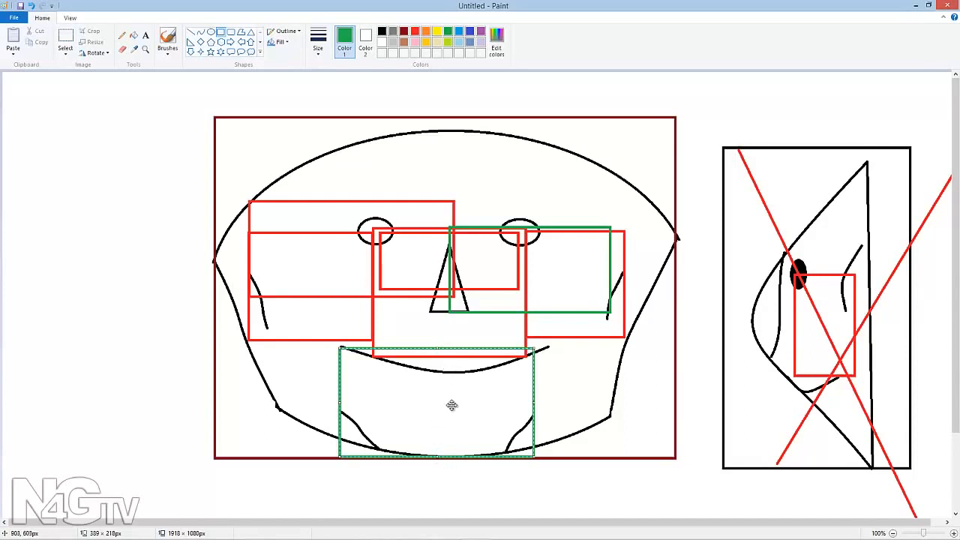
{"action": "mouse_move", "coordinate": [444, 402]}
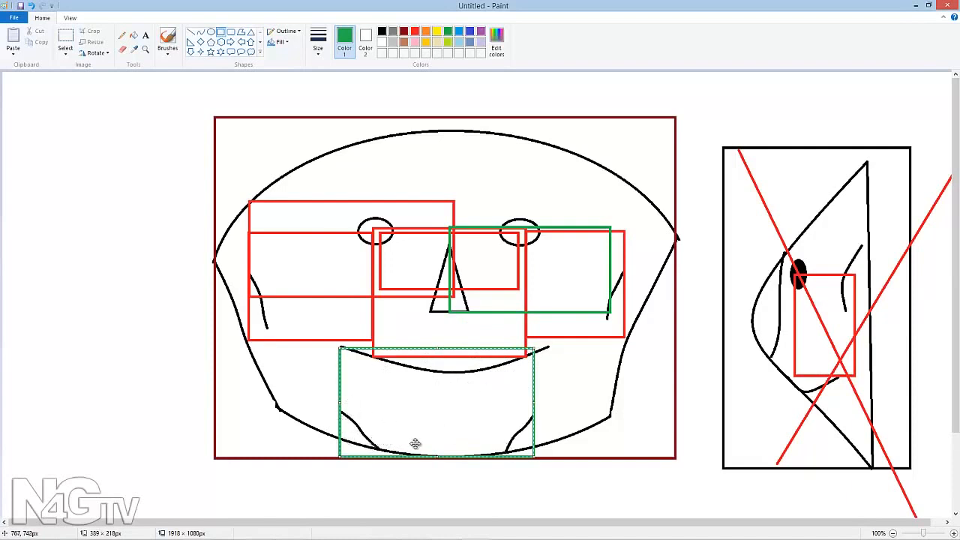
{"action": "mouse_move", "coordinate": [456, 411]}
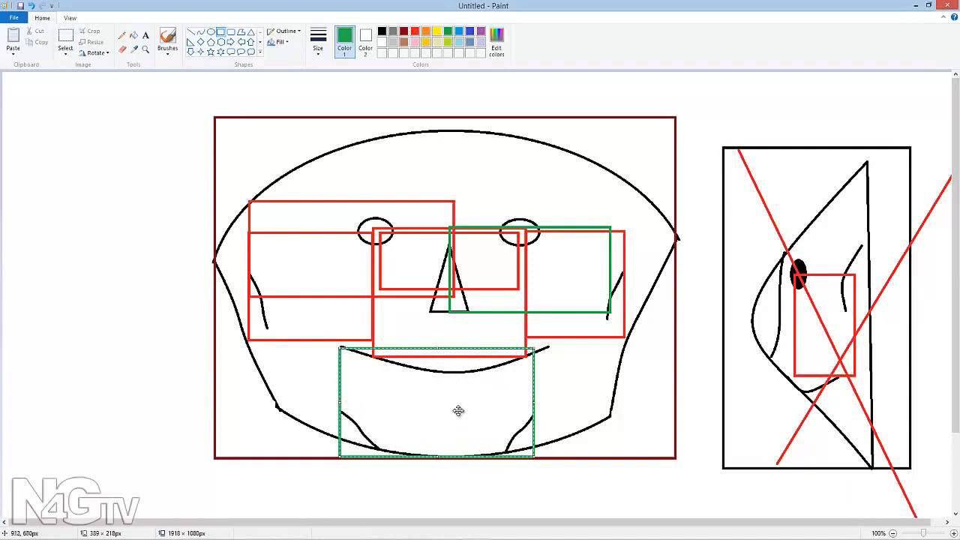
{"action": "mouse_move", "coordinate": [430, 369]}
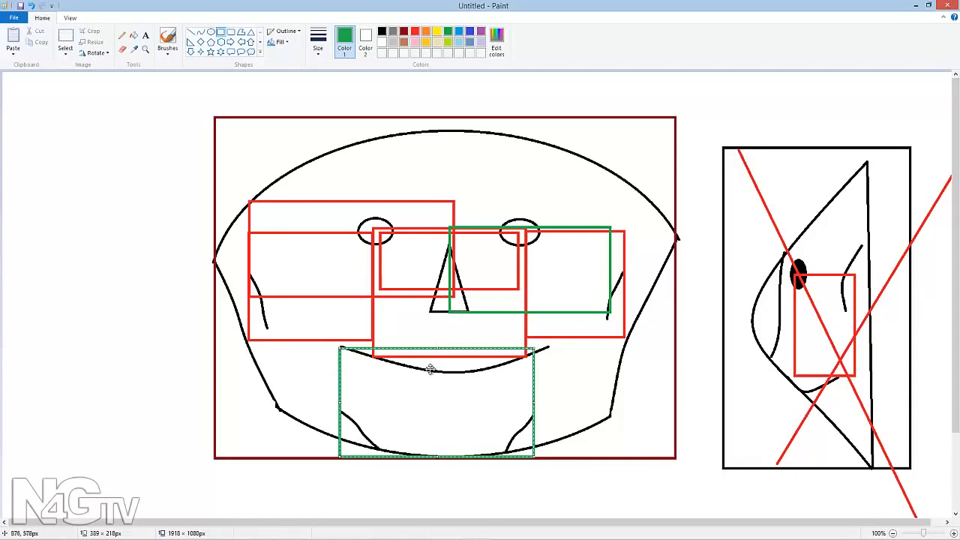
{"action": "mouse_move", "coordinate": [536, 246]}
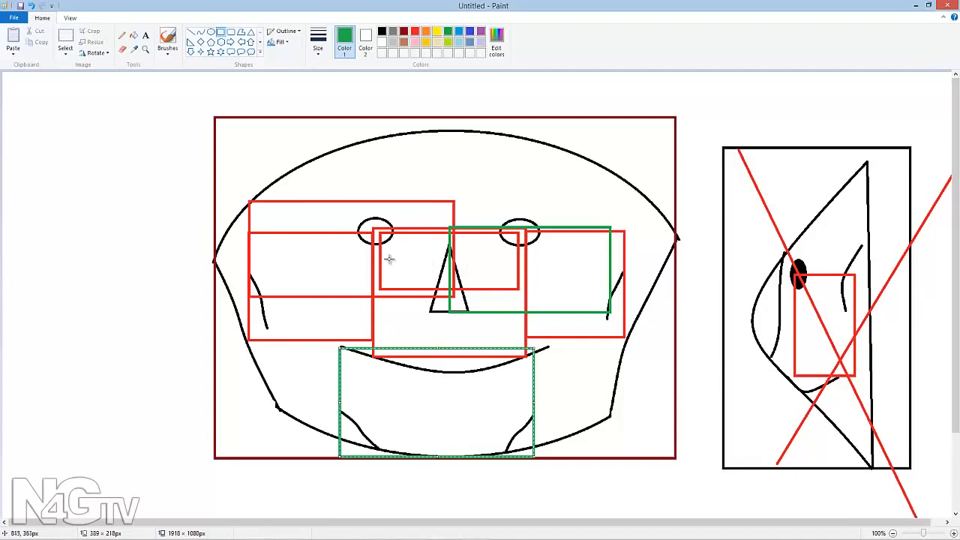
{"action": "mouse_move", "coordinate": [376, 255]}
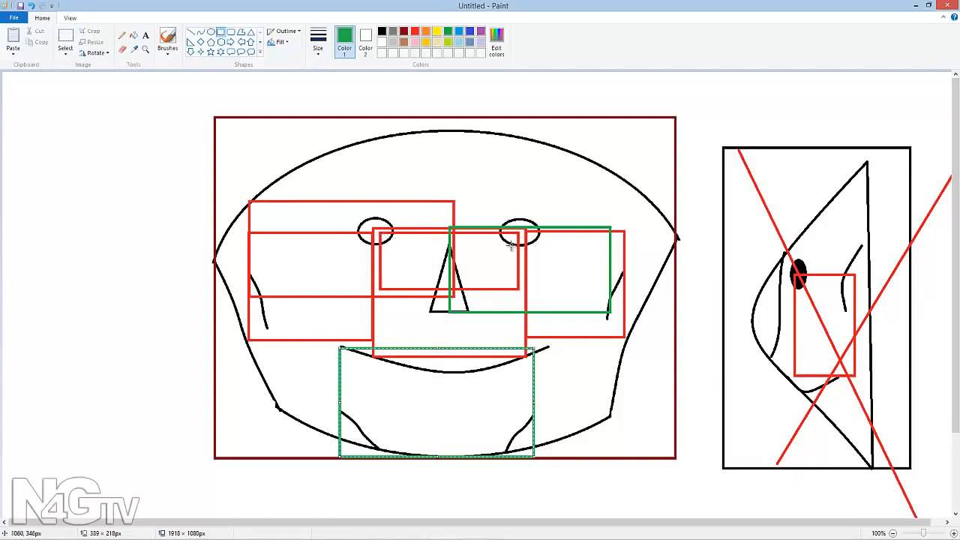
{"action": "mouse_move", "coordinate": [215, 261]}
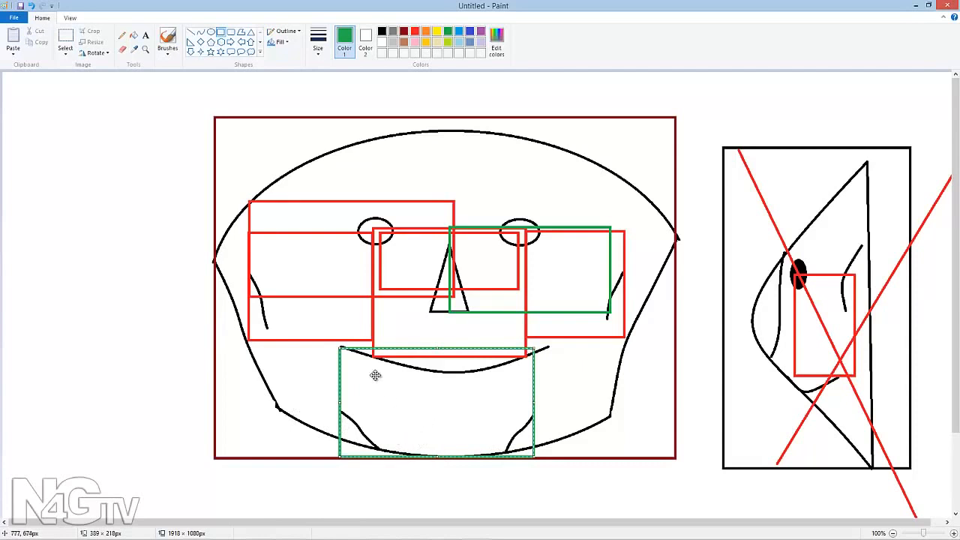
{"action": "mouse_move", "coordinate": [393, 438]}
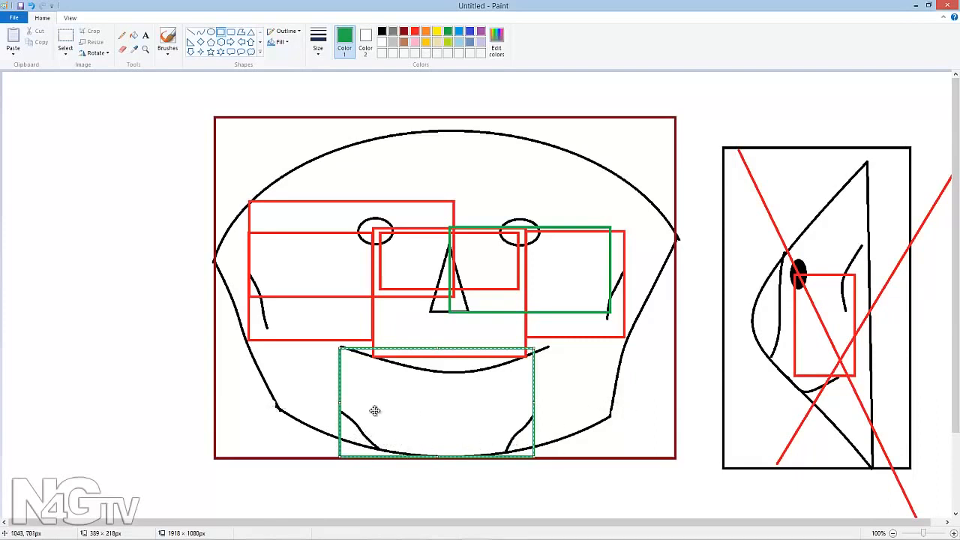
{"action": "mouse_move", "coordinate": [269, 405]}
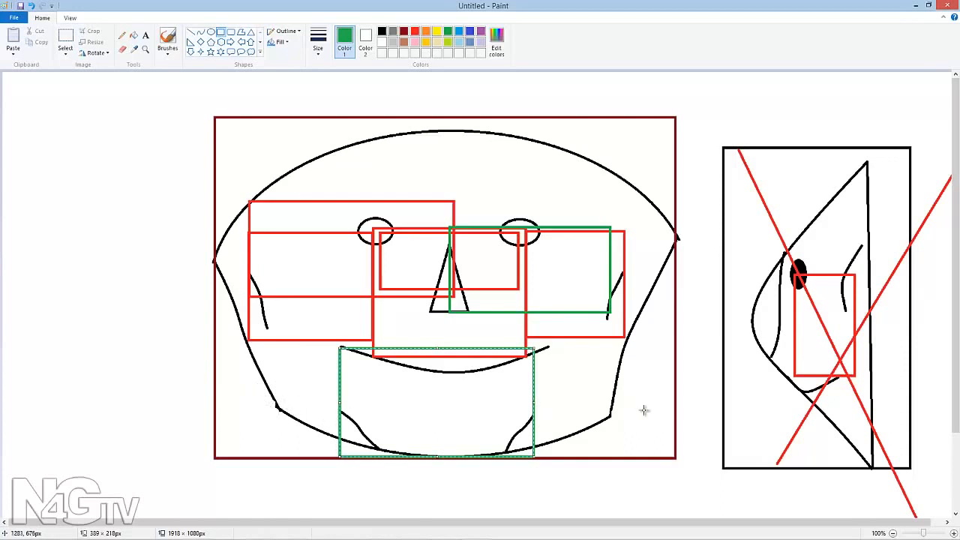
{"action": "mouse_move", "coordinate": [410, 165]}
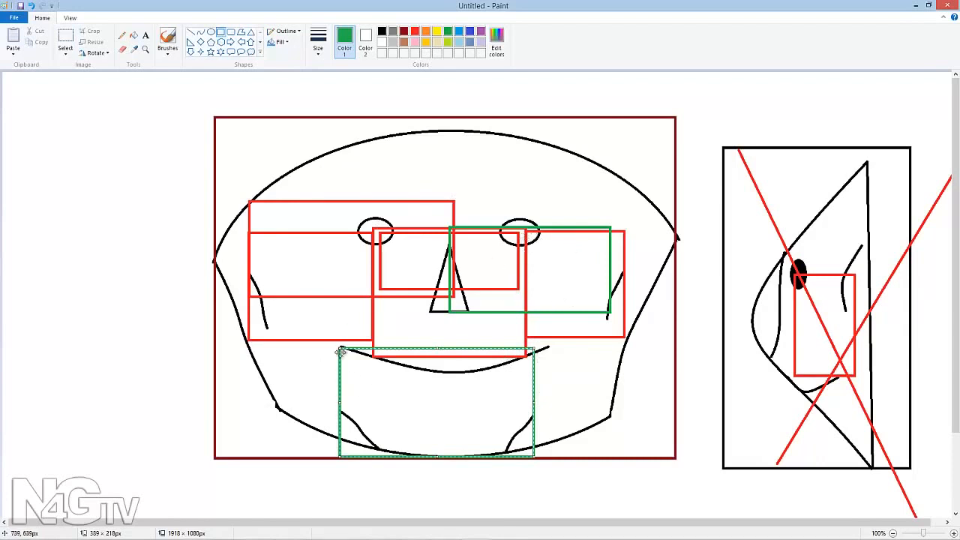
{"action": "mouse_move", "coordinate": [501, 306]}
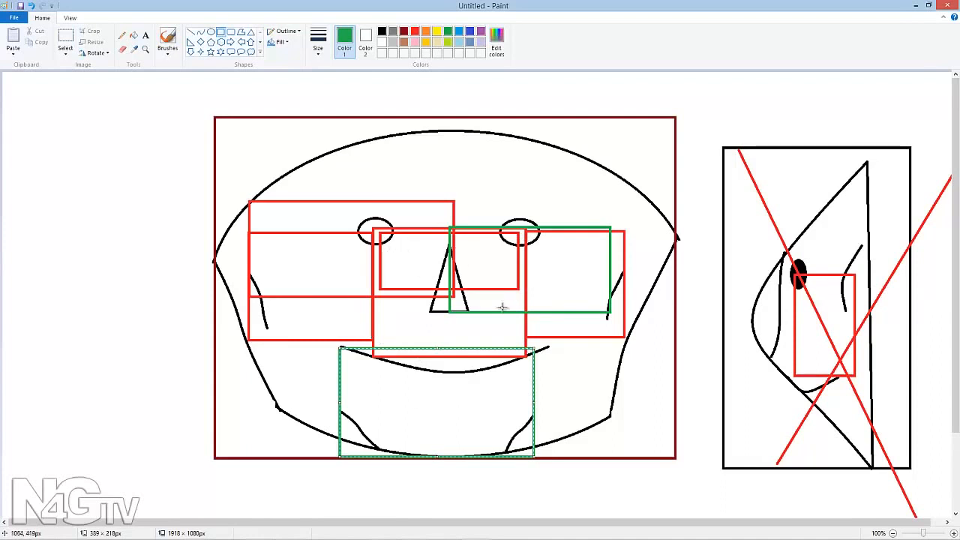
{"action": "mouse_move", "coordinate": [570, 331]}
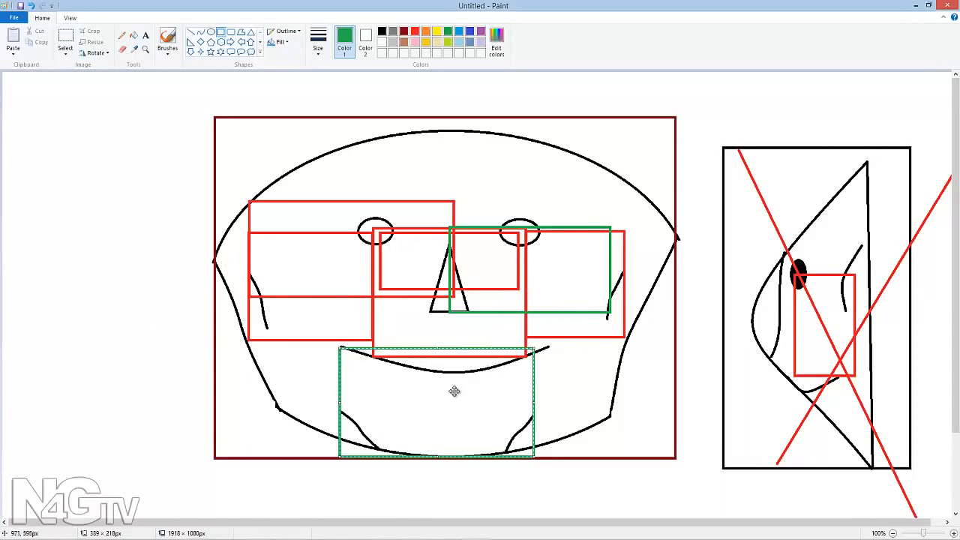
{"action": "mouse_move", "coordinate": [459, 389]}
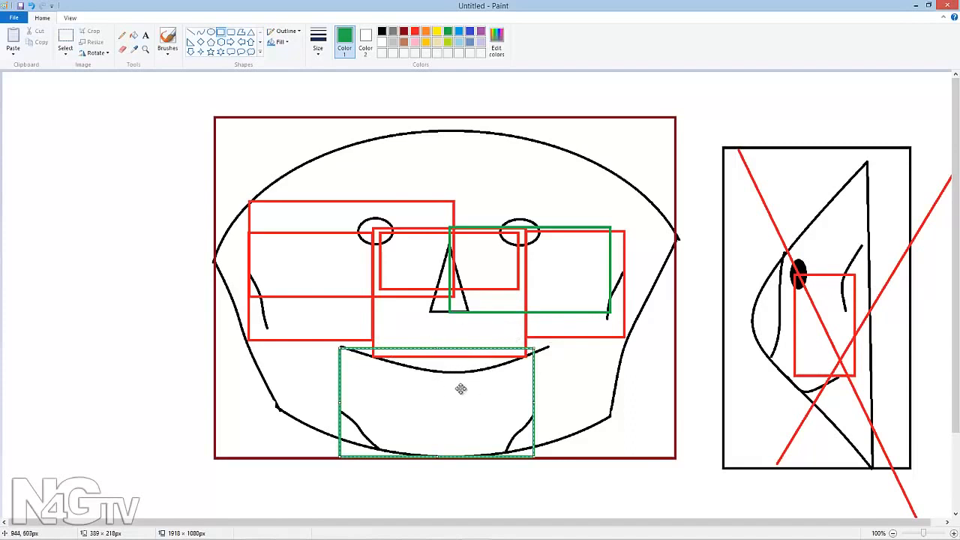
{"action": "mouse_move", "coordinate": [419, 397]}
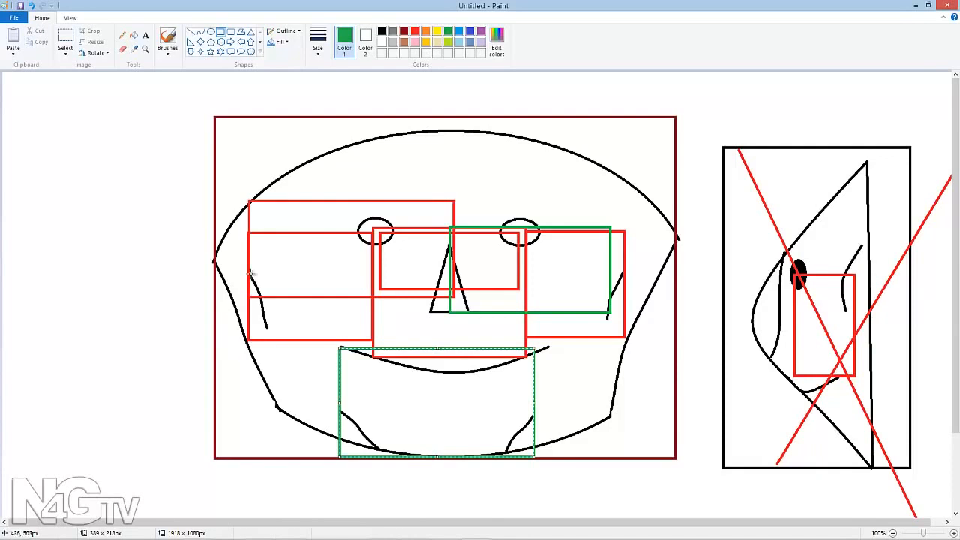
{"action": "mouse_move", "coordinate": [381, 311]}
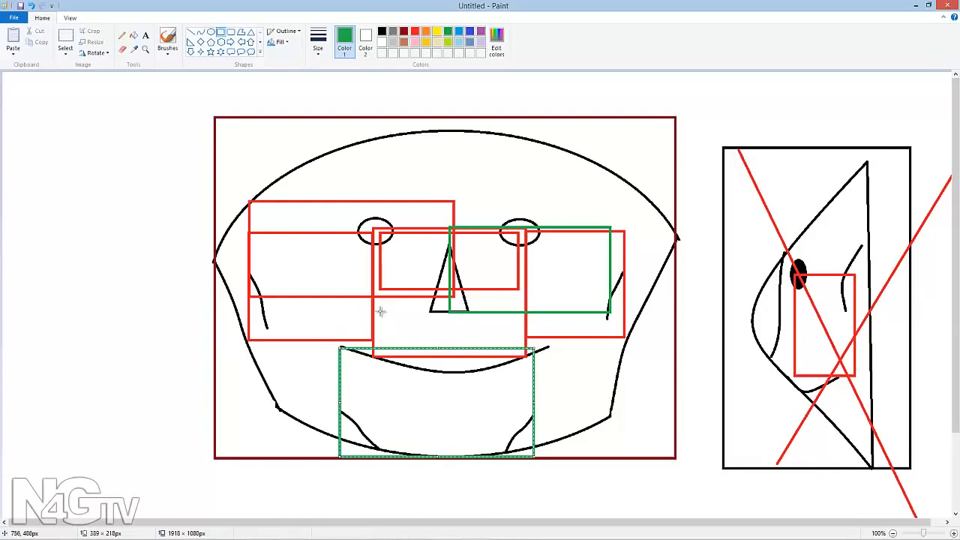
{"action": "mouse_move", "coordinate": [360, 327]}
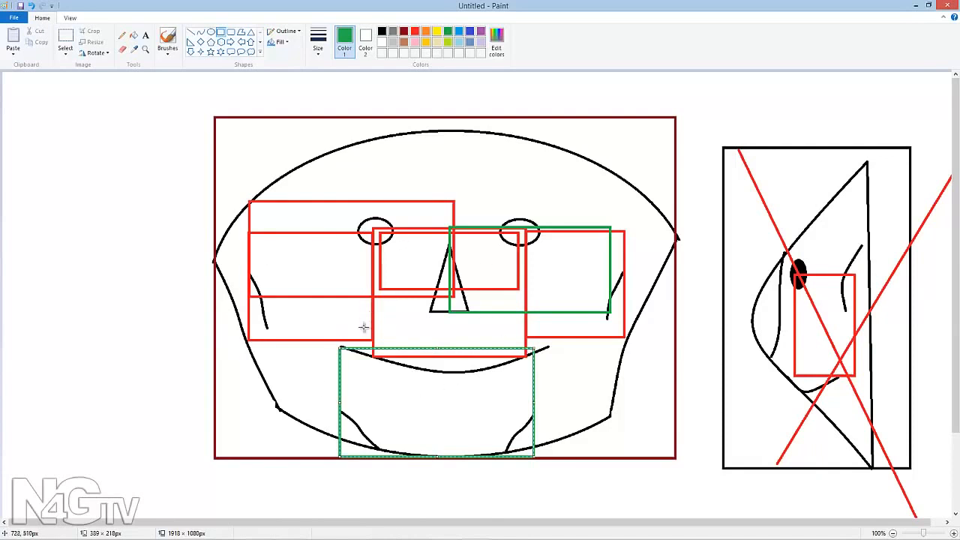
{"action": "mouse_move", "coordinate": [570, 288]}
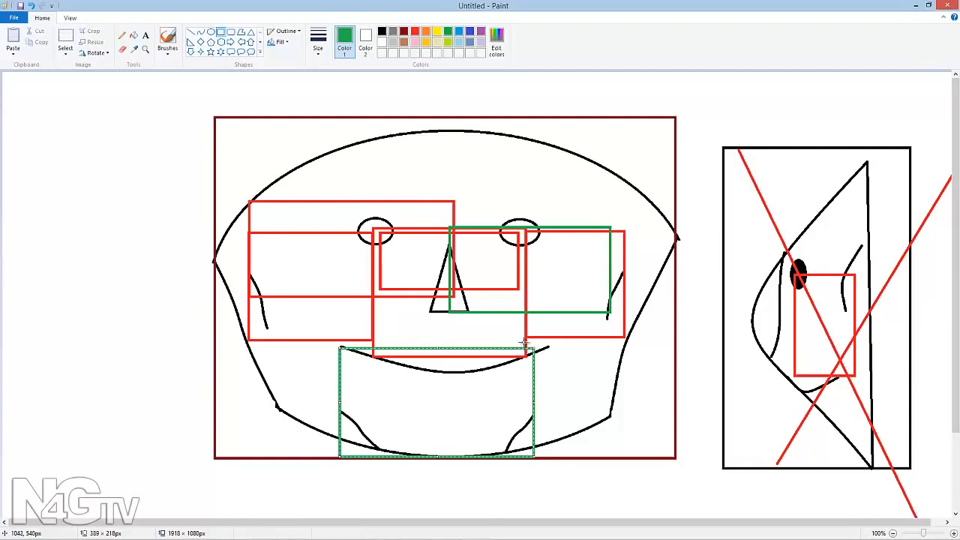
{"action": "mouse_move", "coordinate": [516, 339]}
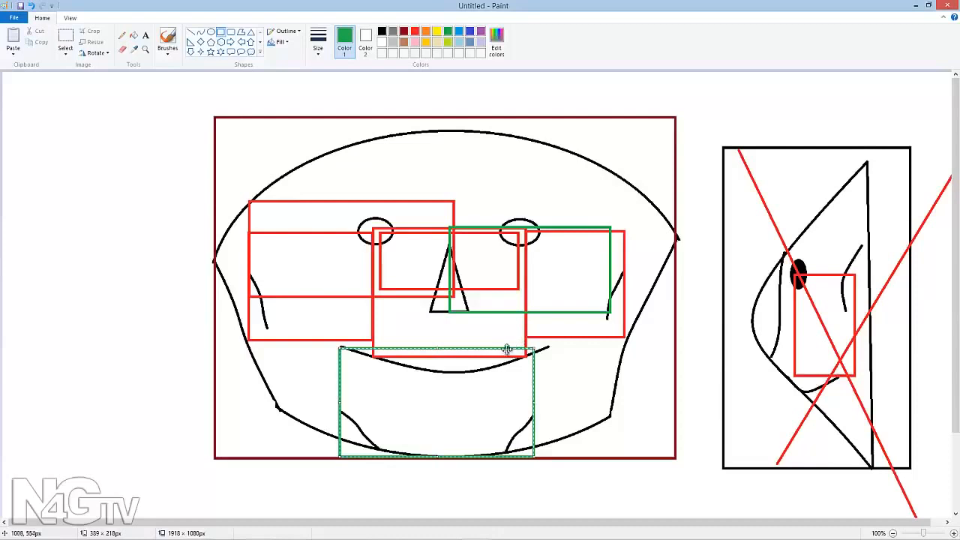
{"action": "mouse_move", "coordinate": [518, 338]}
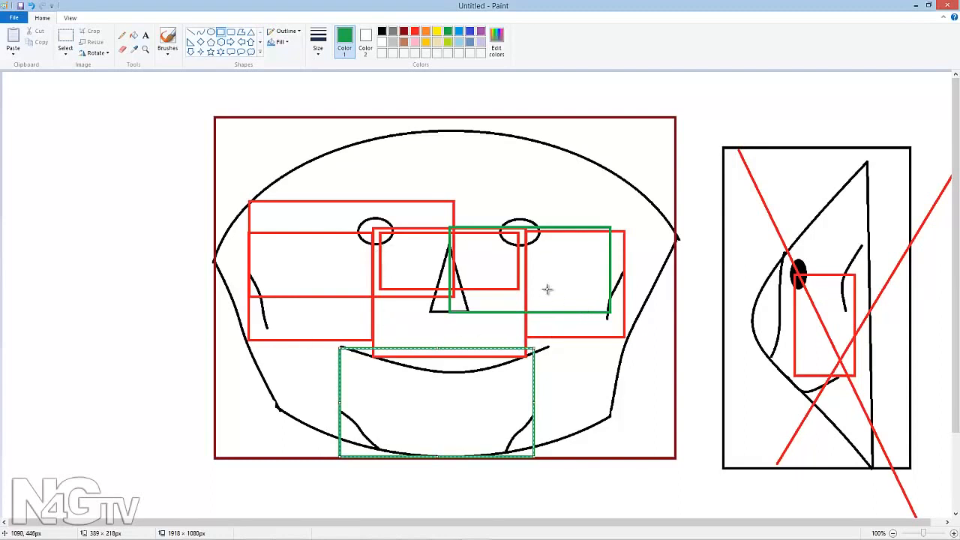
{"action": "mouse_move", "coordinate": [498, 408]}
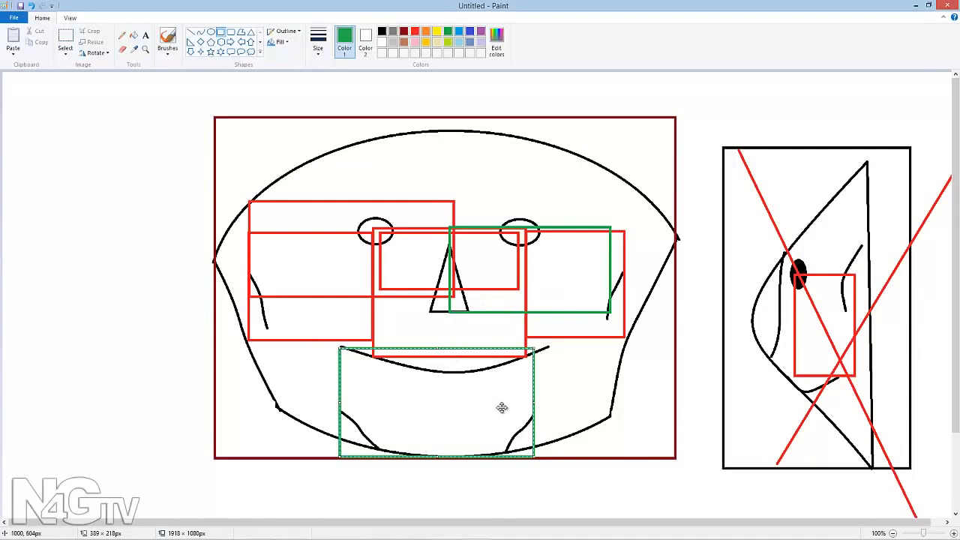
{"action": "mouse_move", "coordinate": [471, 393]}
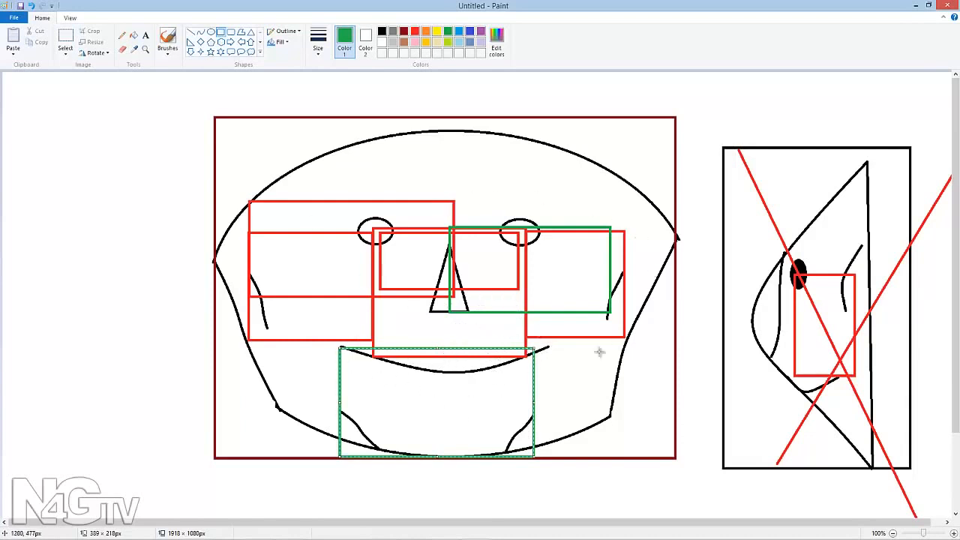
{"action": "mouse_move", "coordinate": [465, 278]}
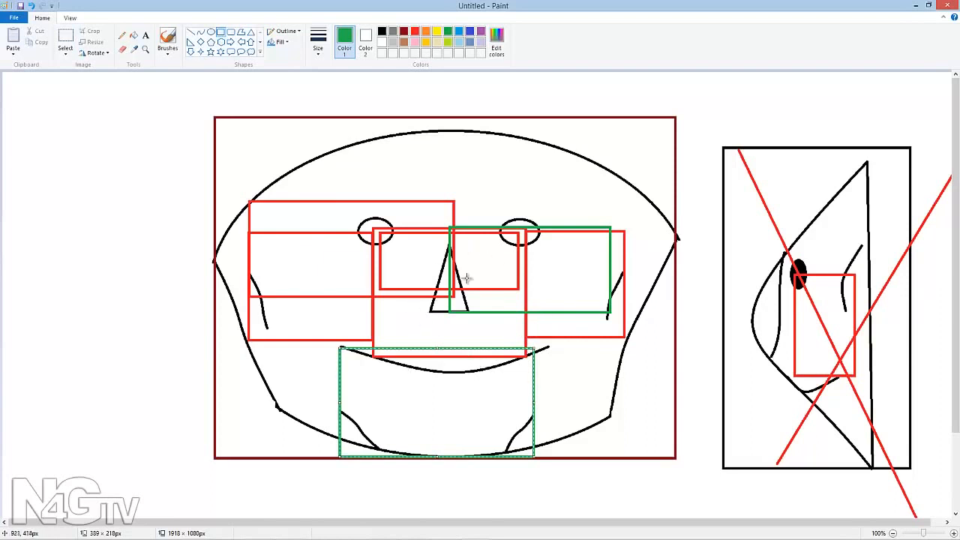
{"action": "mouse_move", "coordinate": [638, 64]}
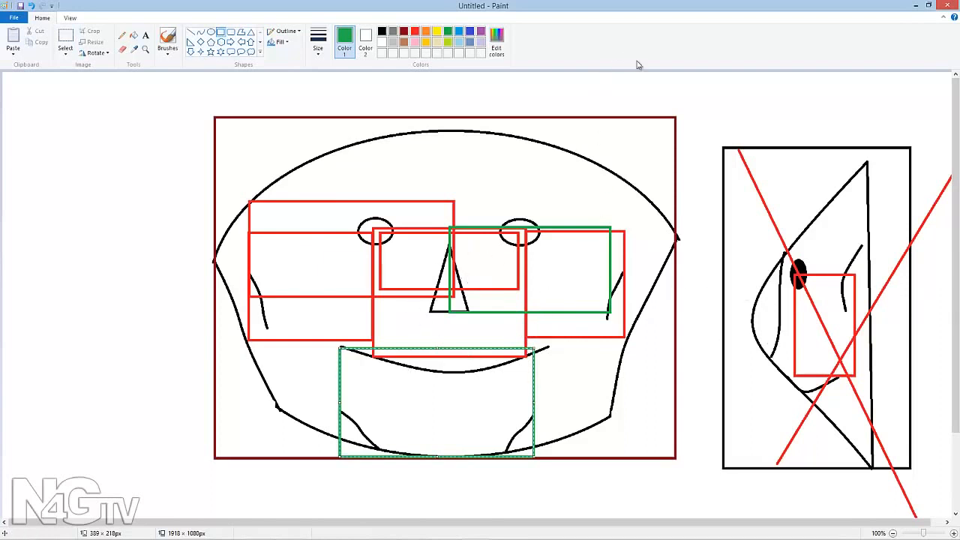
{"action": "mouse_move", "coordinate": [696, 93]}
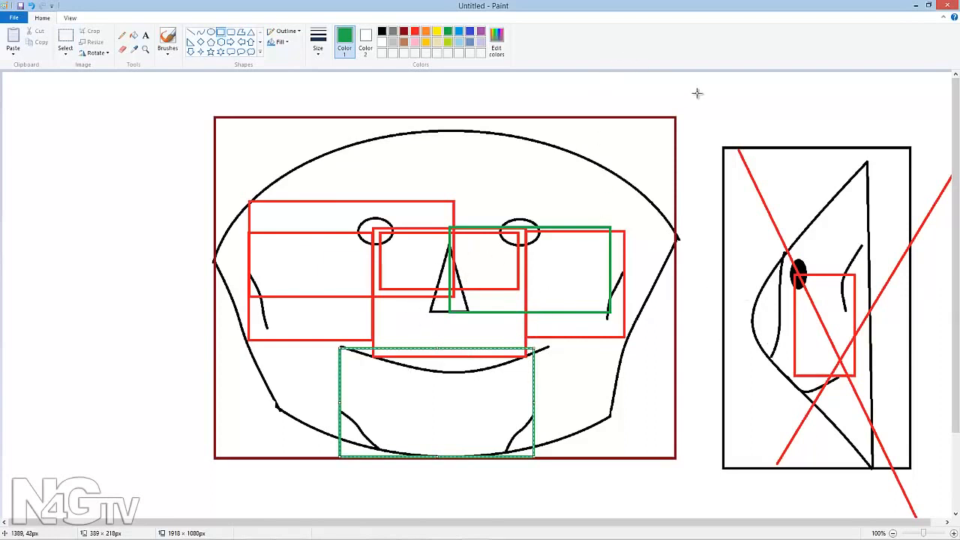
{"action": "mouse_move", "coordinate": [639, 297]}
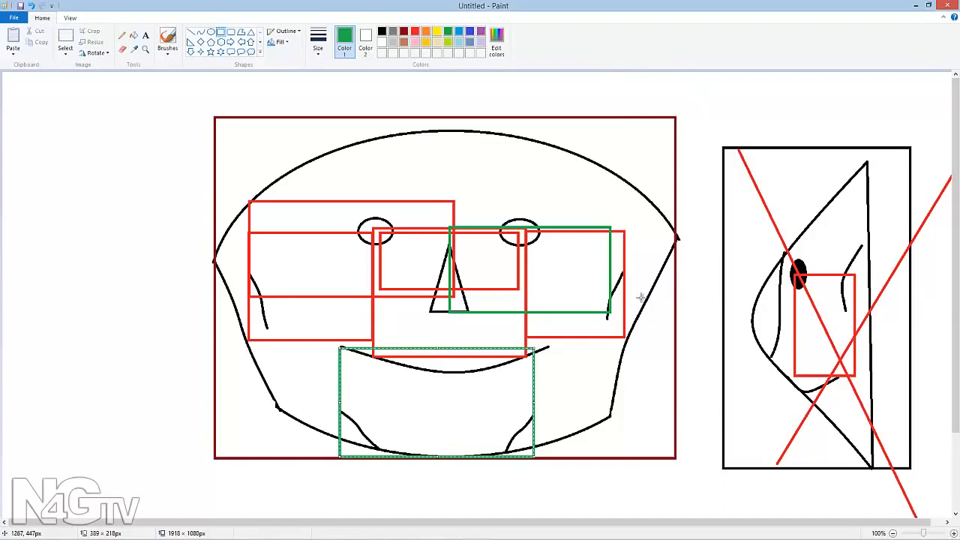